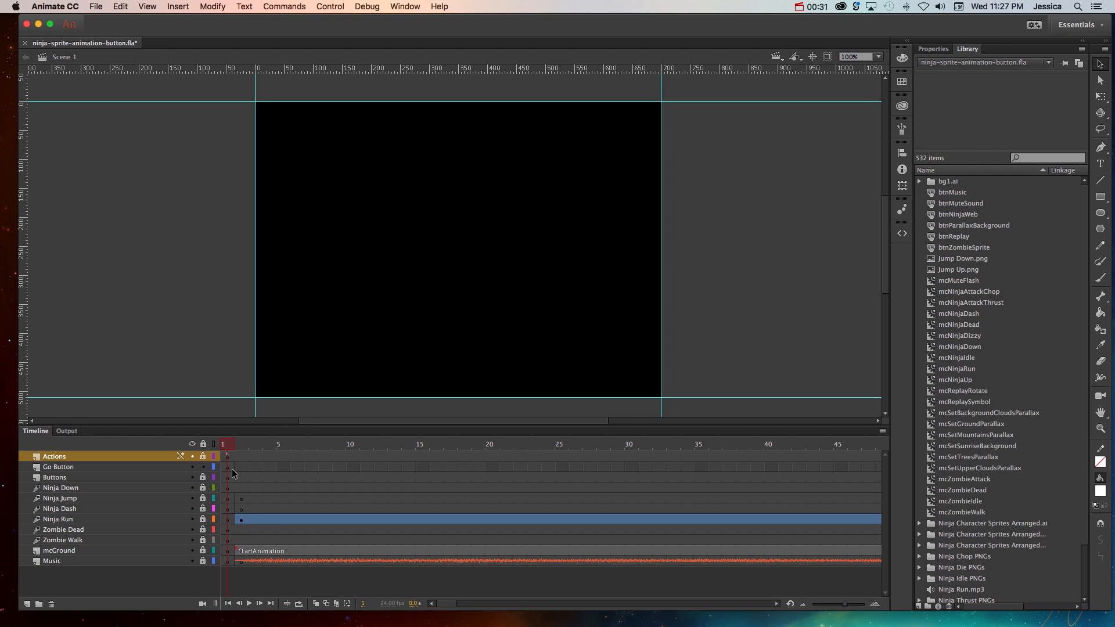
mouse_move(234, 564)
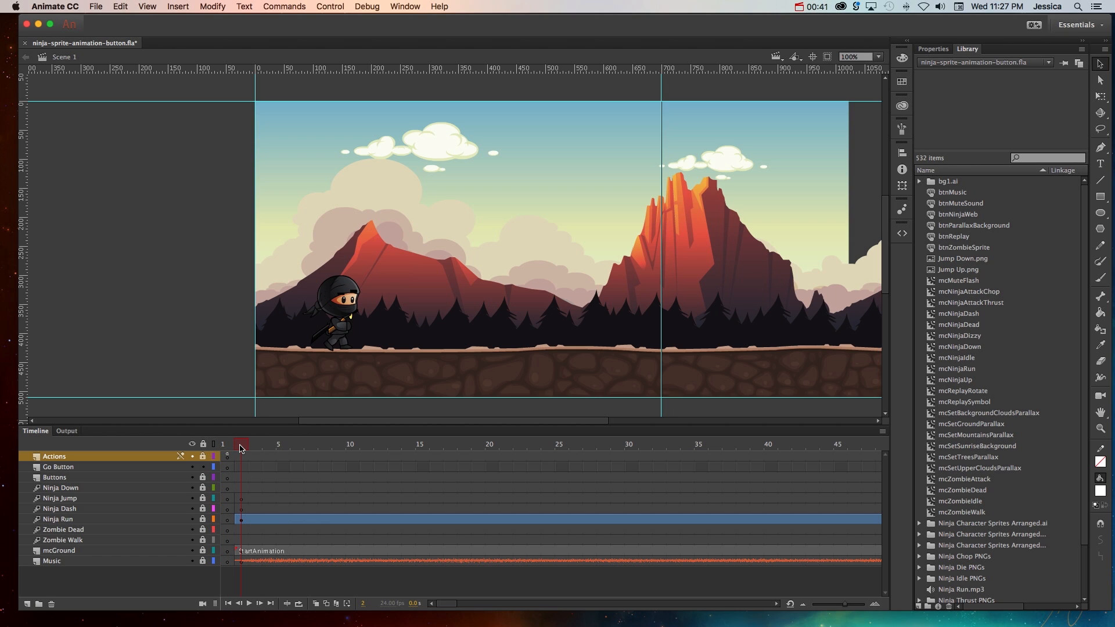
mouse_move(229, 448)
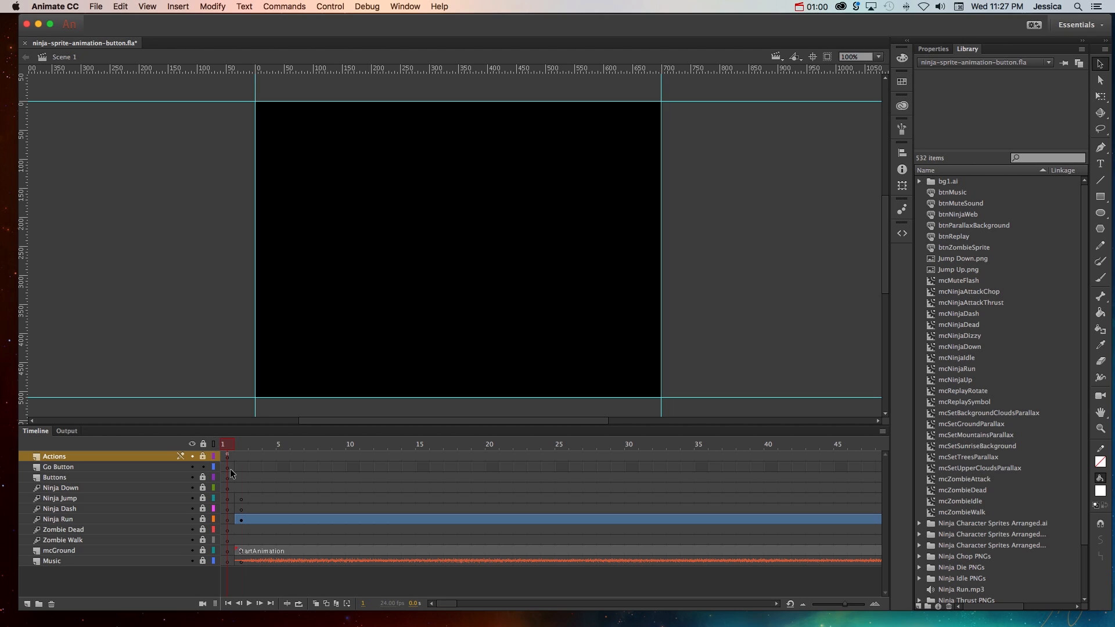
- Make the Go Button layer the active layer for drawing
click(58, 467)
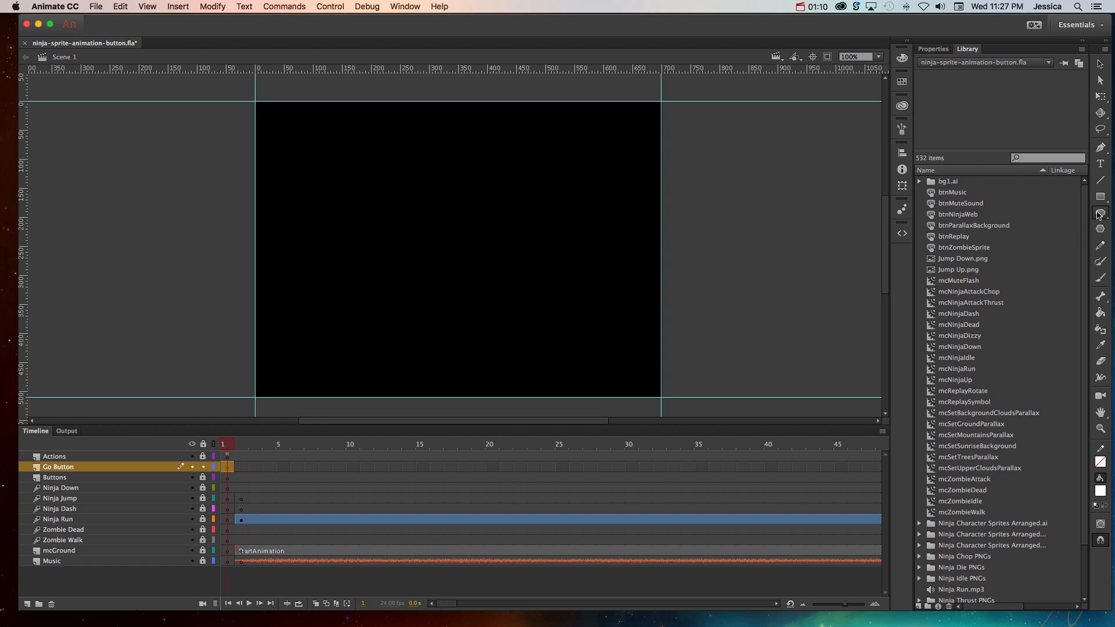
mouse_move(1099, 214)
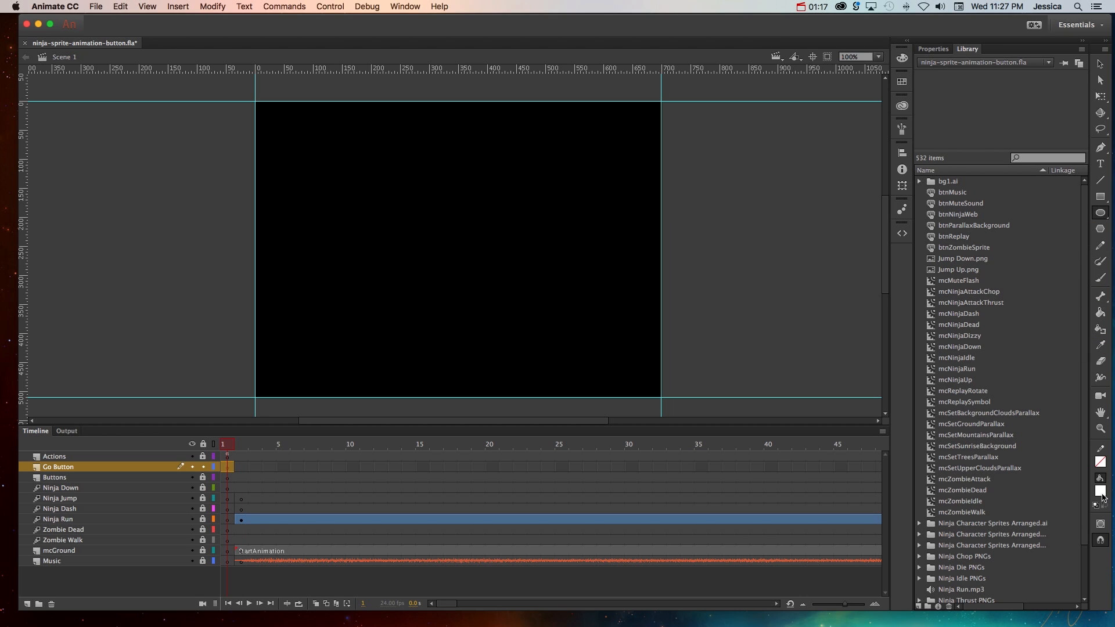
mouse_move(1100, 525)
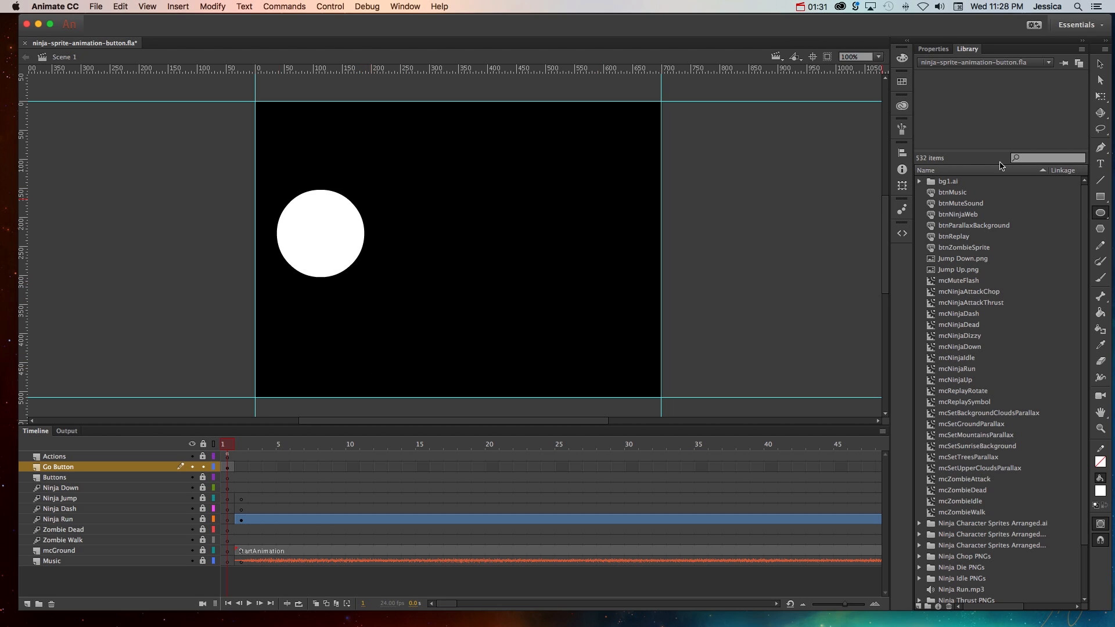
mouse_move(1100, 165)
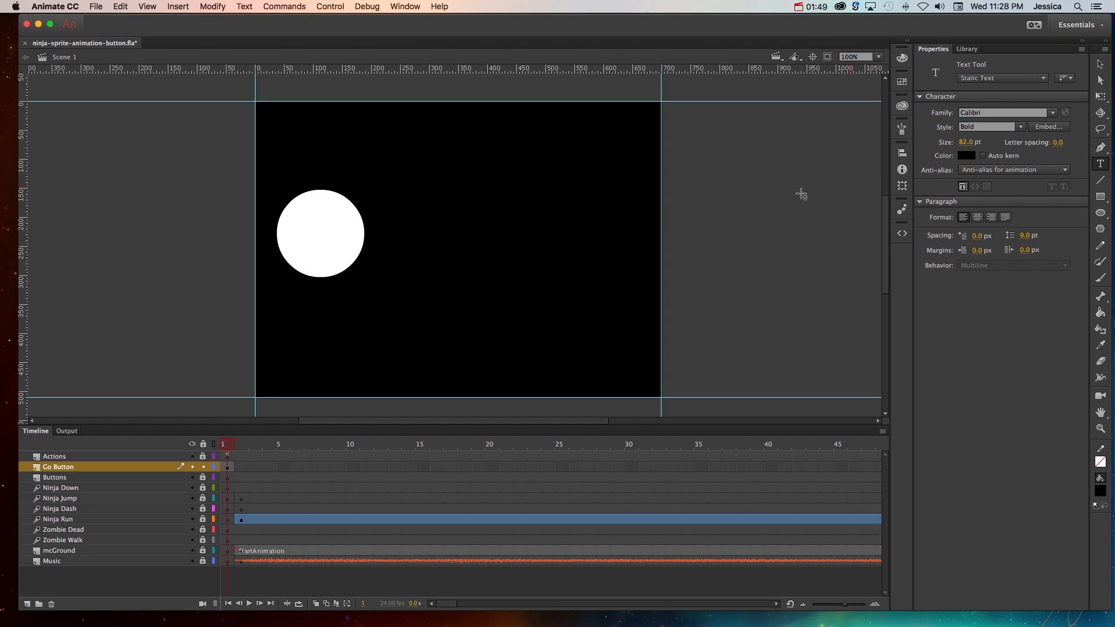
mouse_move(294, 242)
text(GO)
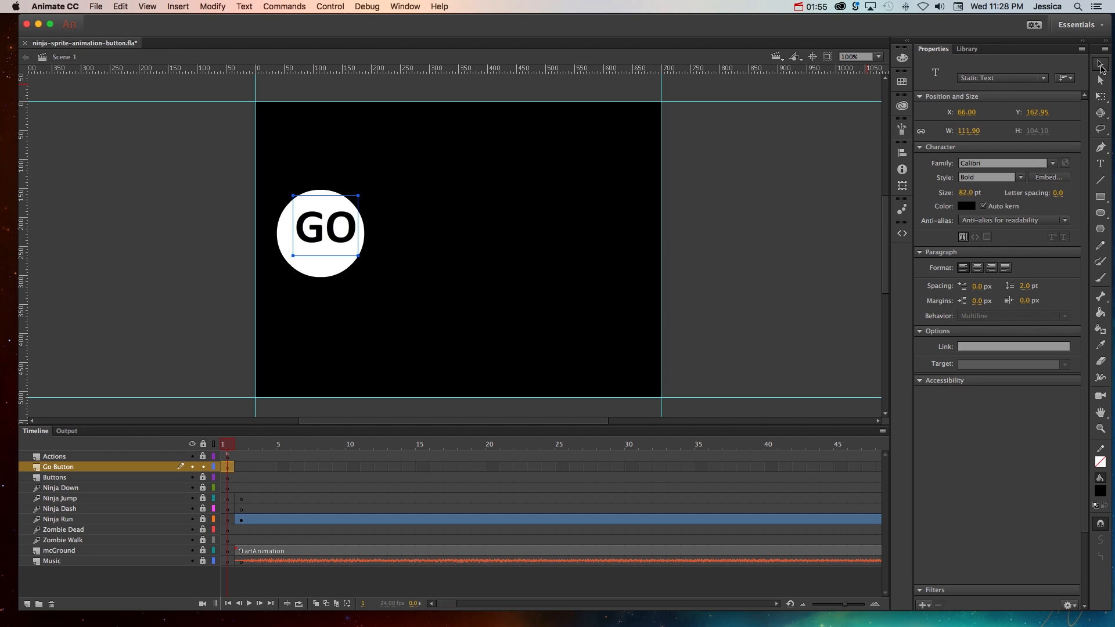
- Nudge the GO text into the centre of the white circle
drag(321, 231, 306, 241)
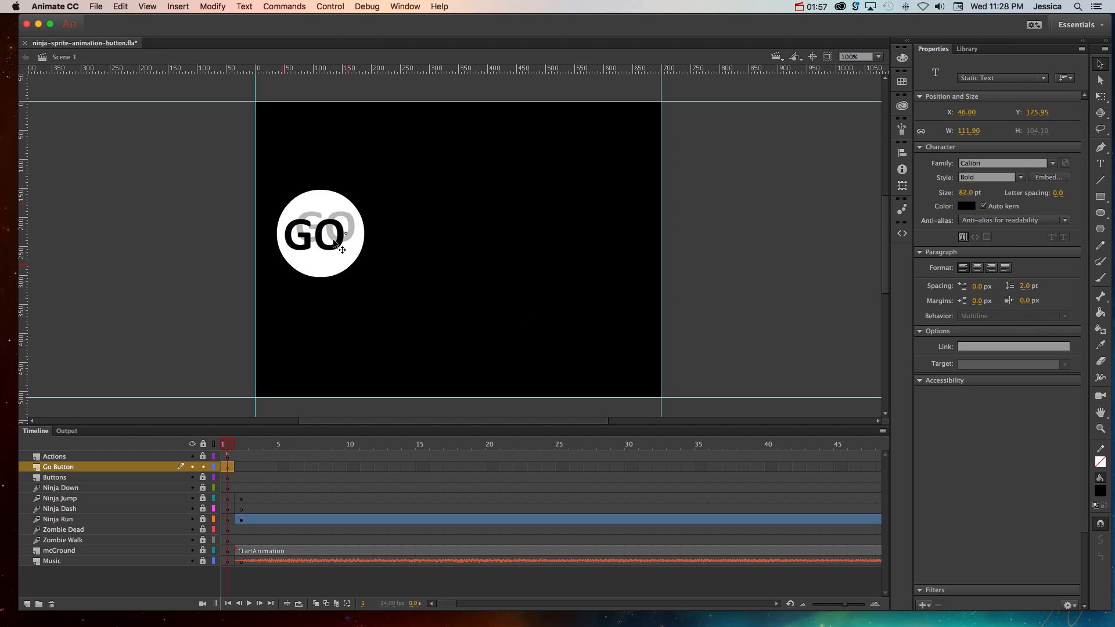
drag(305, 233, 324, 234)
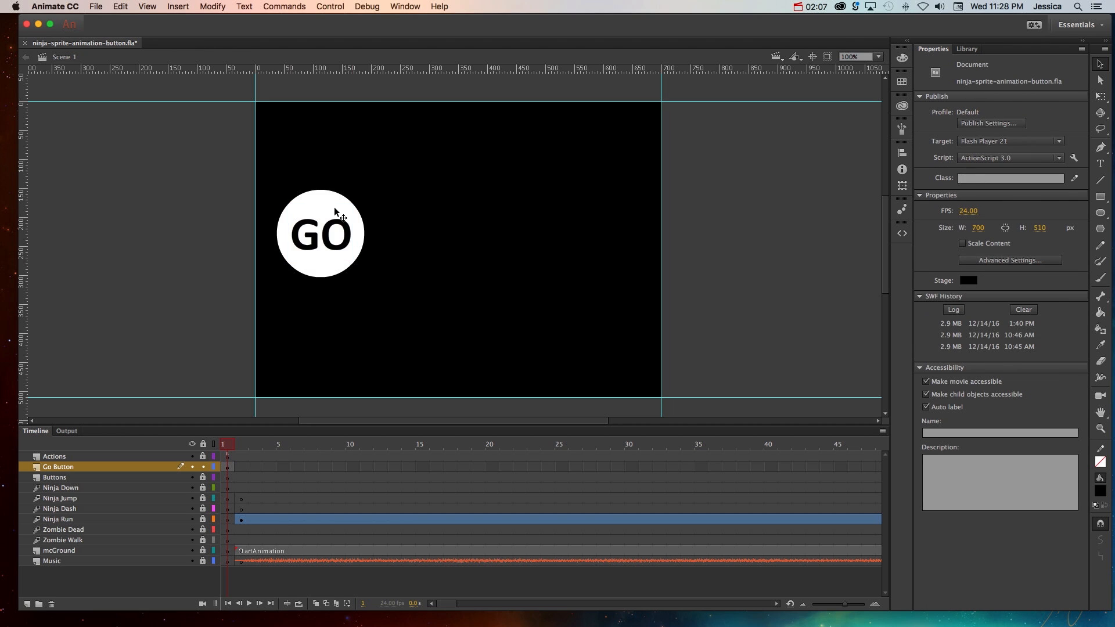
click(321, 233)
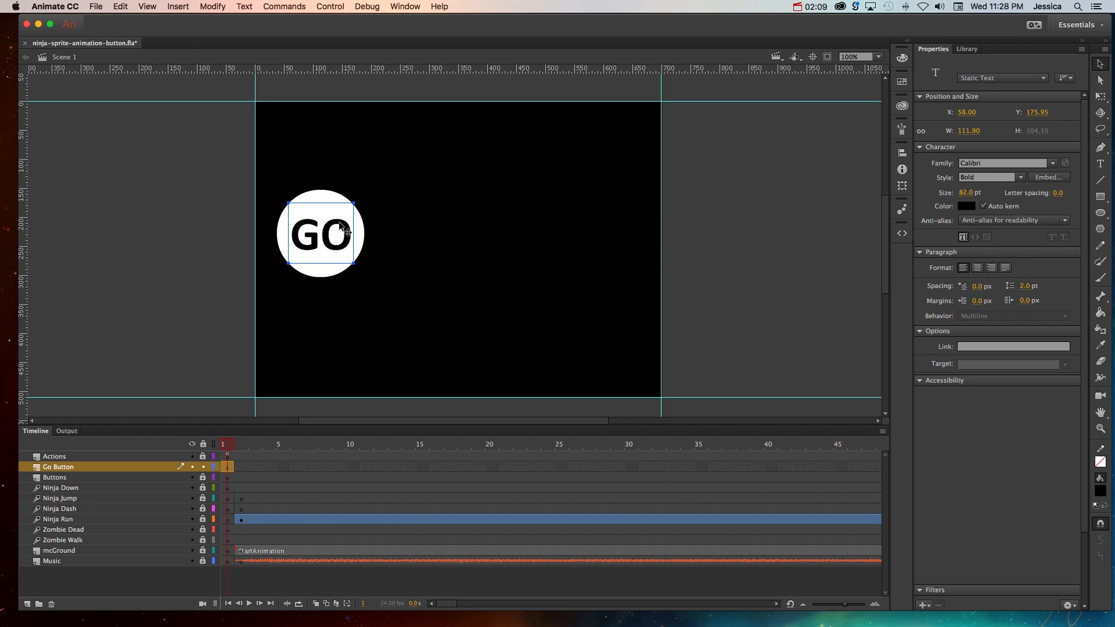
mouse_move(230, 221)
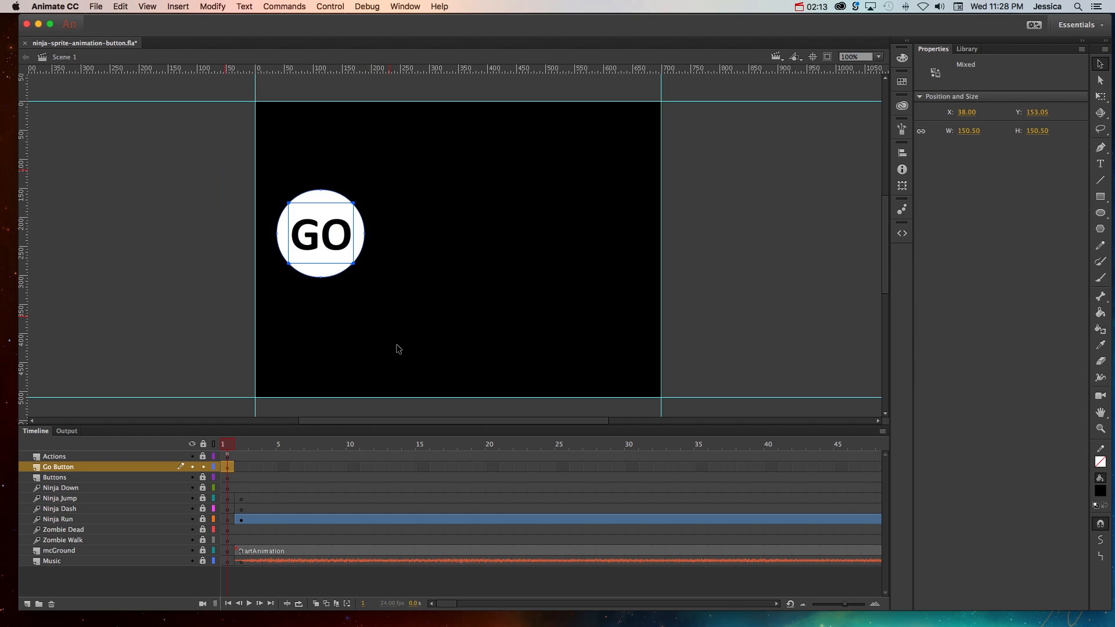
- Convert the circle and GO text to a Button symbol named btnGoButton via Modify > Convert to Symbol
click(211, 7)
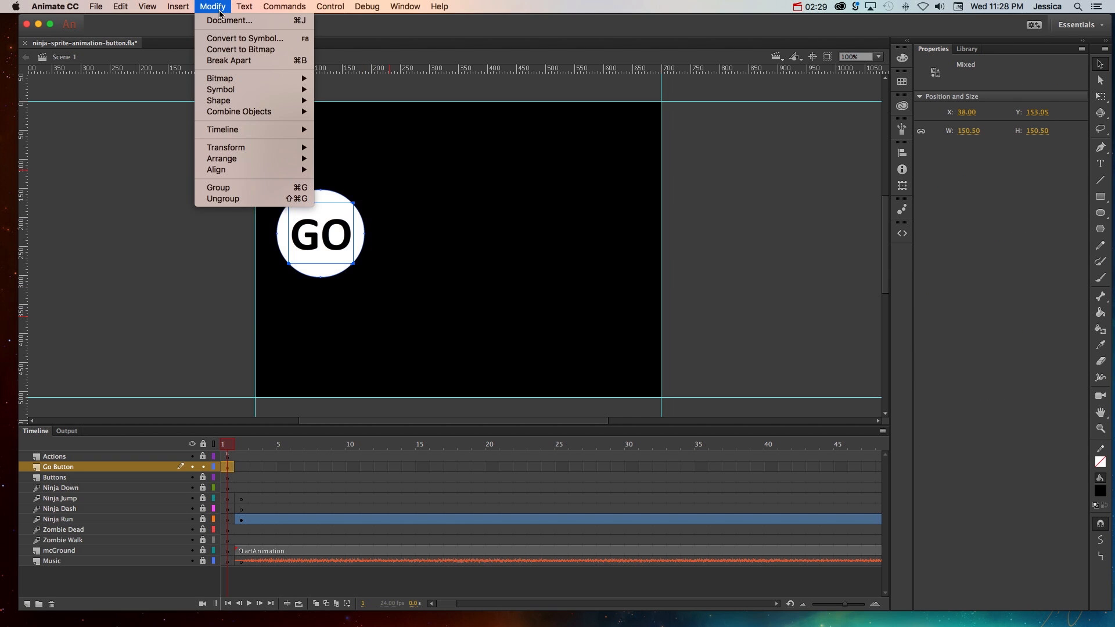
click(245, 39)
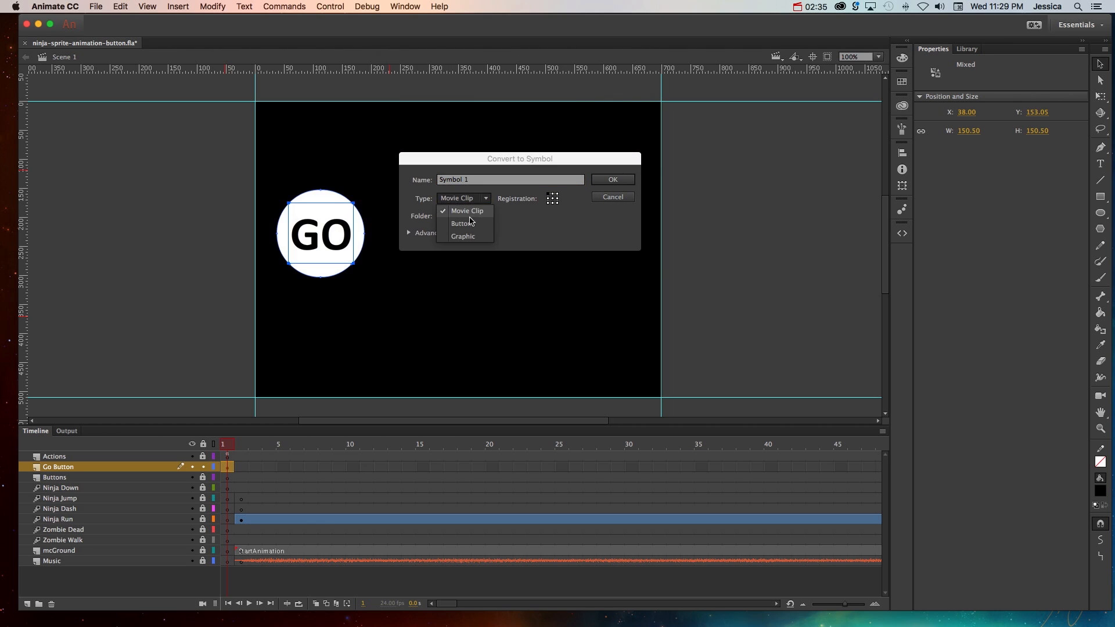
click(462, 223)
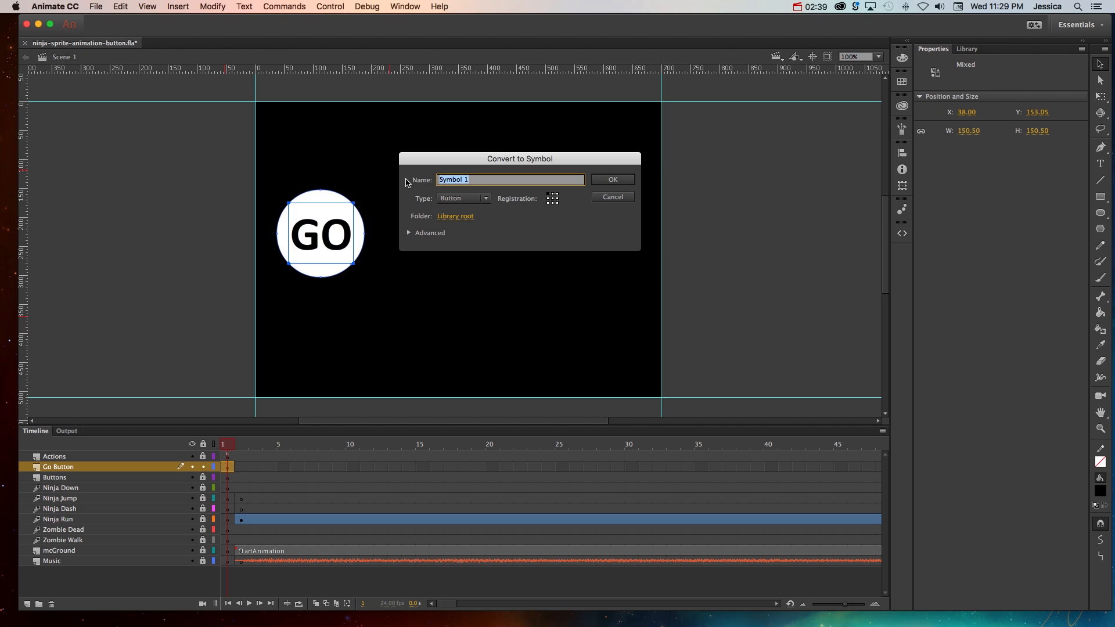
text(btn)
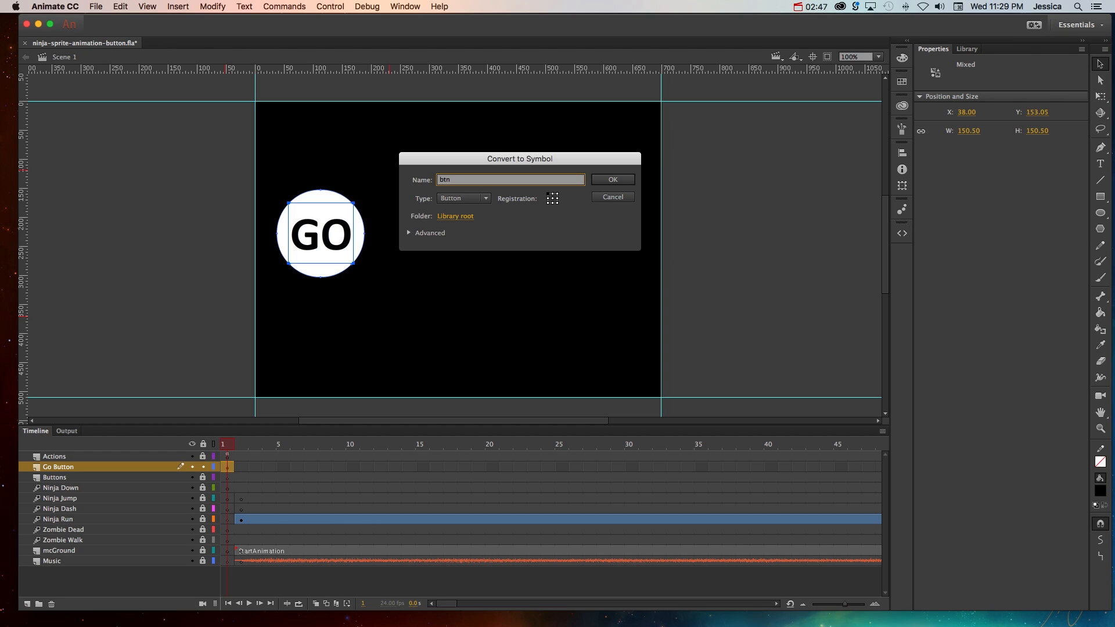
text(G)
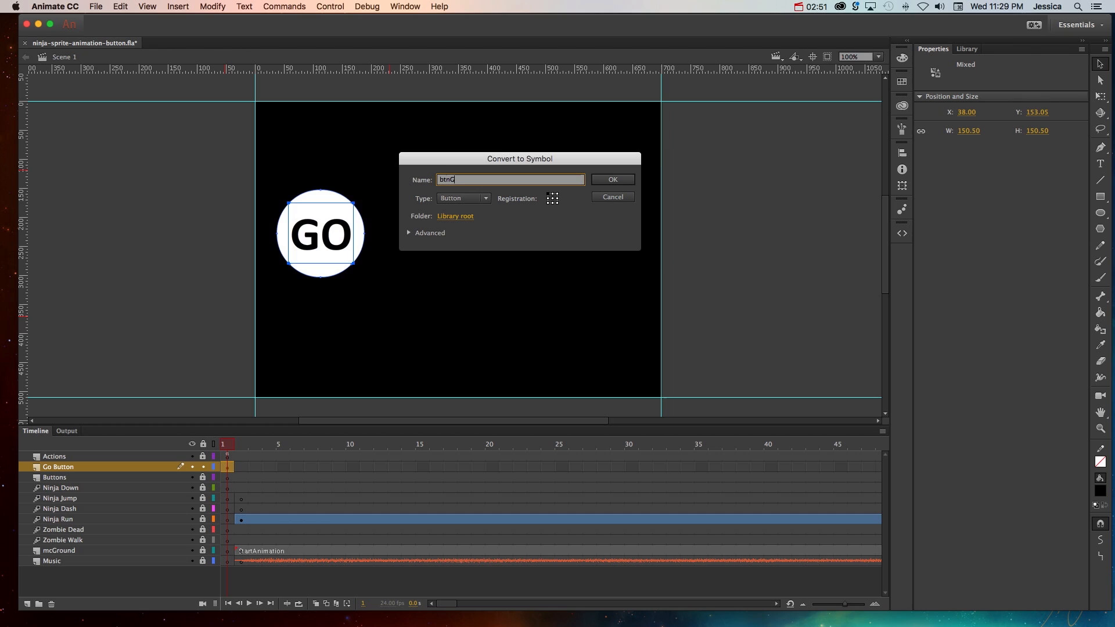
text(oButton)
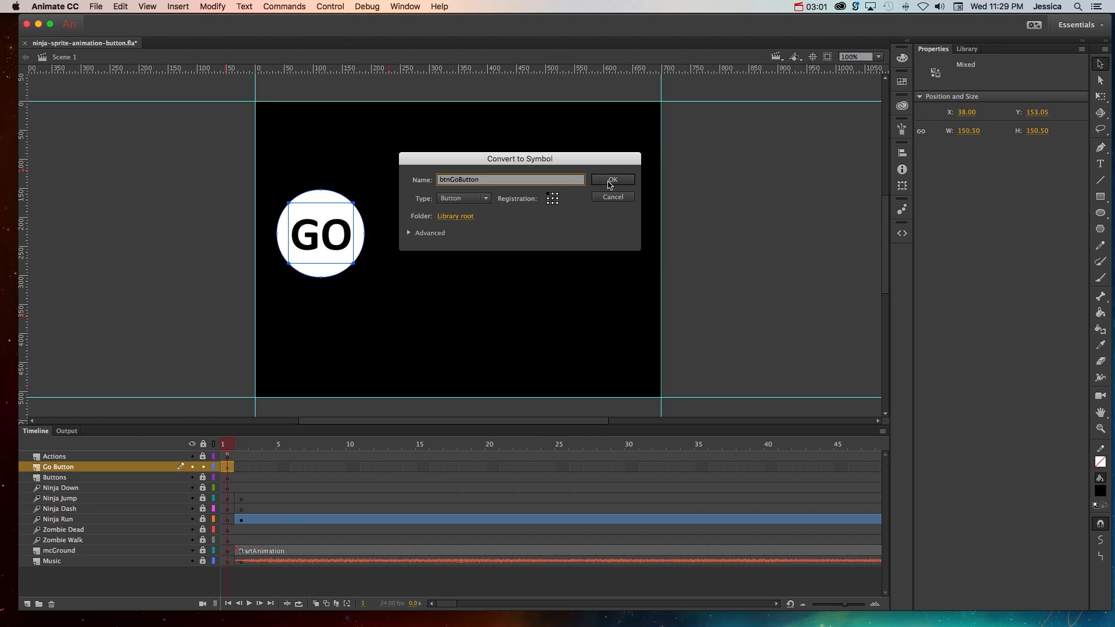
click(611, 179)
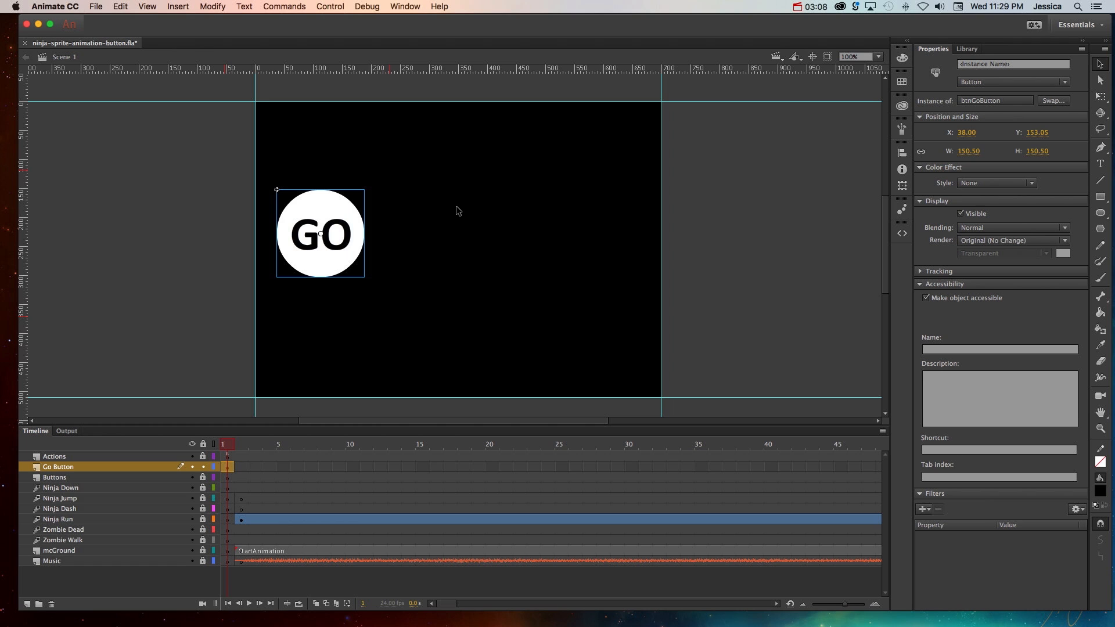
- Show the Library panel listing the new btnGoButton symbol
click(966, 48)
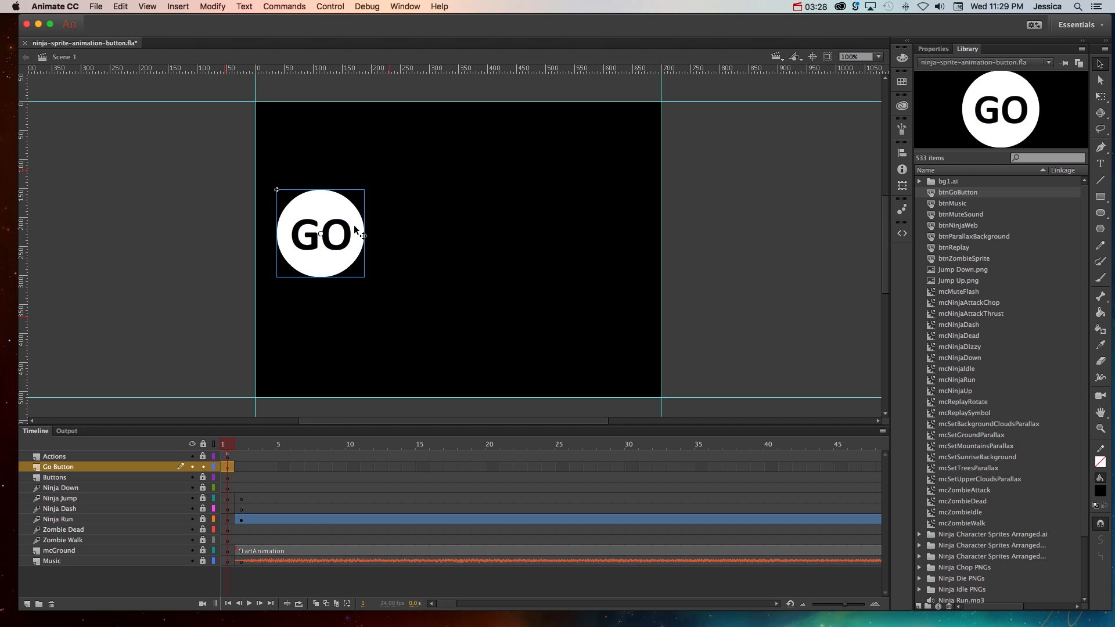
- Enter symbol-editing mode for the GO button instance on the stage
double_click(320, 235)
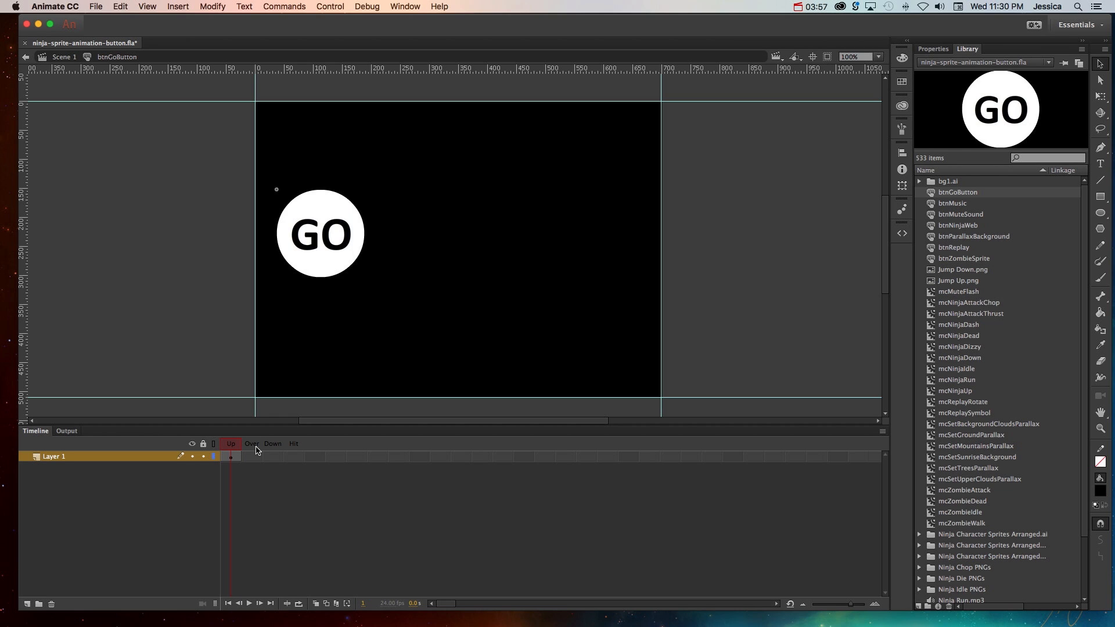
mouse_move(271, 448)
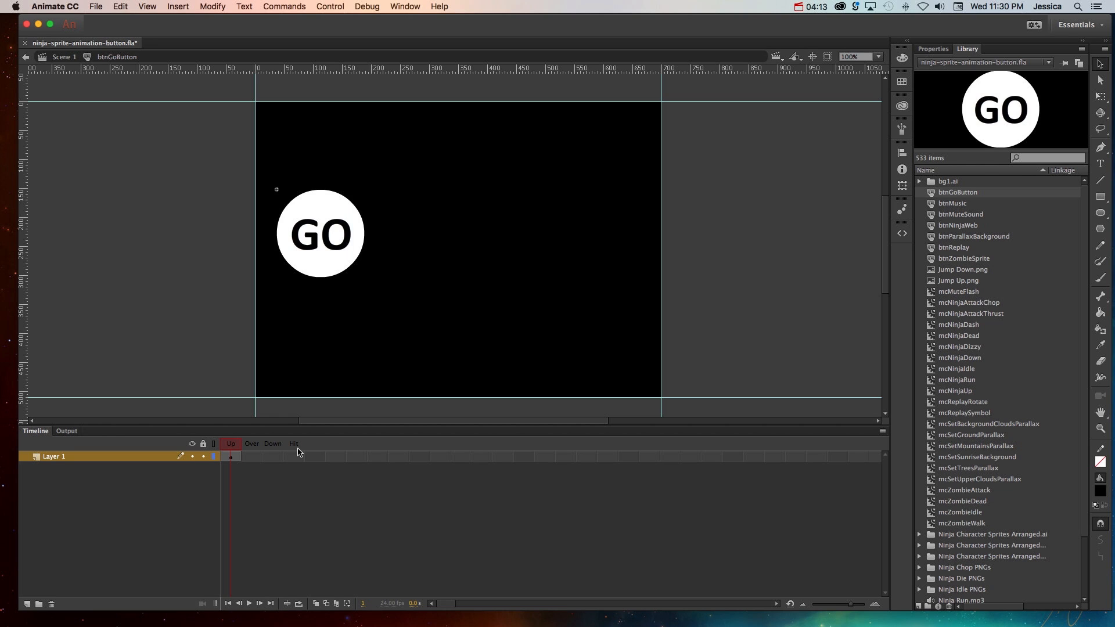
mouse_move(321, 285)
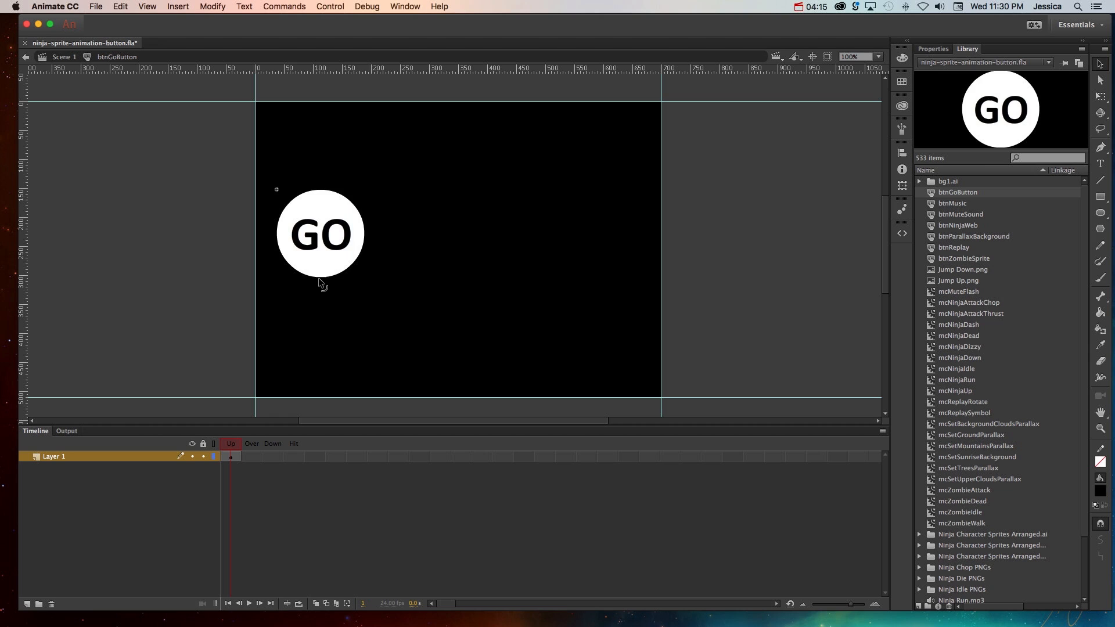
mouse_move(348, 280)
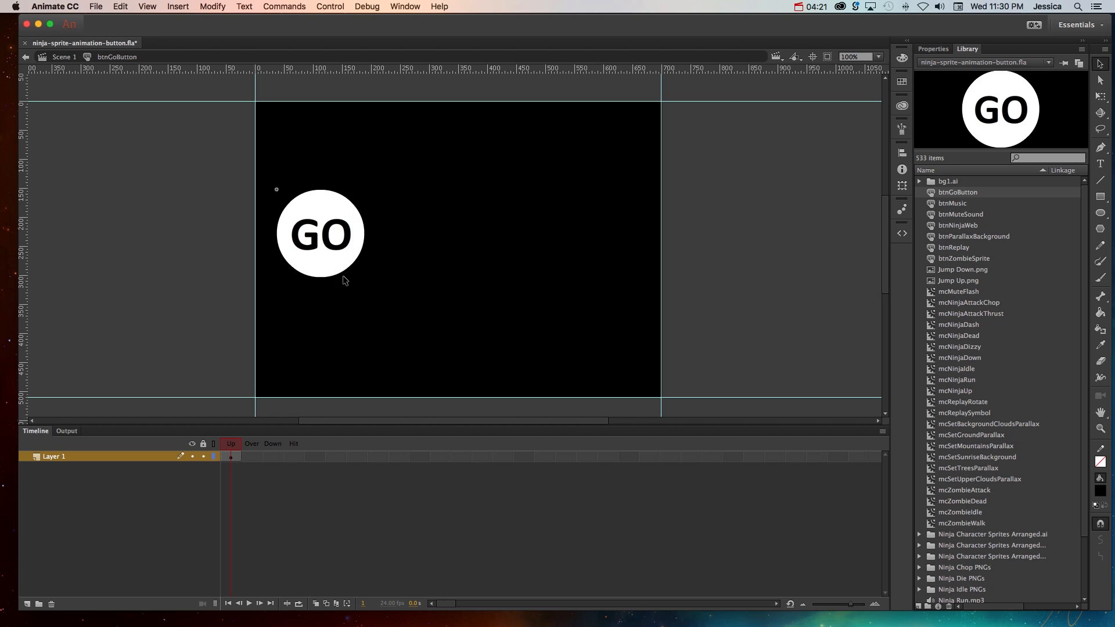
mouse_move(337, 294)
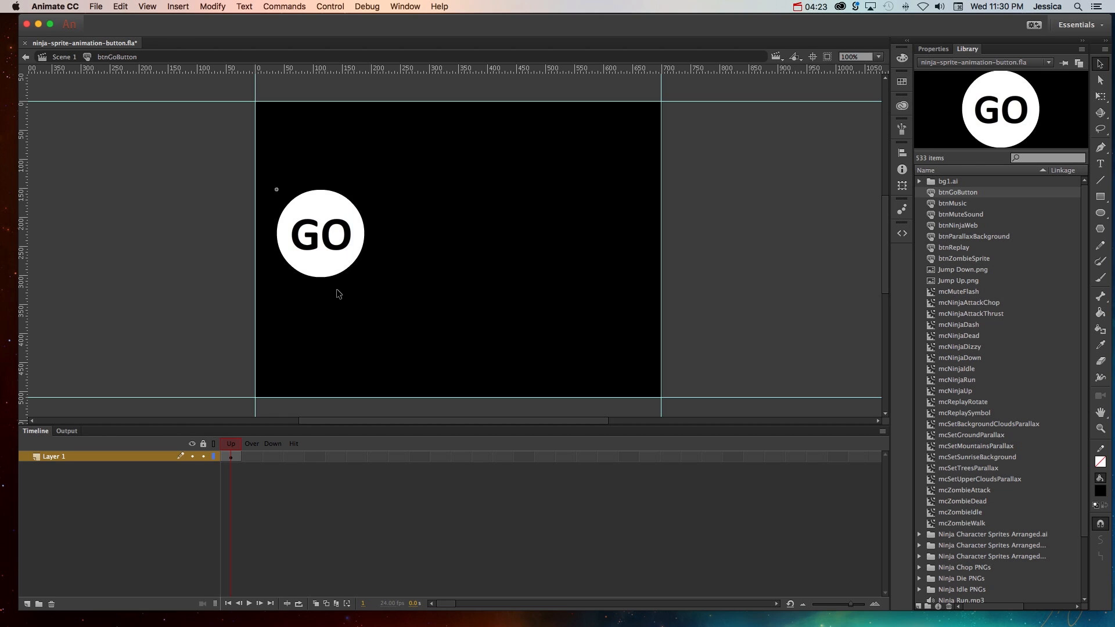
mouse_move(334, 283)
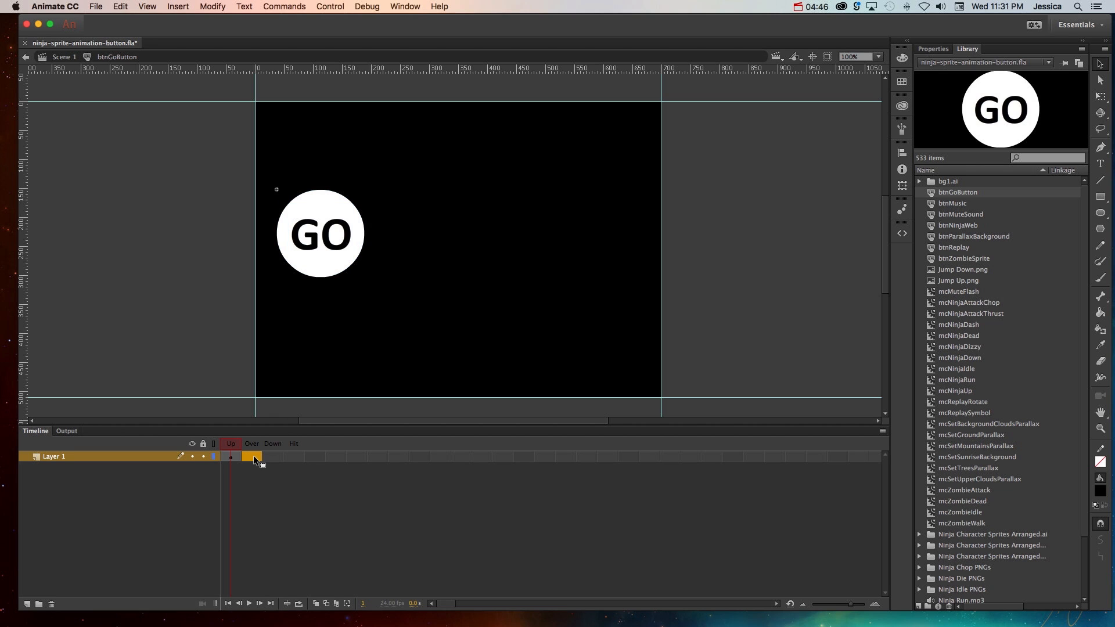
- Insert an Over keyframe and recolour the GO circle pink
click(177, 7)
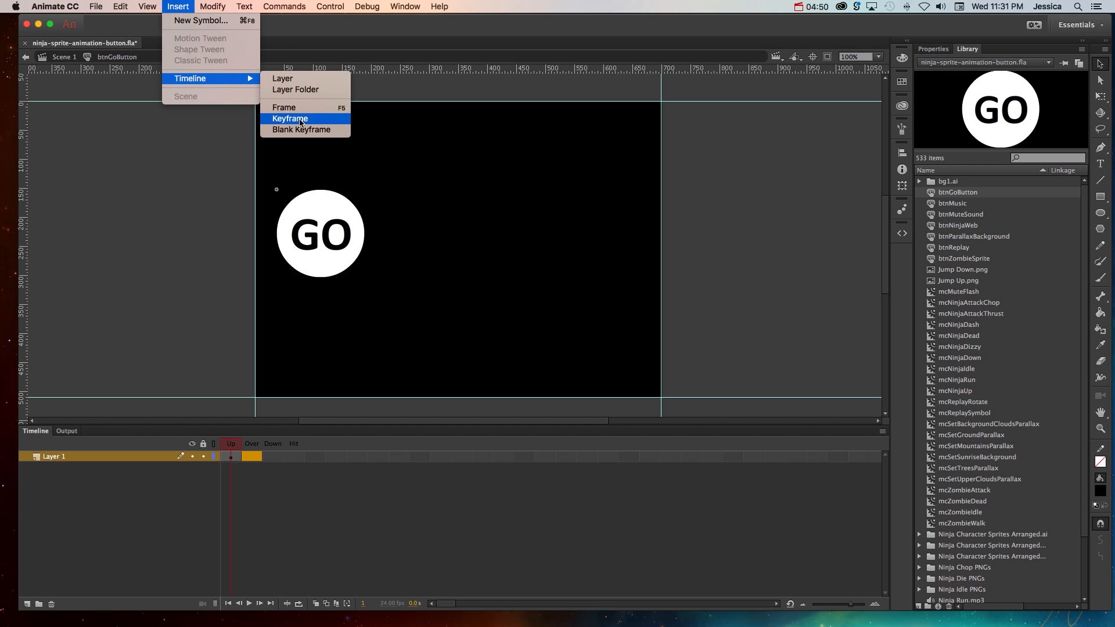
click(290, 118)
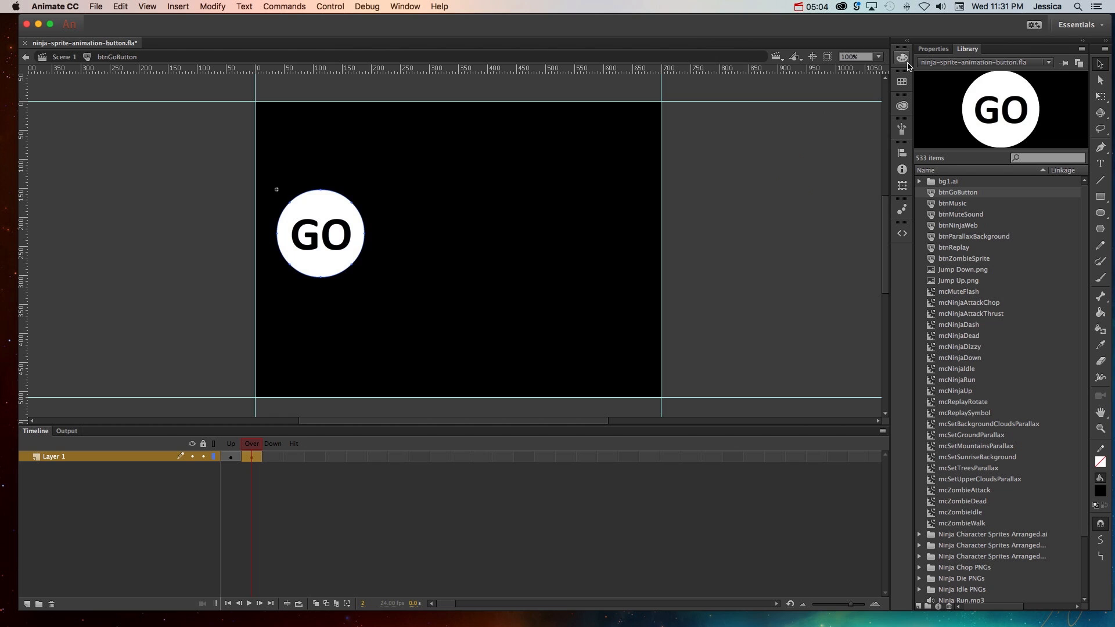
click(901, 58)
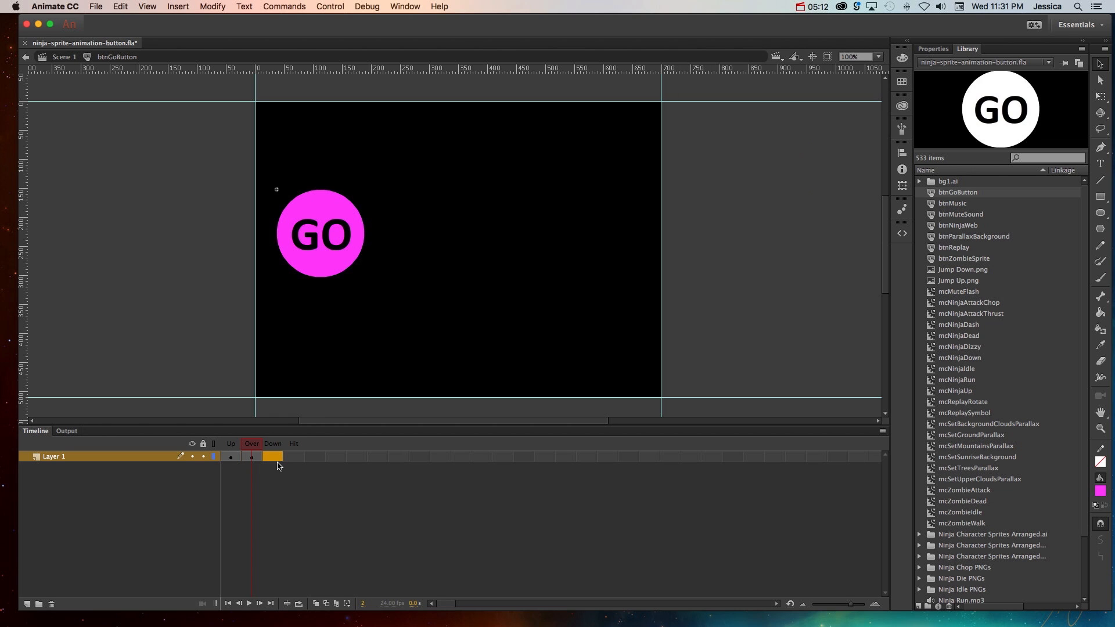
- Move to the Down state frame and give the circle a green fill
click(177, 7)
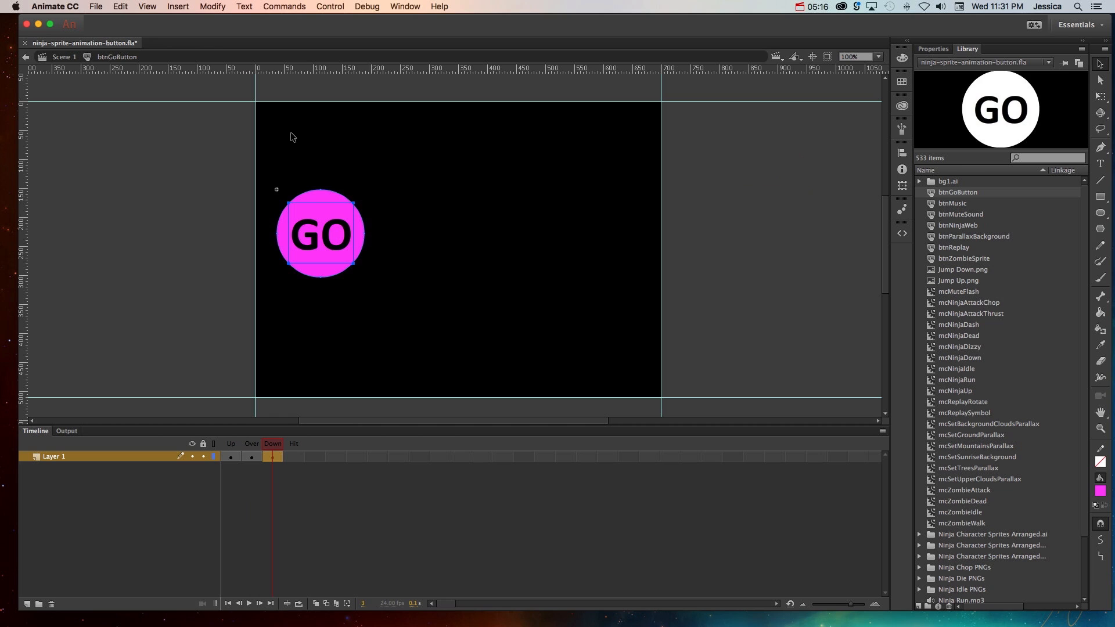
mouse_move(348, 284)
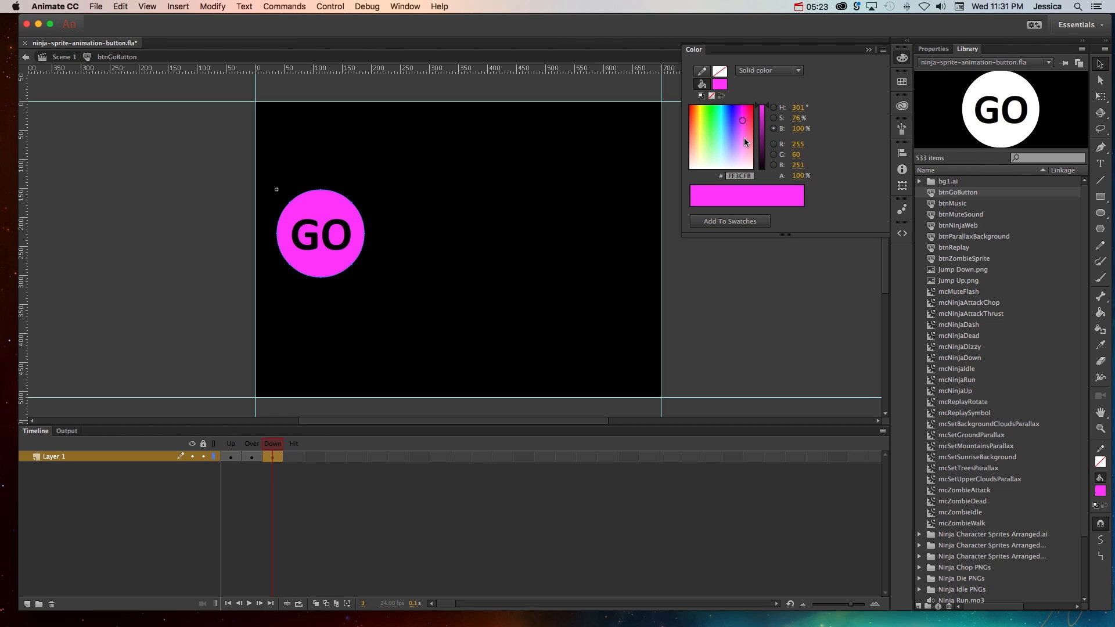
click(714, 114)
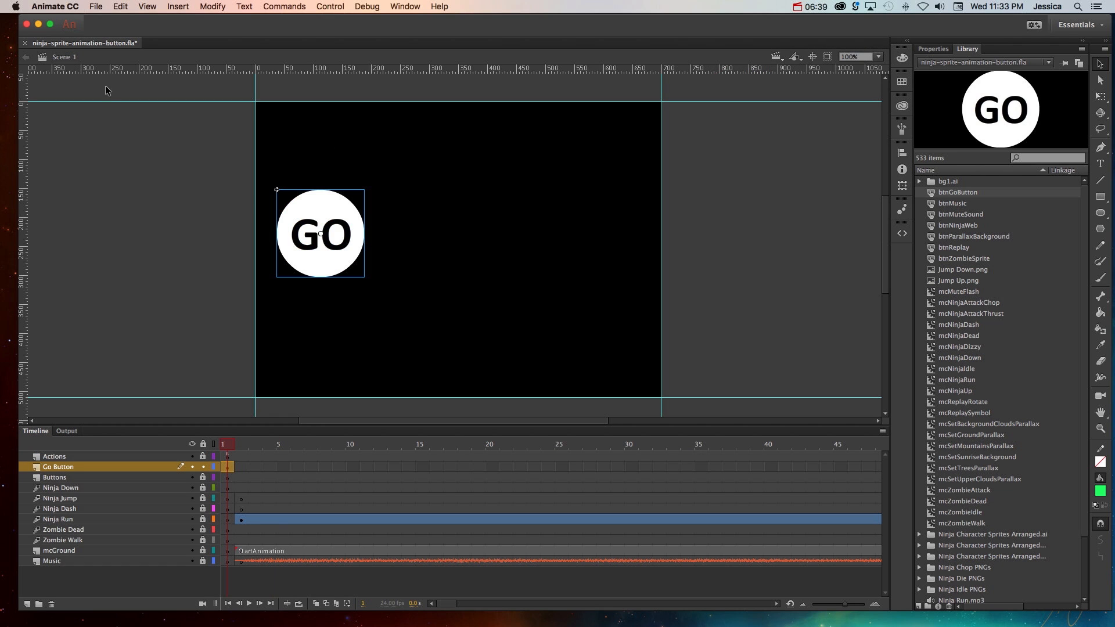
mouse_move(299, 252)
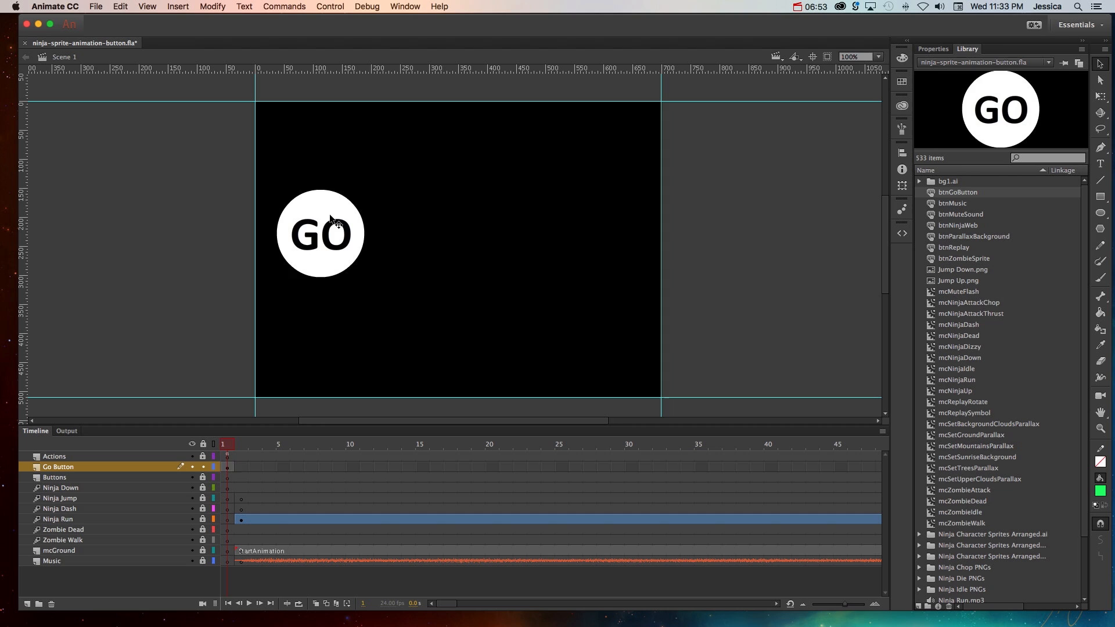
- Bring up the Control menu from the main scene
click(329, 7)
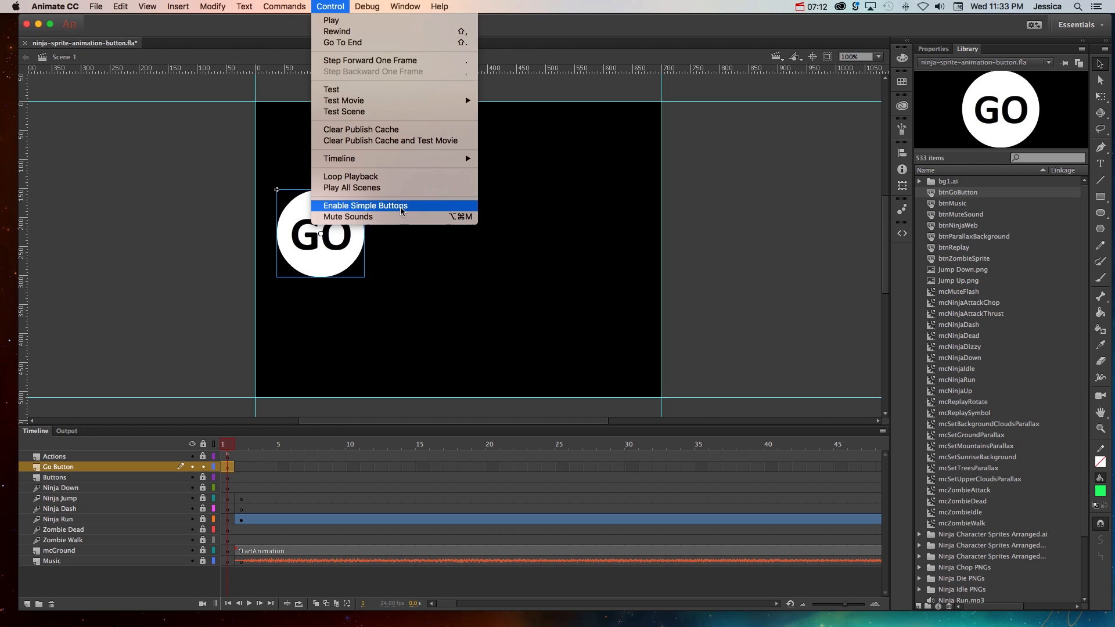
mouse_move(392, 210)
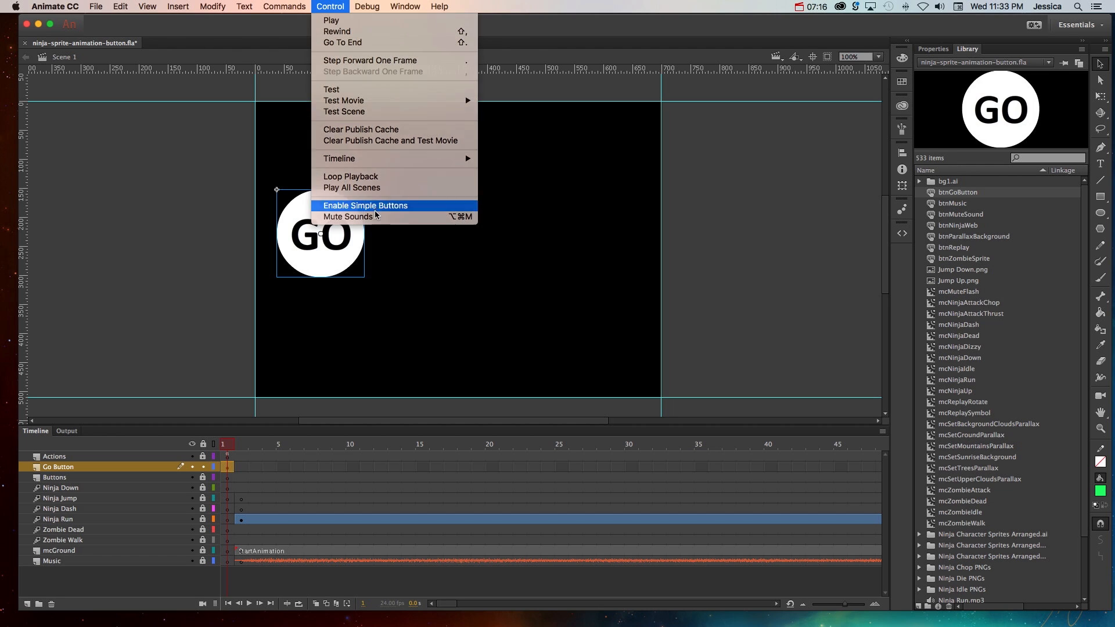
- Enable Simple Buttons to test the rollover, then disable it again
click(365, 206)
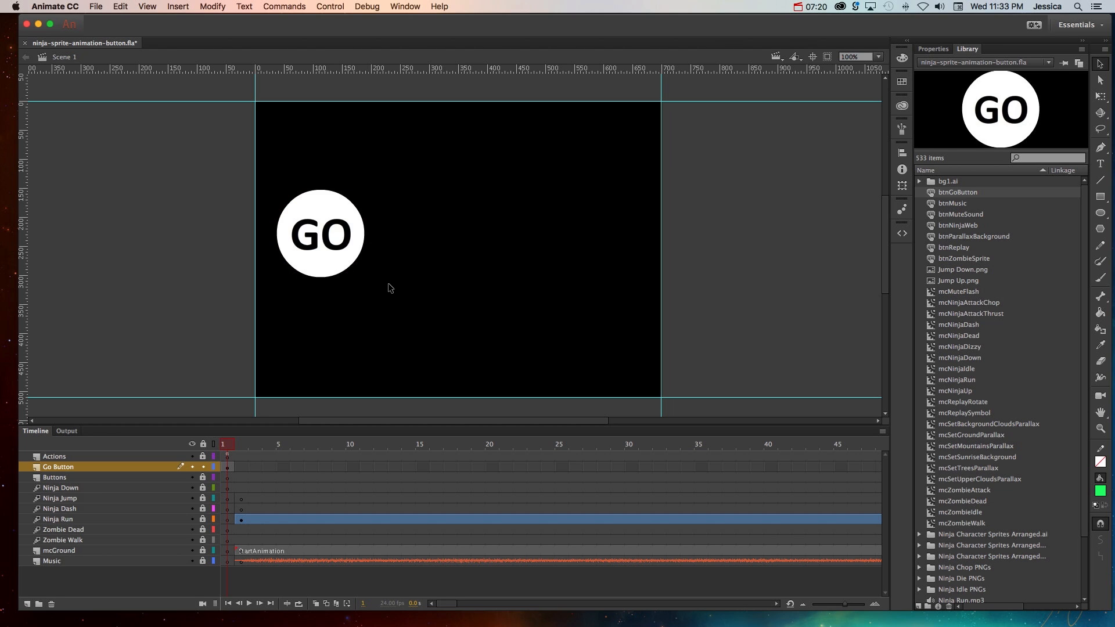
mouse_move(369, 284)
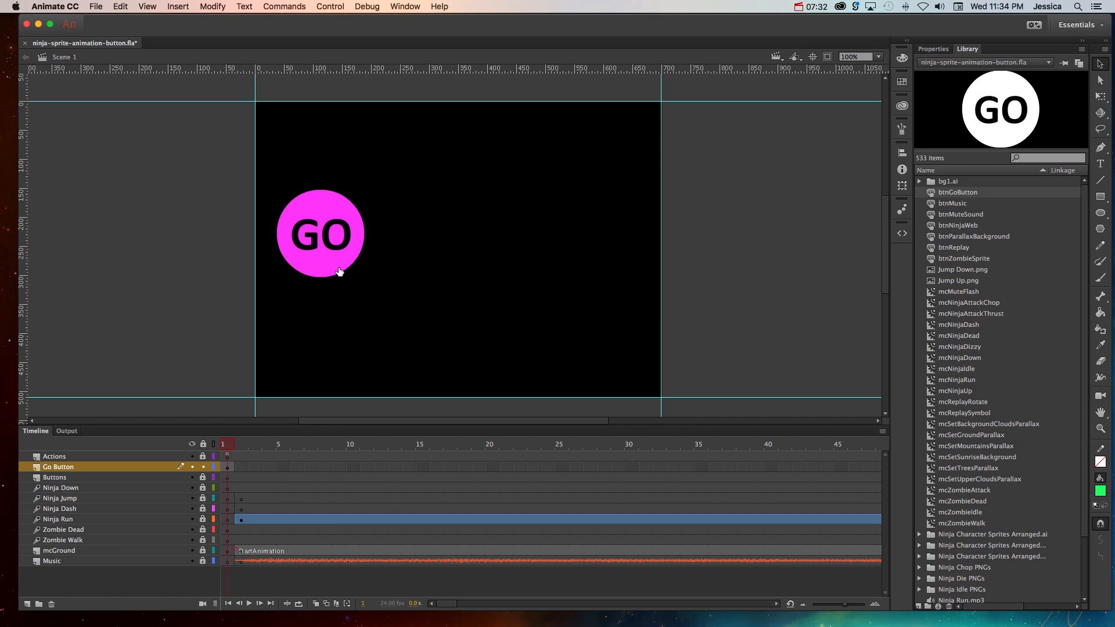
mouse_move(299, 284)
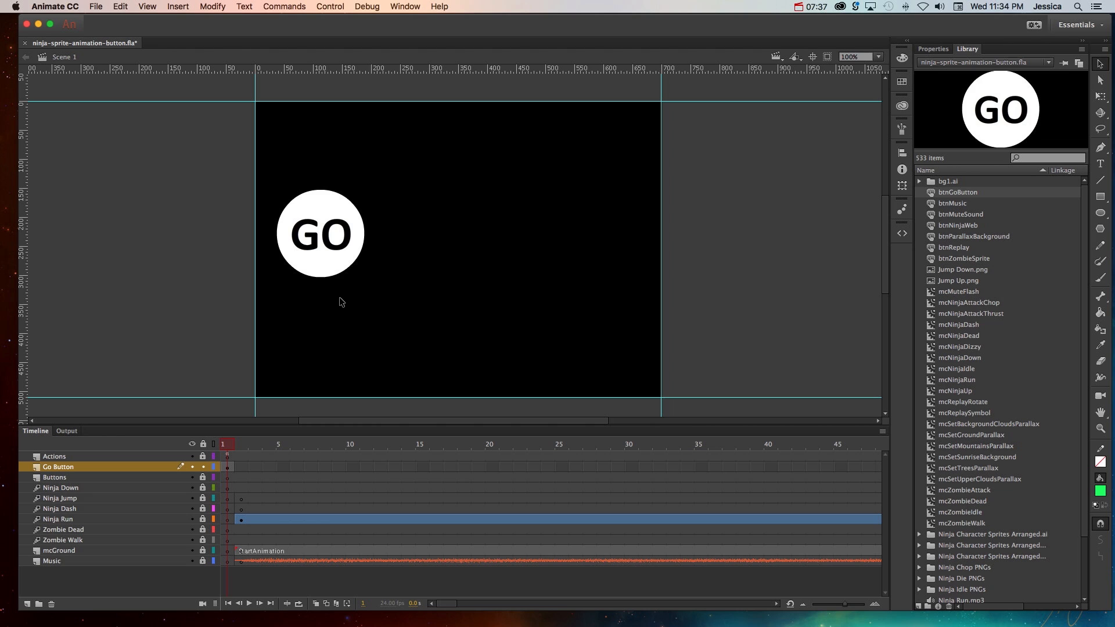
mouse_move(346, 291)
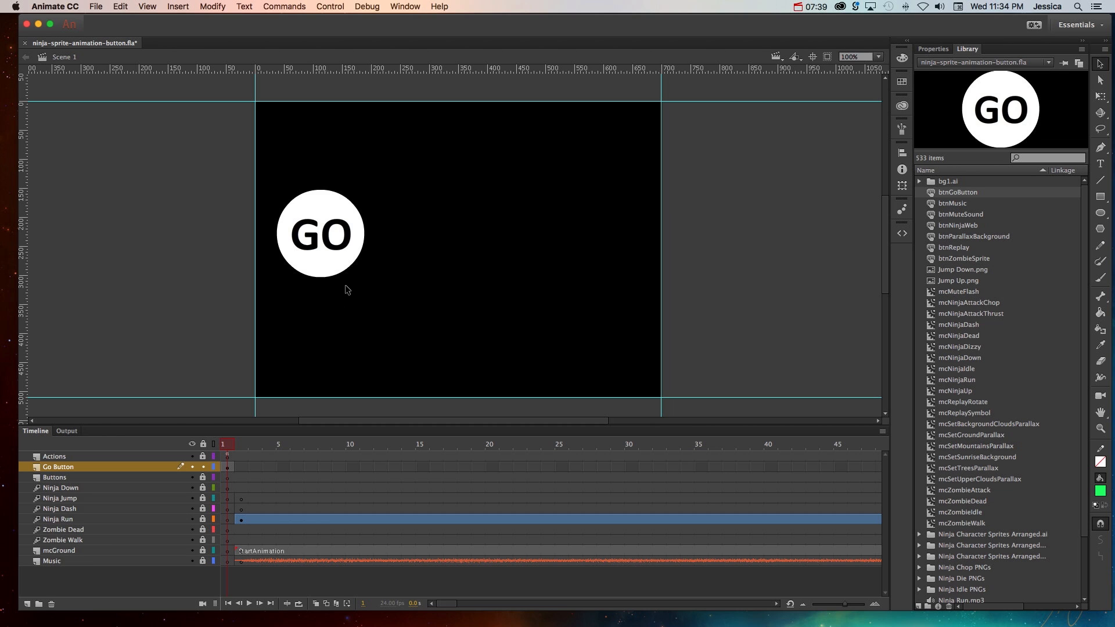
click(328, 7)
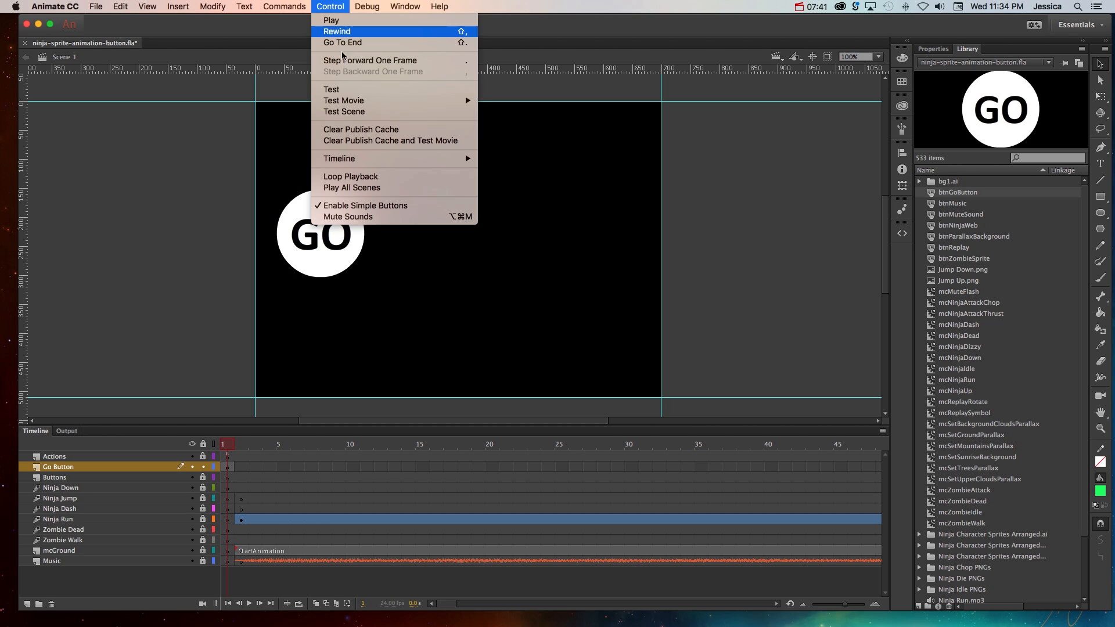
mouse_move(365, 205)
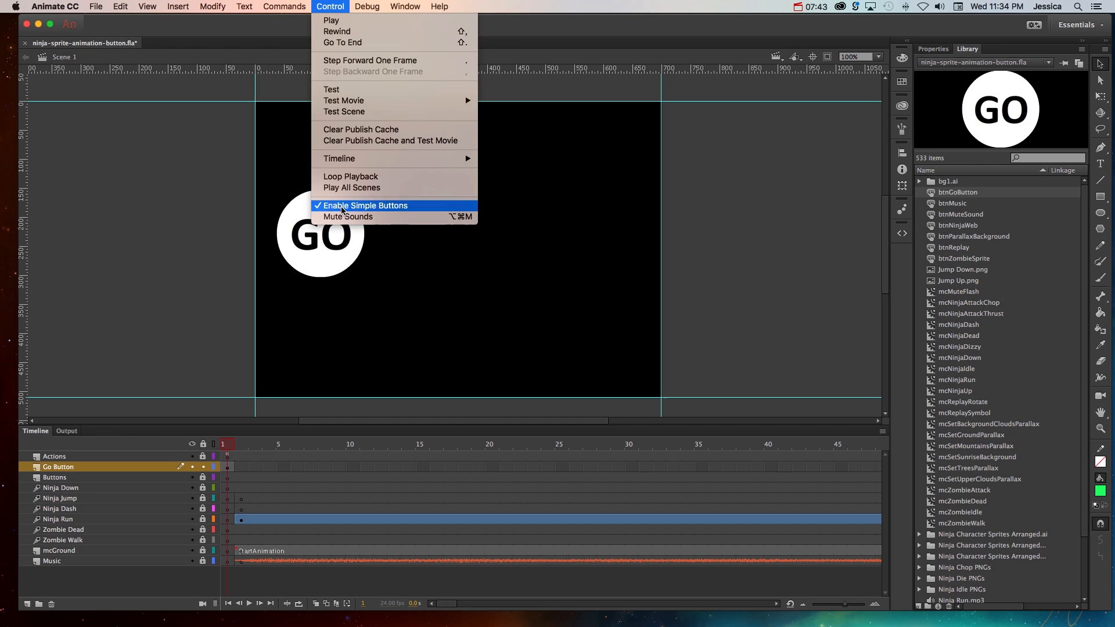
click(363, 205)
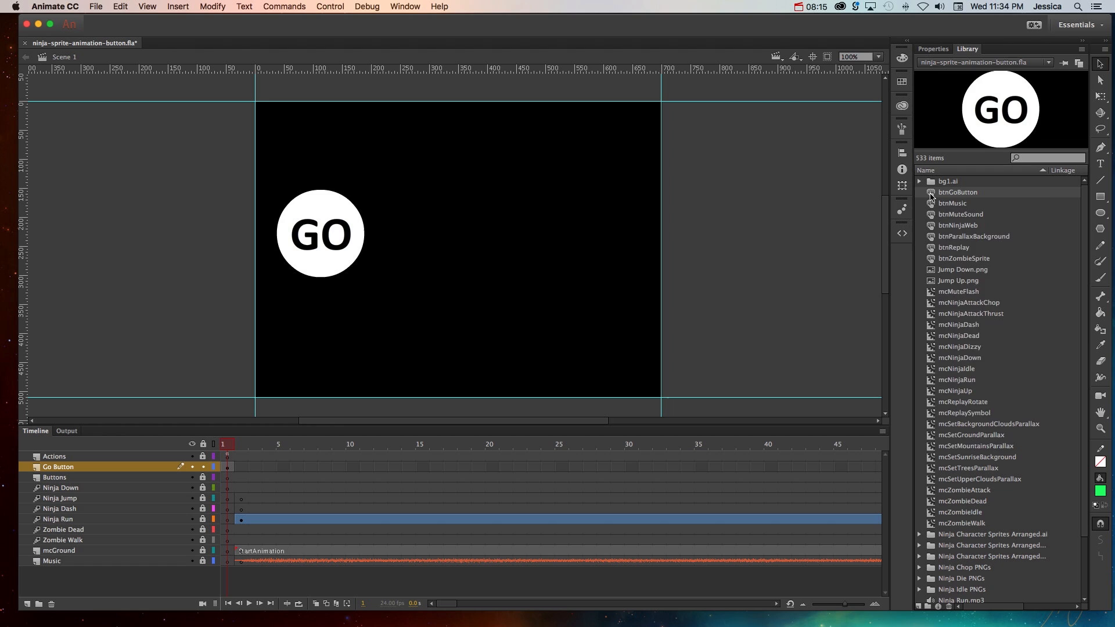
- Duplicate btnGoButton in the Library as a new symbol named btnStopButton
right_click(957, 192)
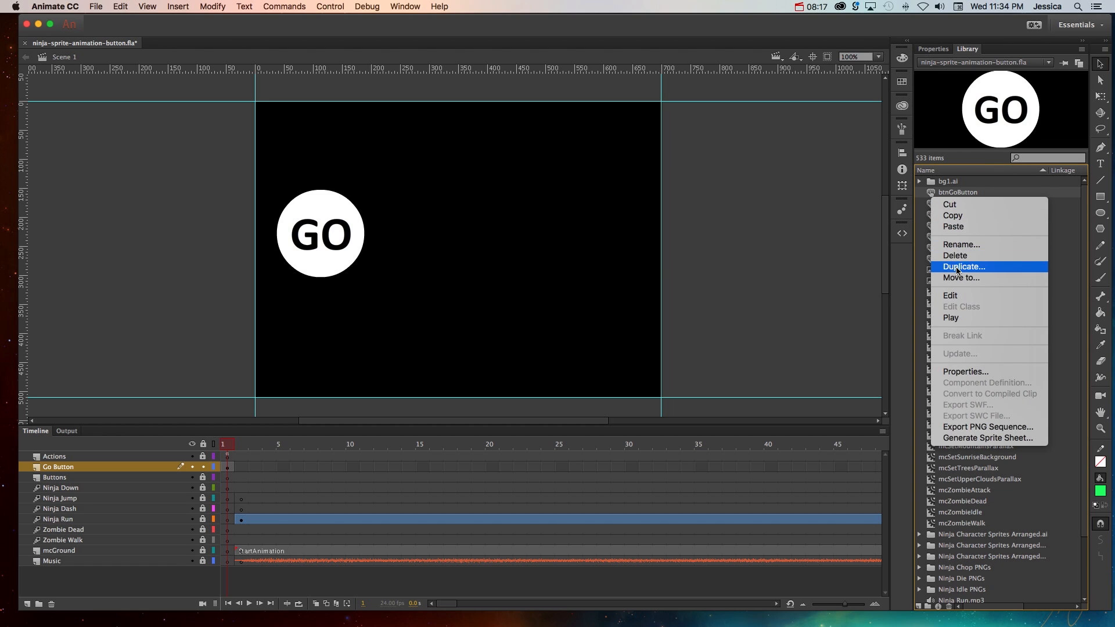
click(961, 267)
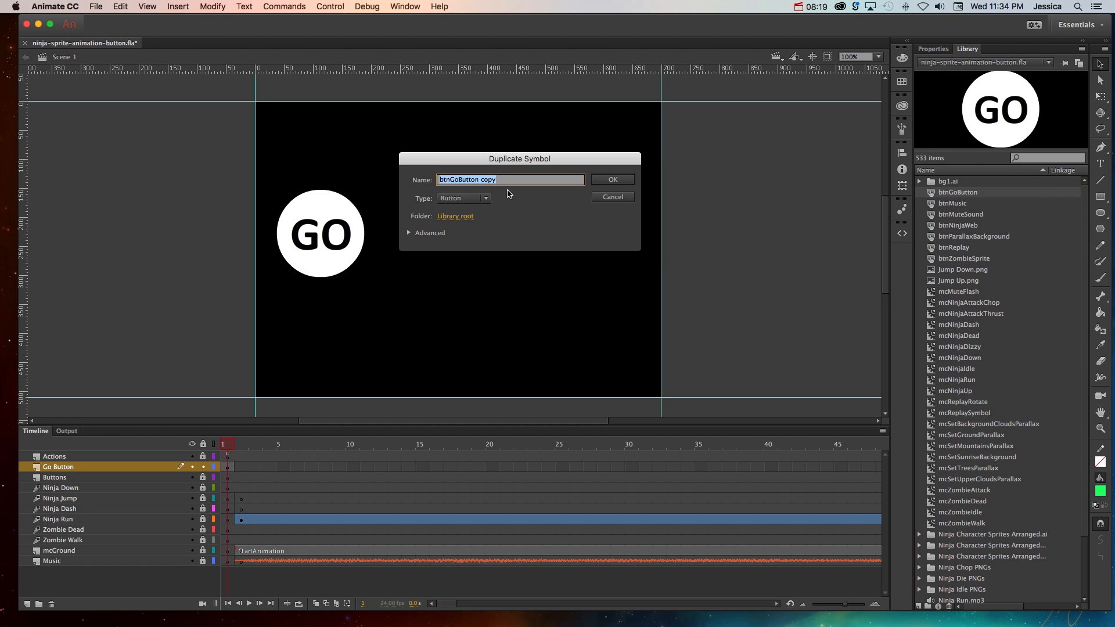
text(btnStop)
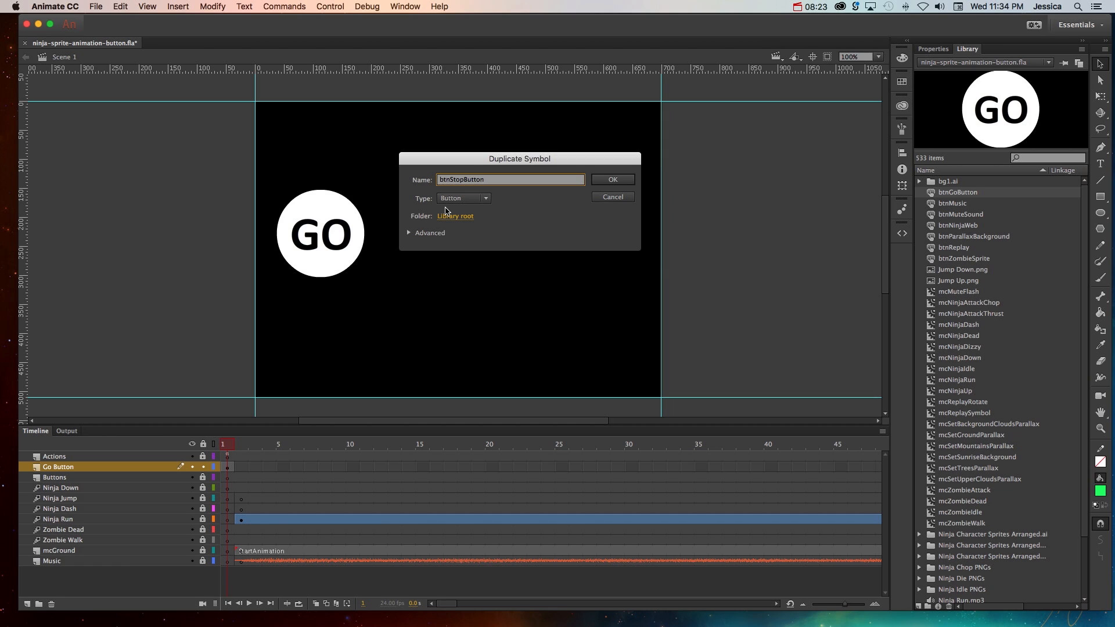
click(611, 179)
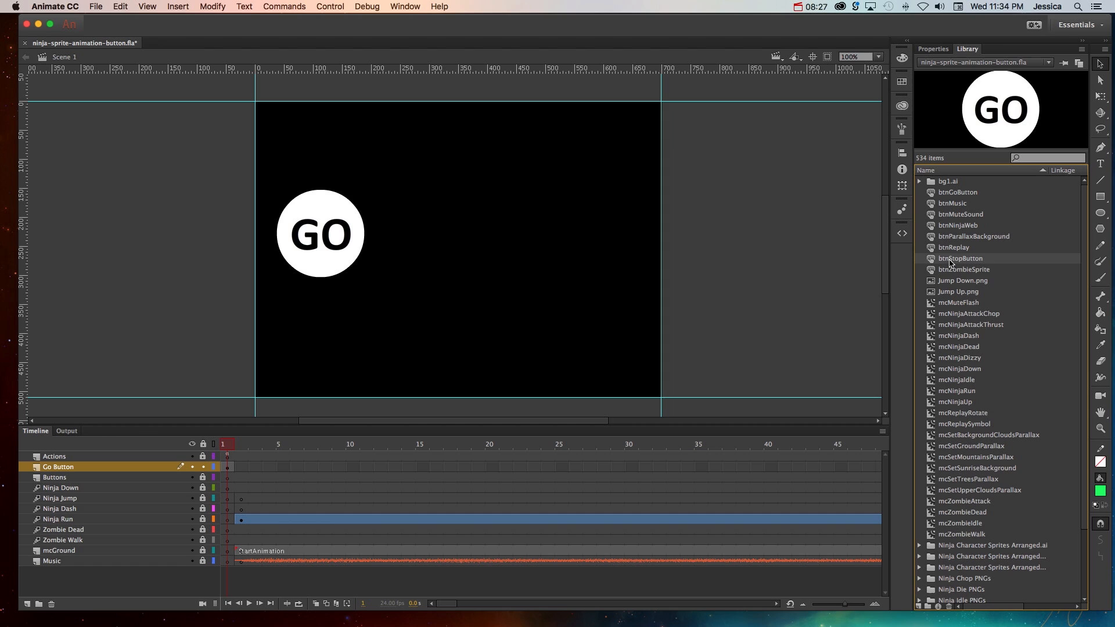
mouse_move(983, 131)
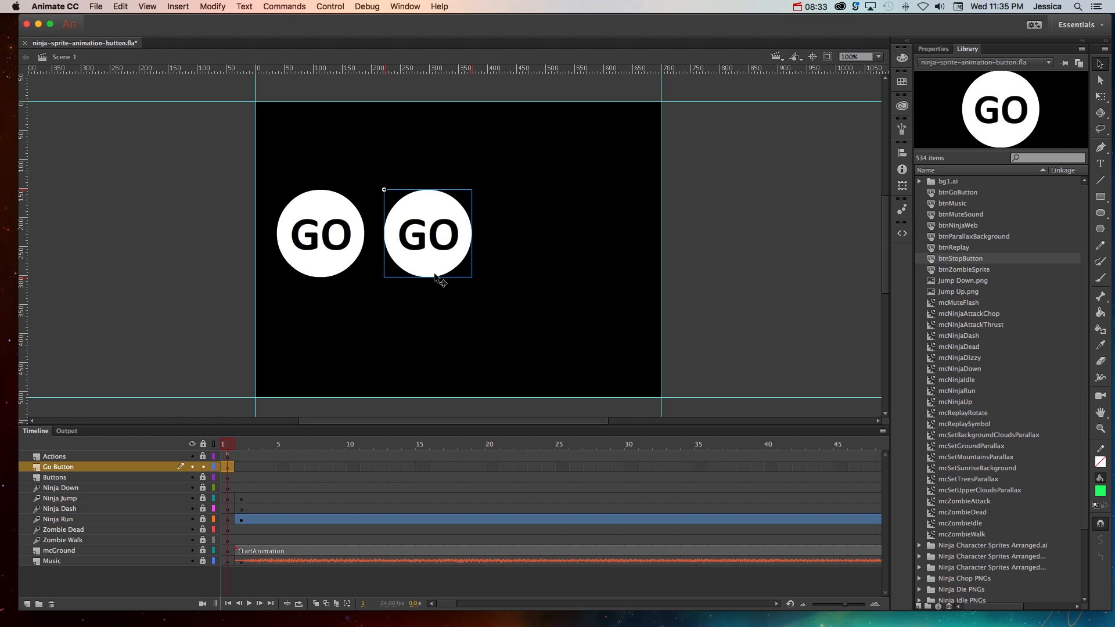
- Inside the copied button, change the label to STOP, reduce its size and centre it on the circle
double_click(427, 234)
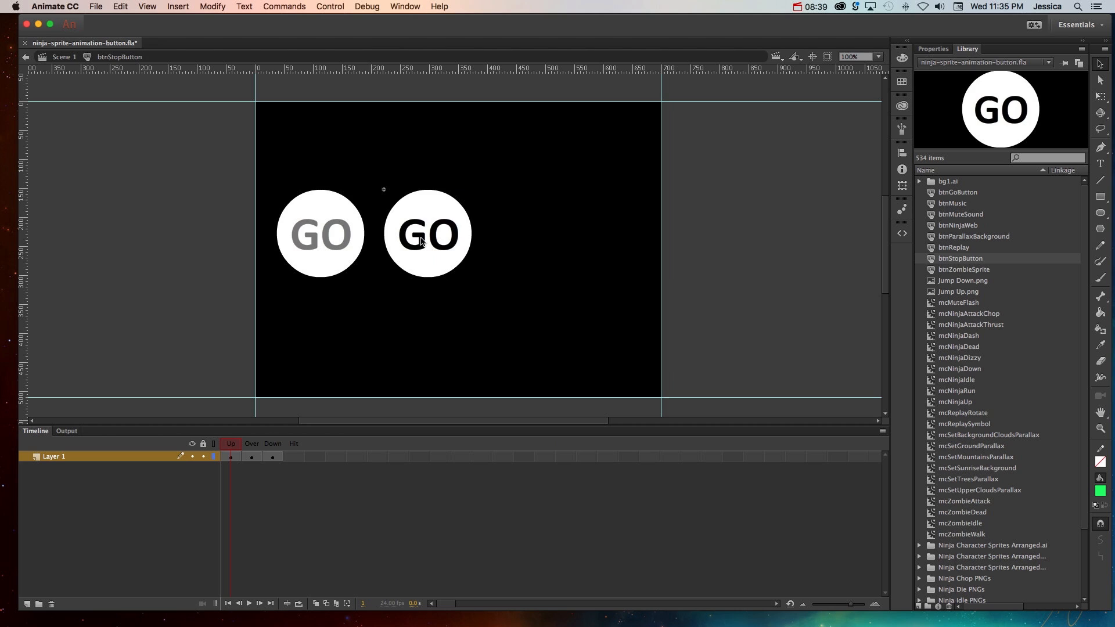
click(426, 235)
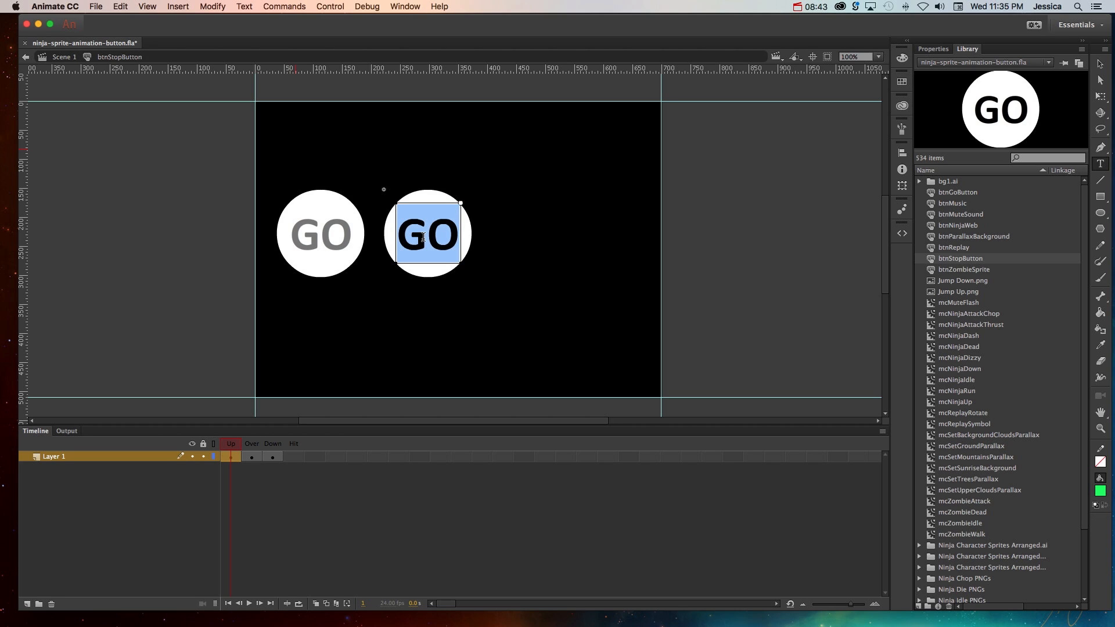
text(STOP)
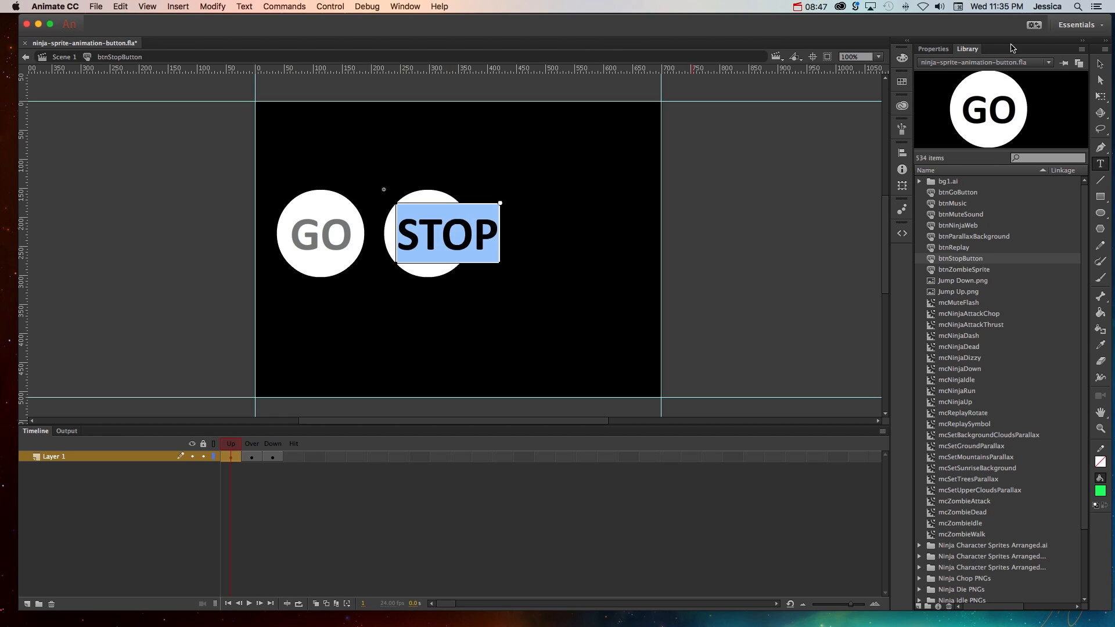
click(932, 49)
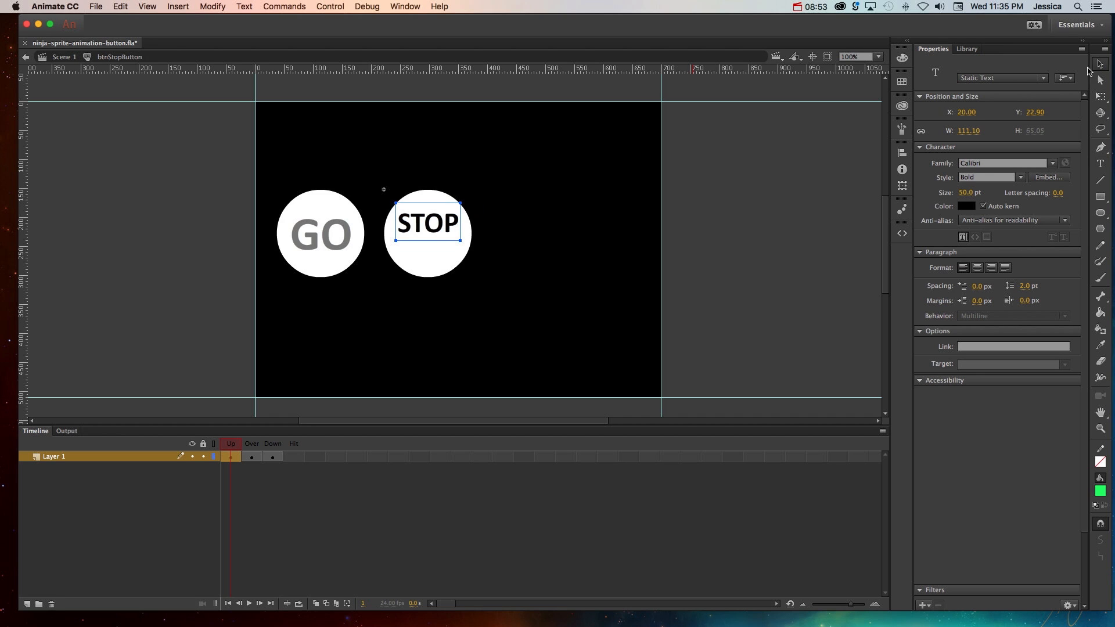
drag(426, 220, 426, 235)
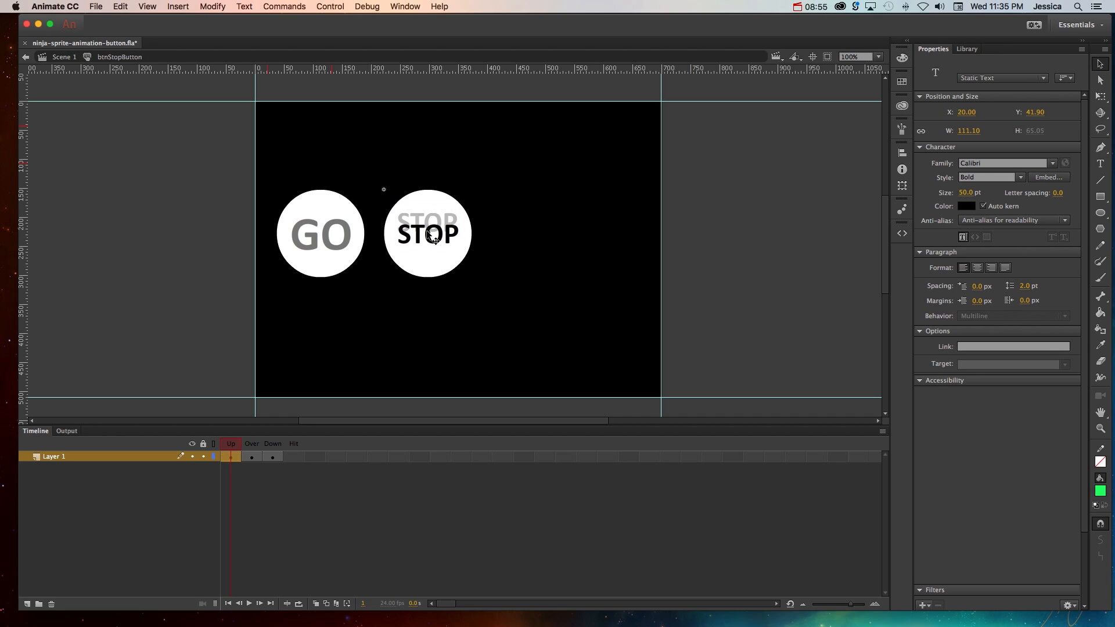
click(120, 7)
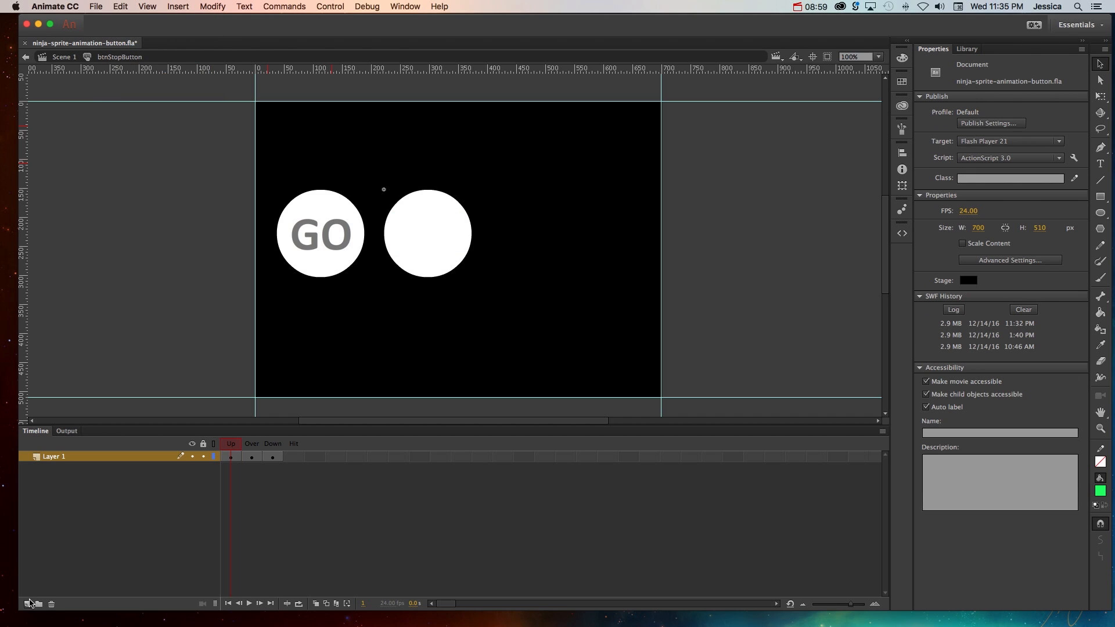
- Add a layer named TEXT and paste the STOP label in place onto it
click(28, 604)
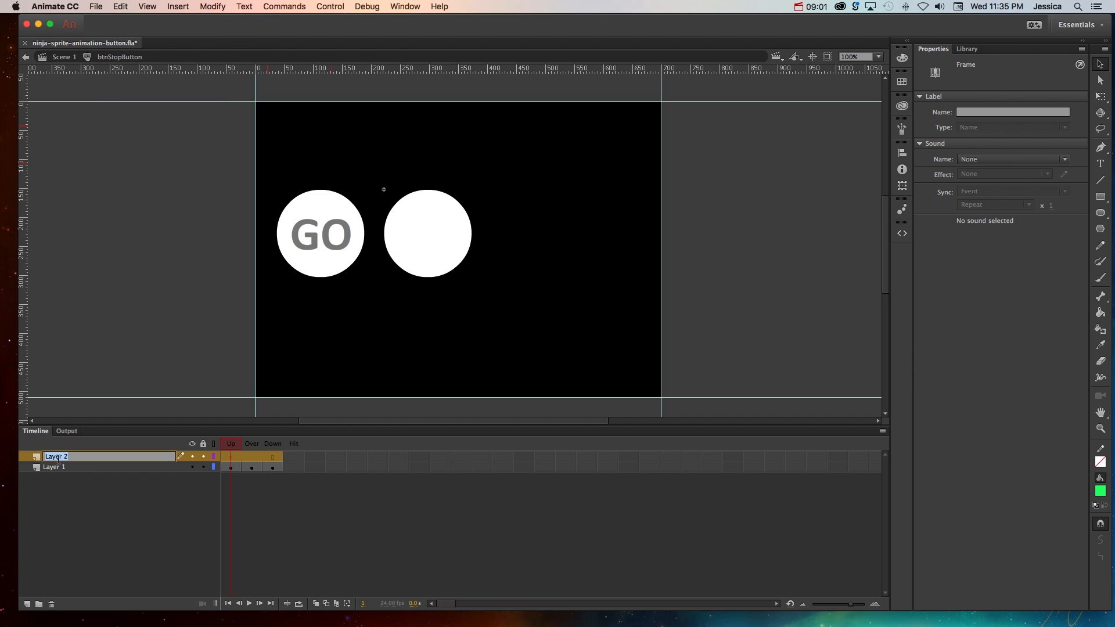
text(TEXT)
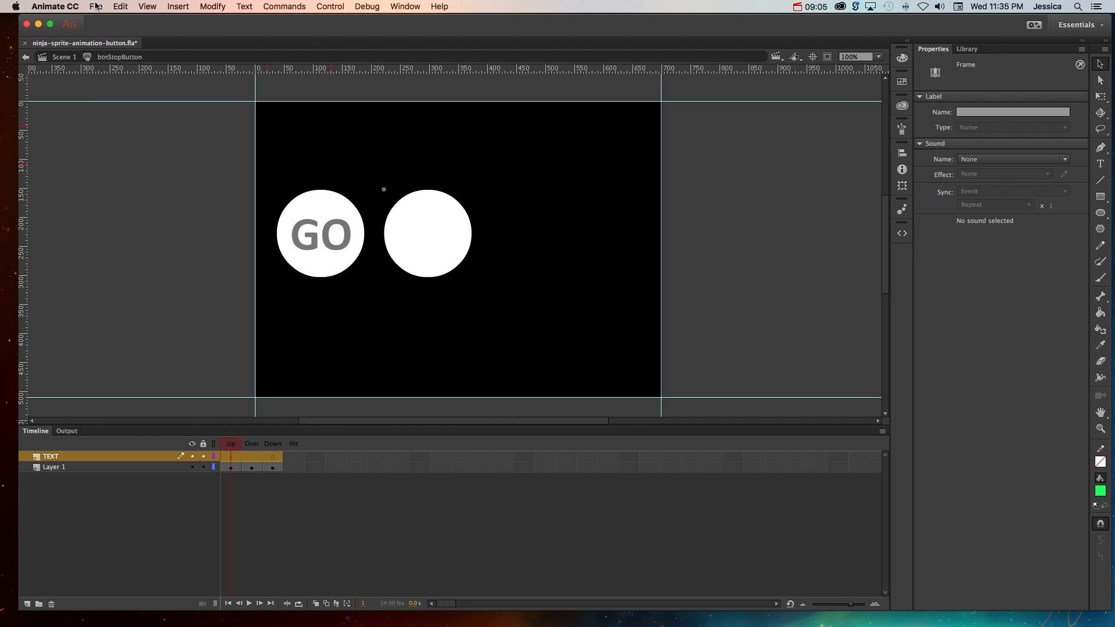
click(120, 7)
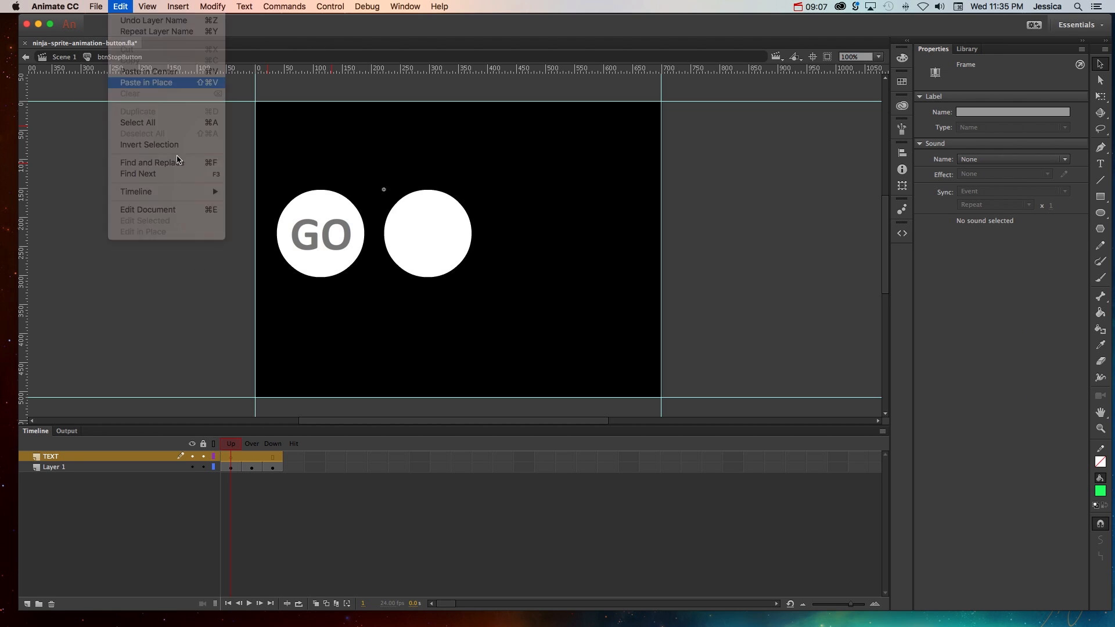
click(147, 81)
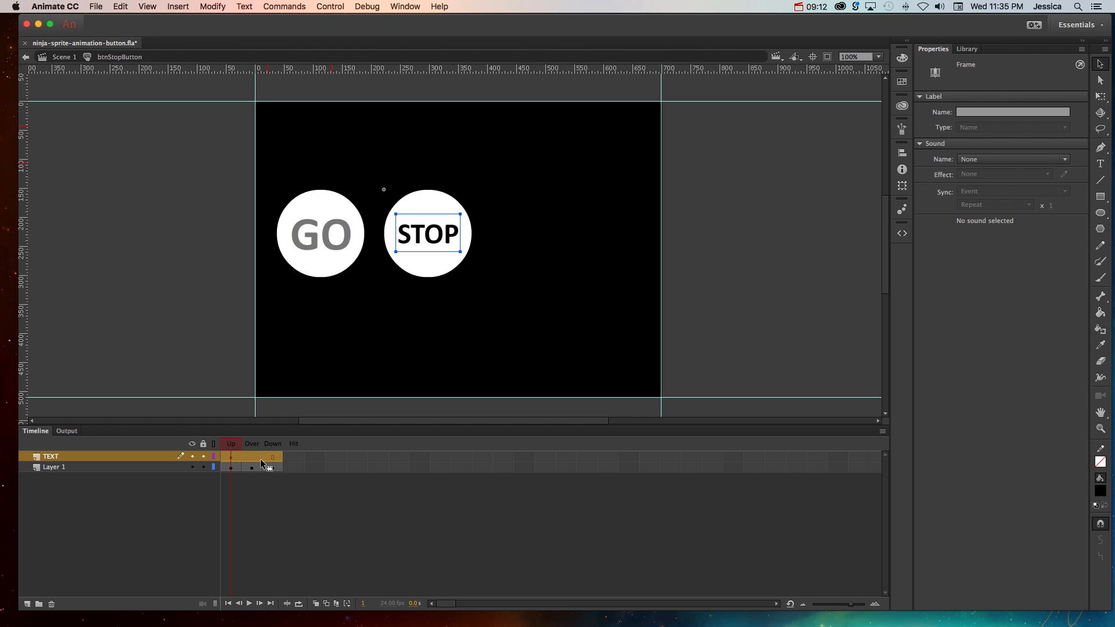
- Check the Over keyframe shows STOP over the pink circle
click(191, 455)
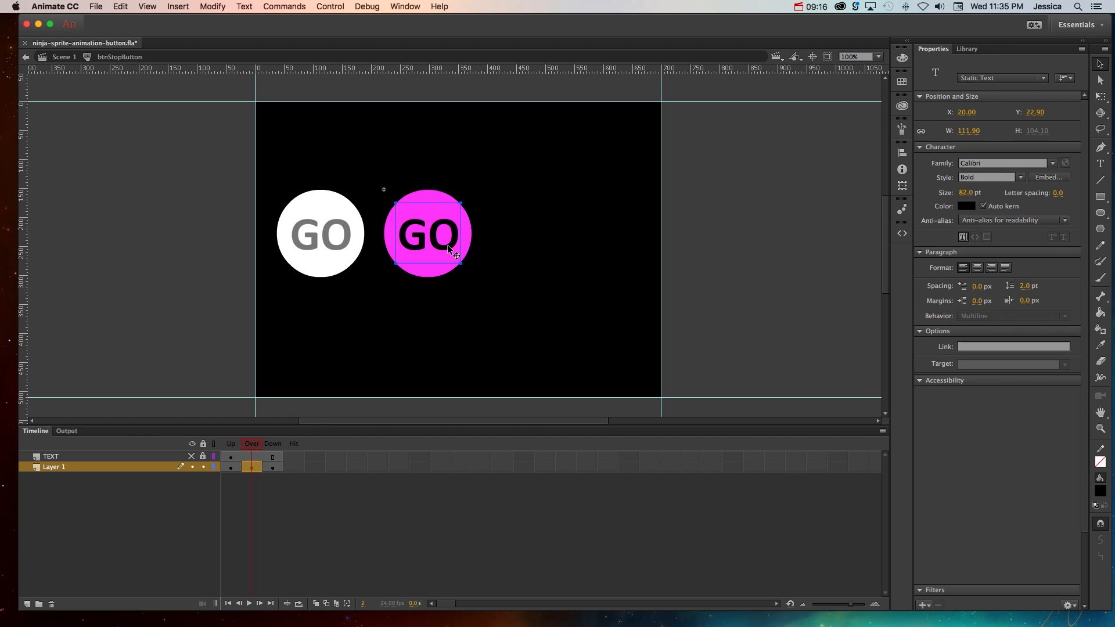
click(272, 457)
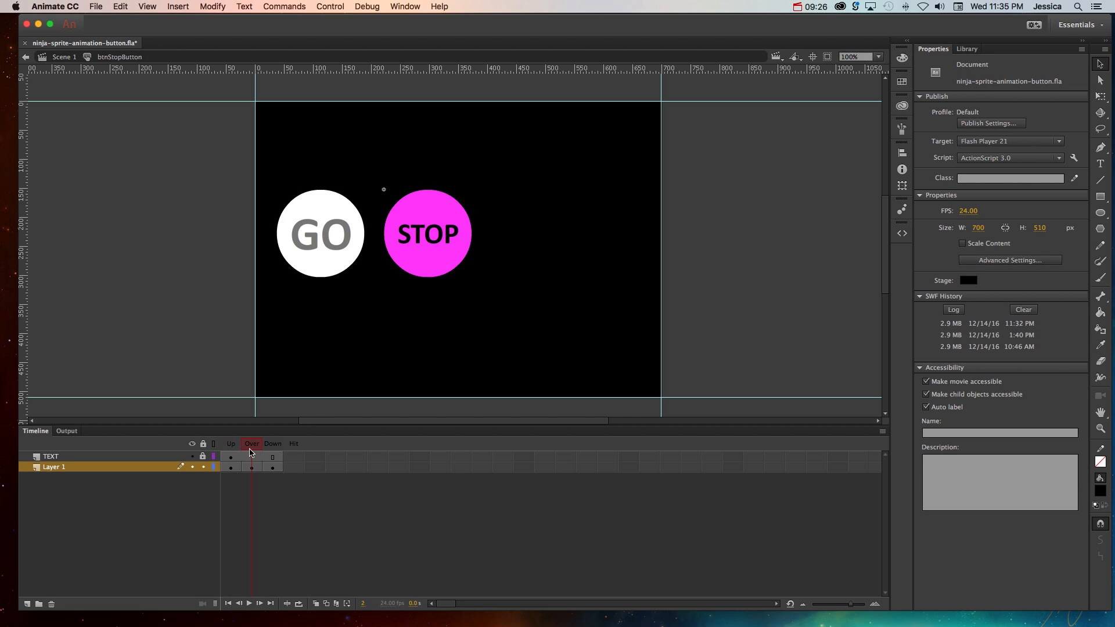
click(272, 456)
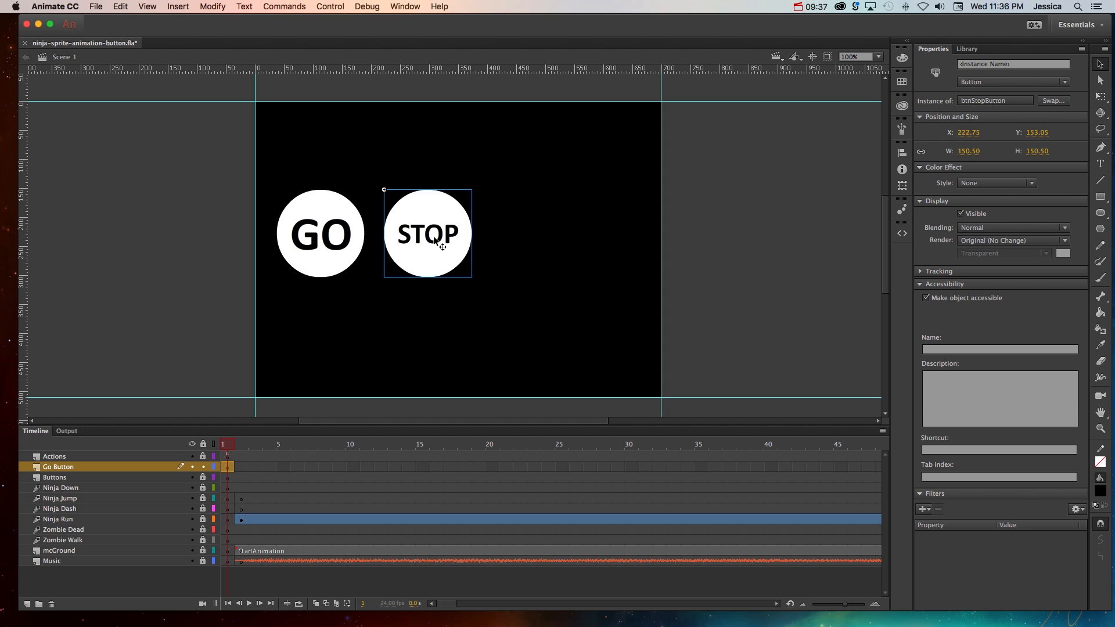
mouse_move(319, 196)
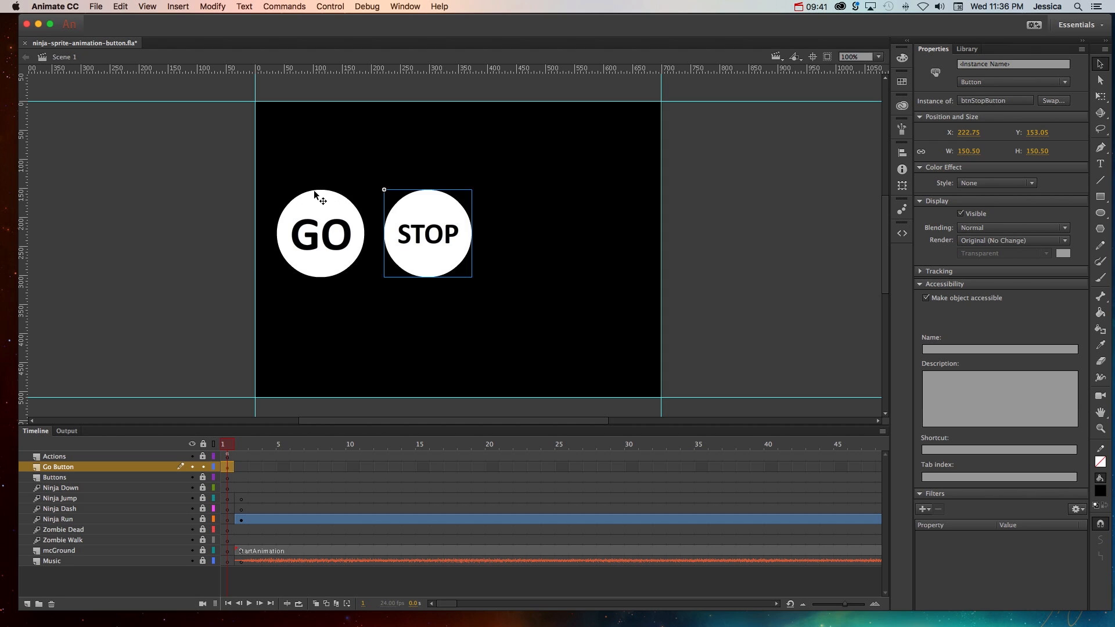
mouse_move(316, 245)
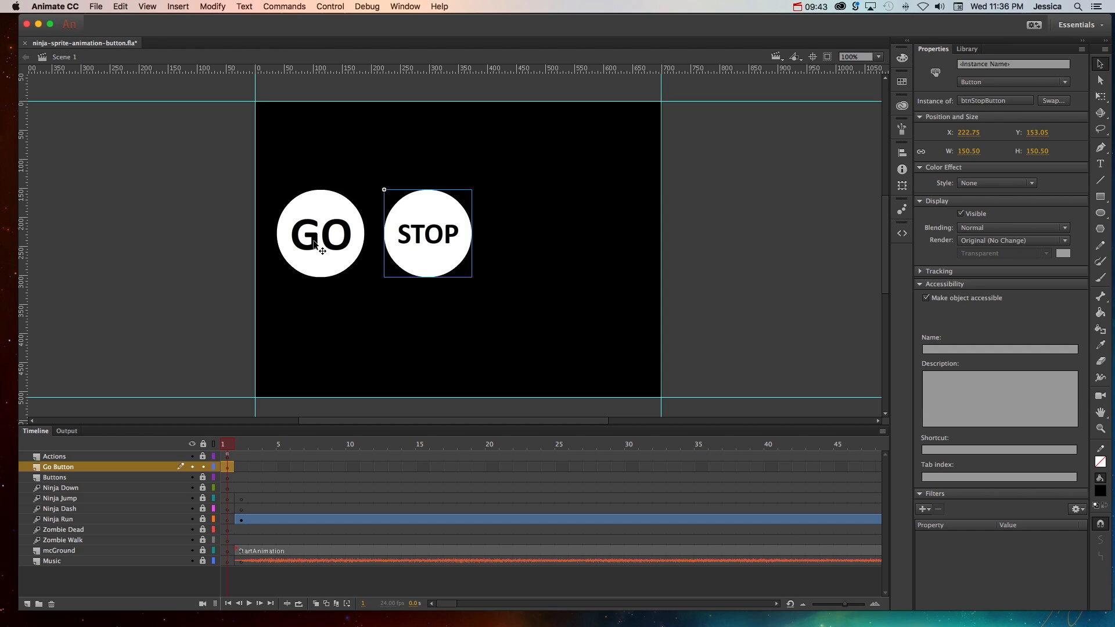
mouse_move(343, 276)
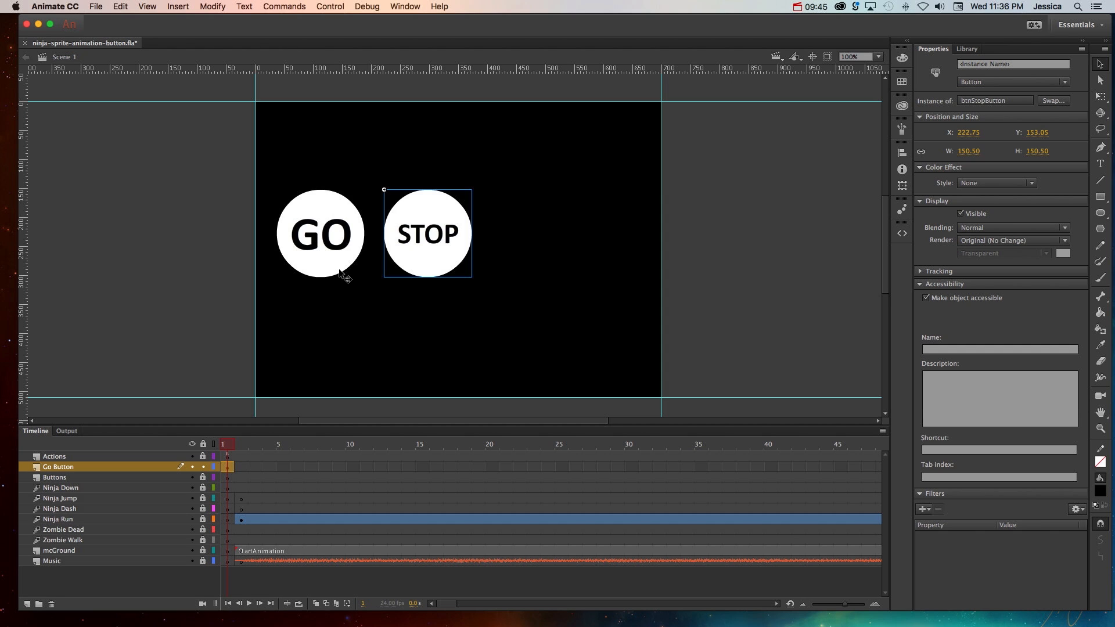
mouse_move(354, 276)
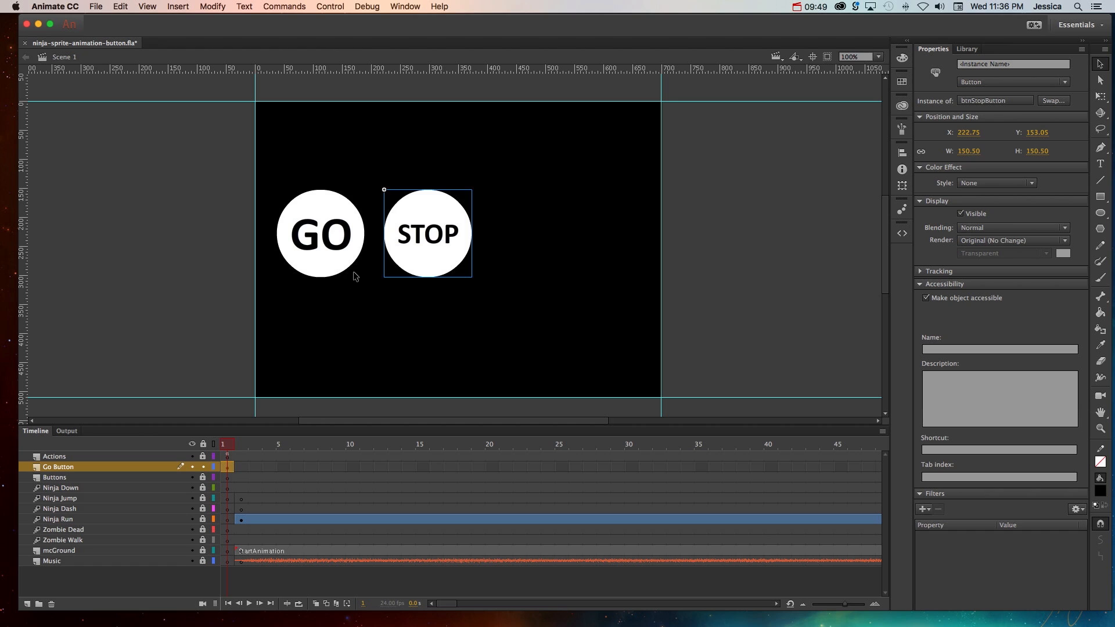
mouse_move(371, 285)
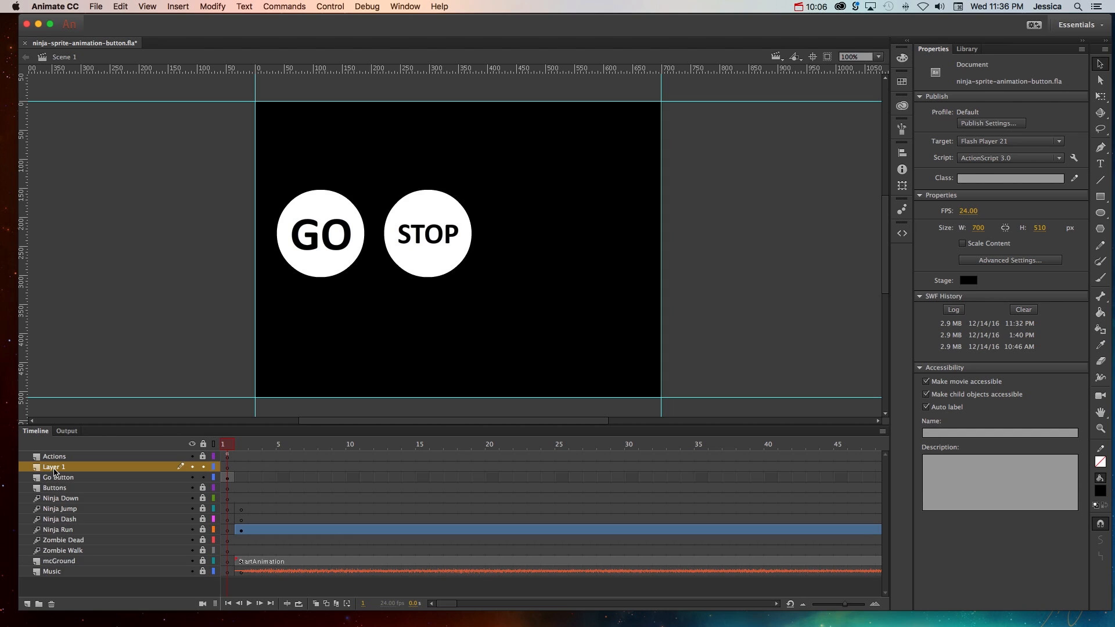
- Rename the new layer Example Hit Button
double_click(53, 467)
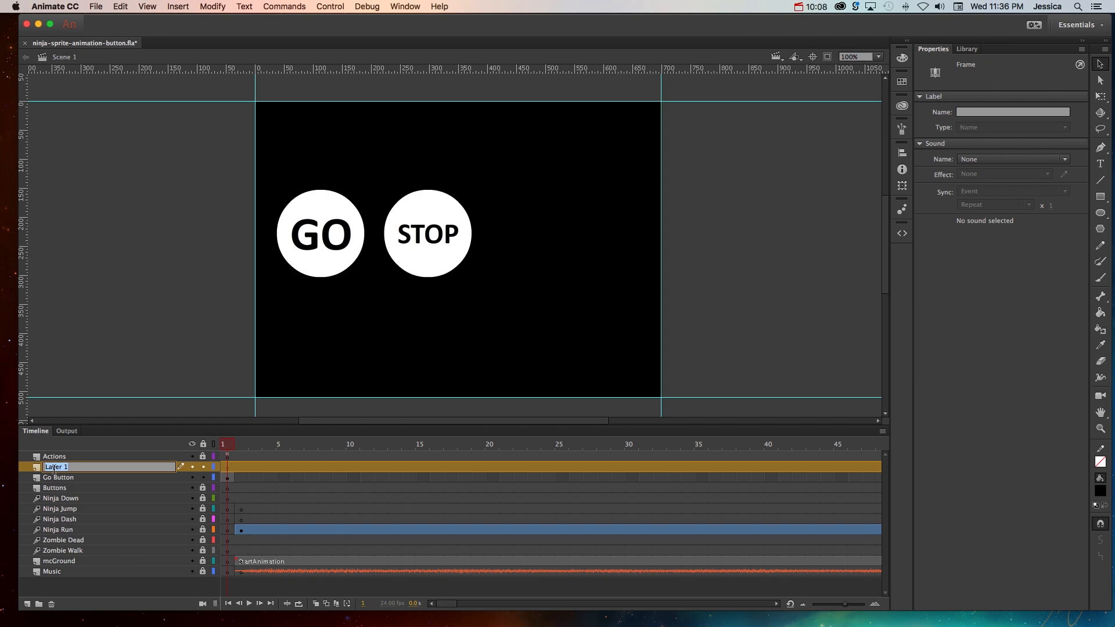
text(Example Hit Button)
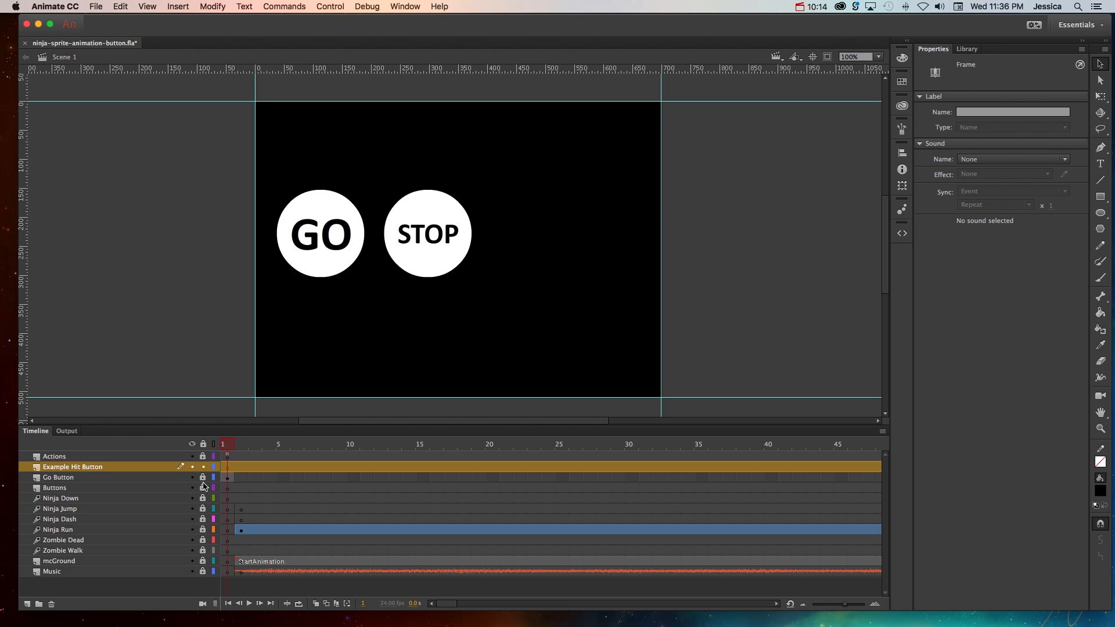
- Write light-blue PAUSE text and position it to the right of the STOP button
click(1099, 163)
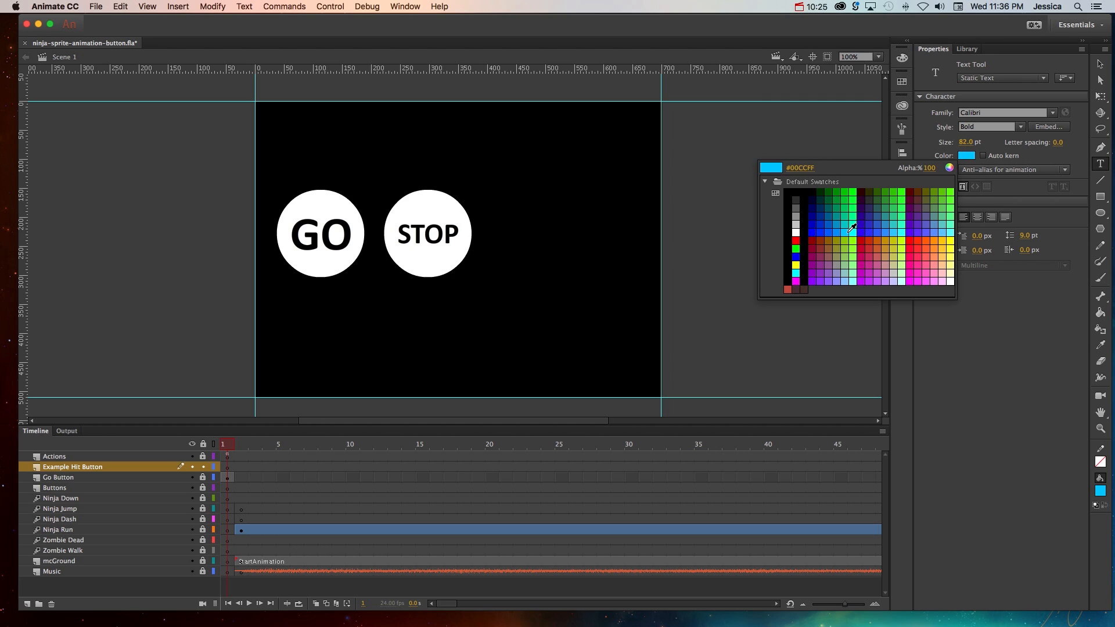
click(530, 255)
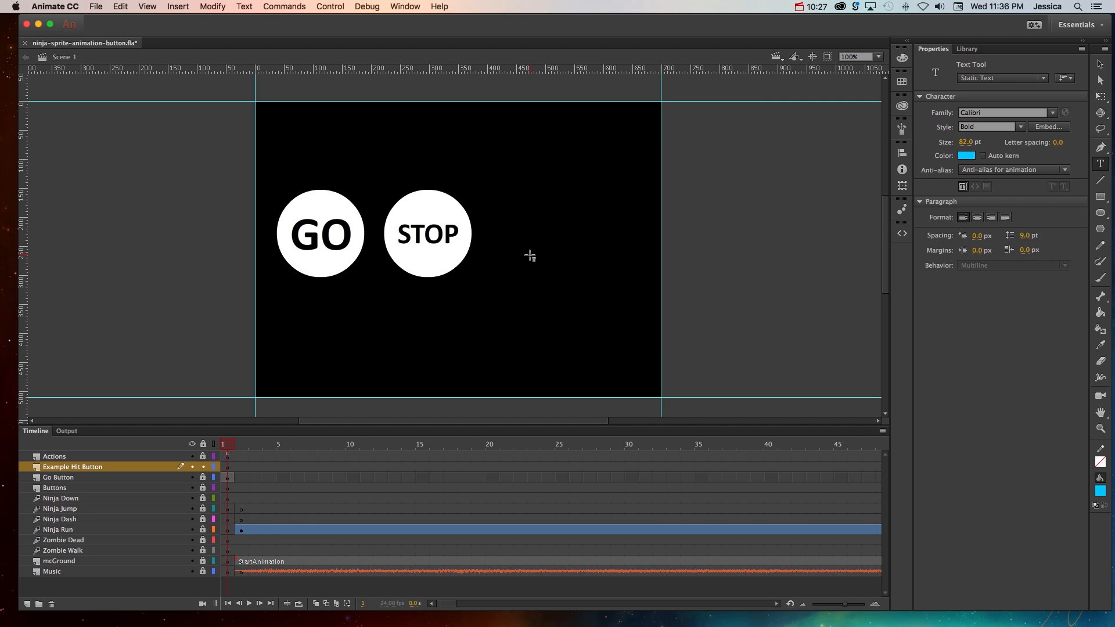
click(514, 232)
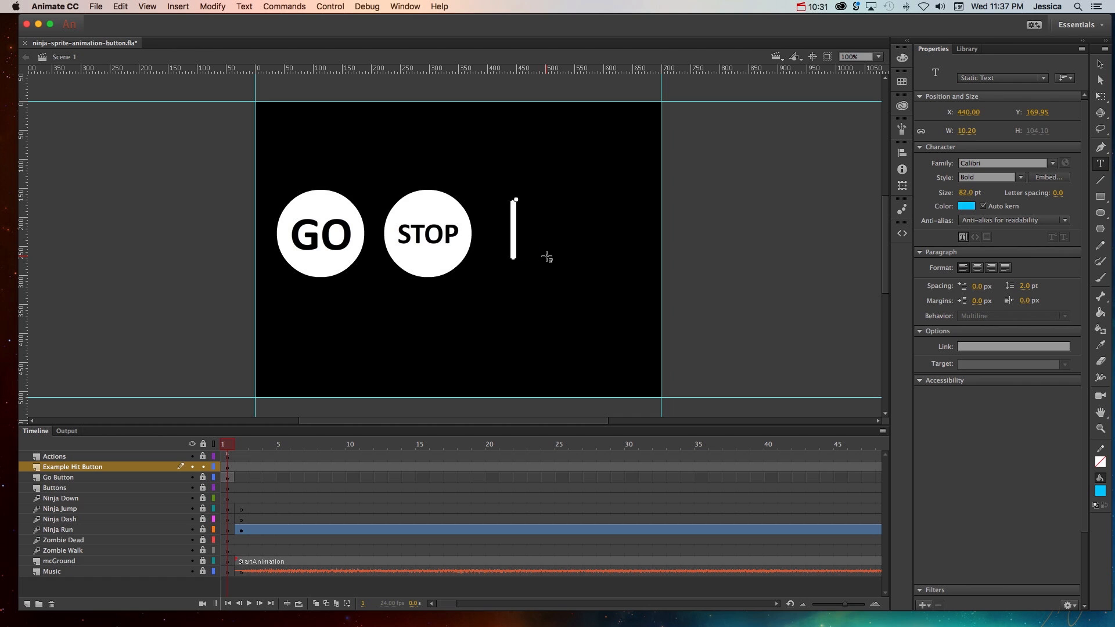
text(PAUSE)
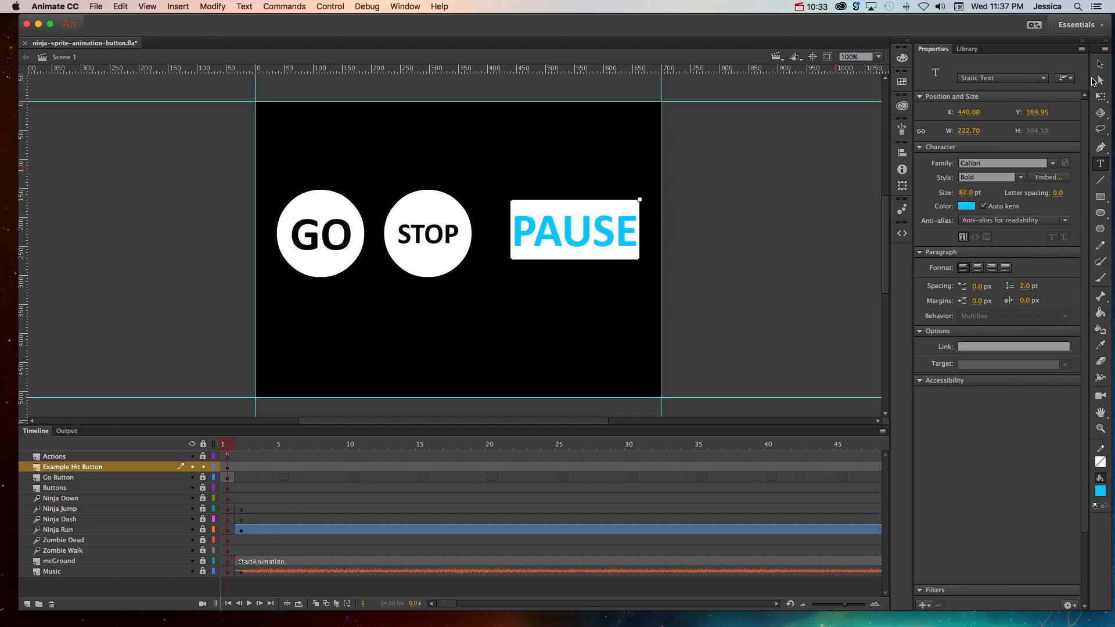
drag(575, 229, 565, 242)
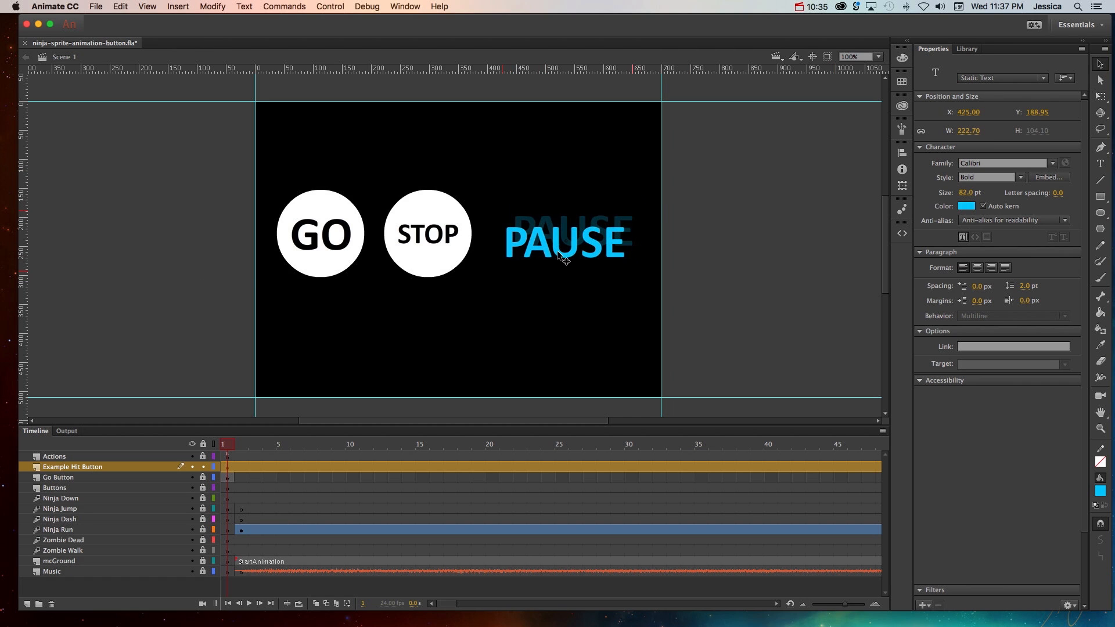
drag(562, 242, 563, 238)
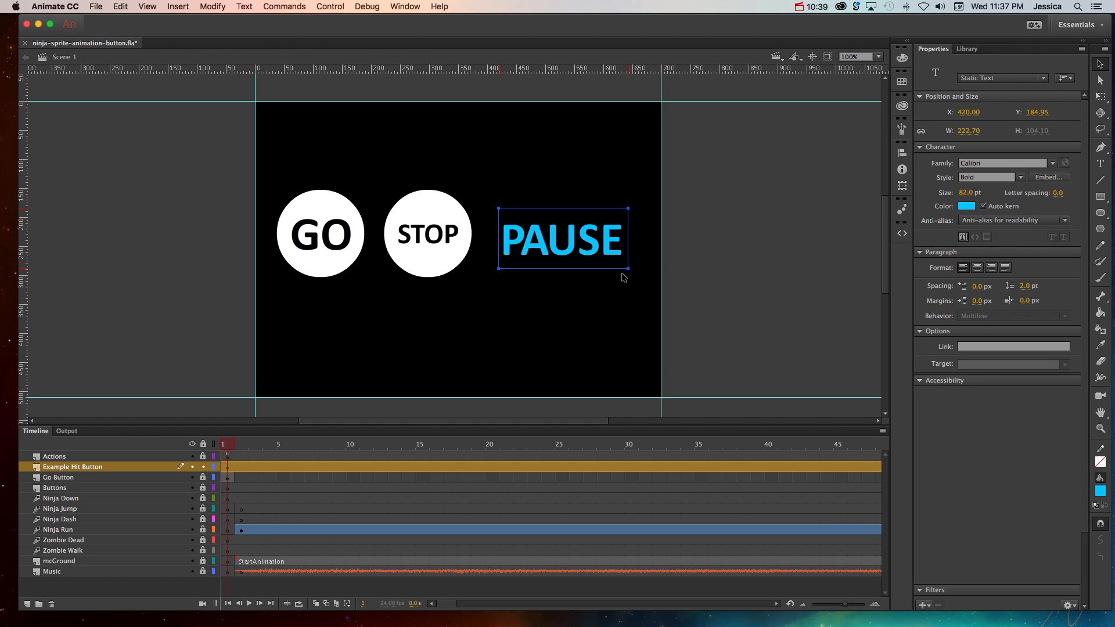
mouse_move(609, 258)
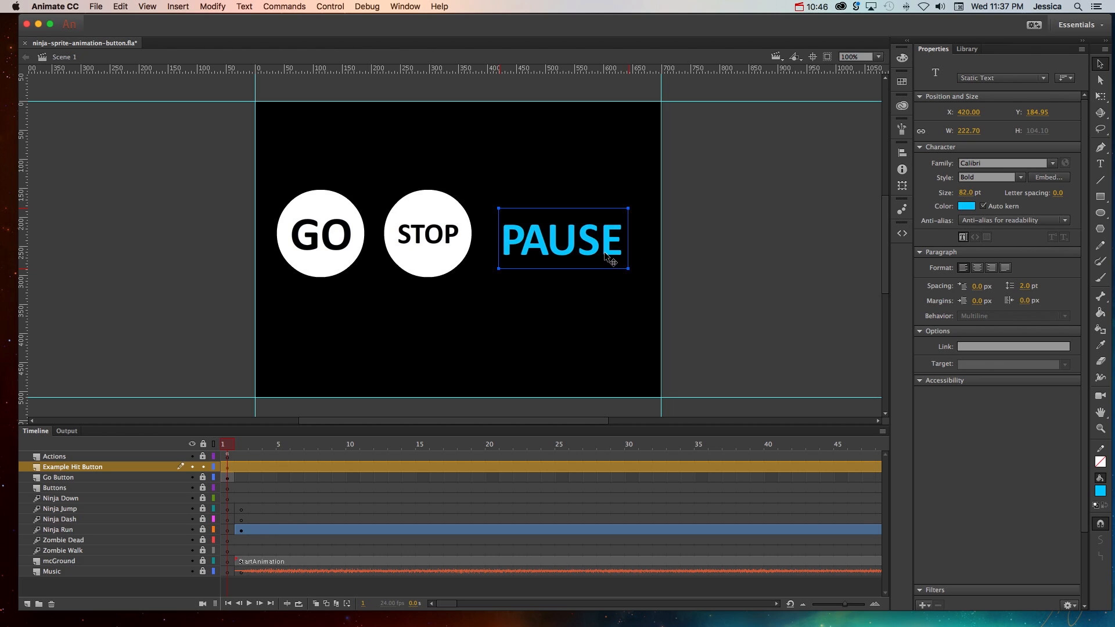
mouse_move(547, 318)
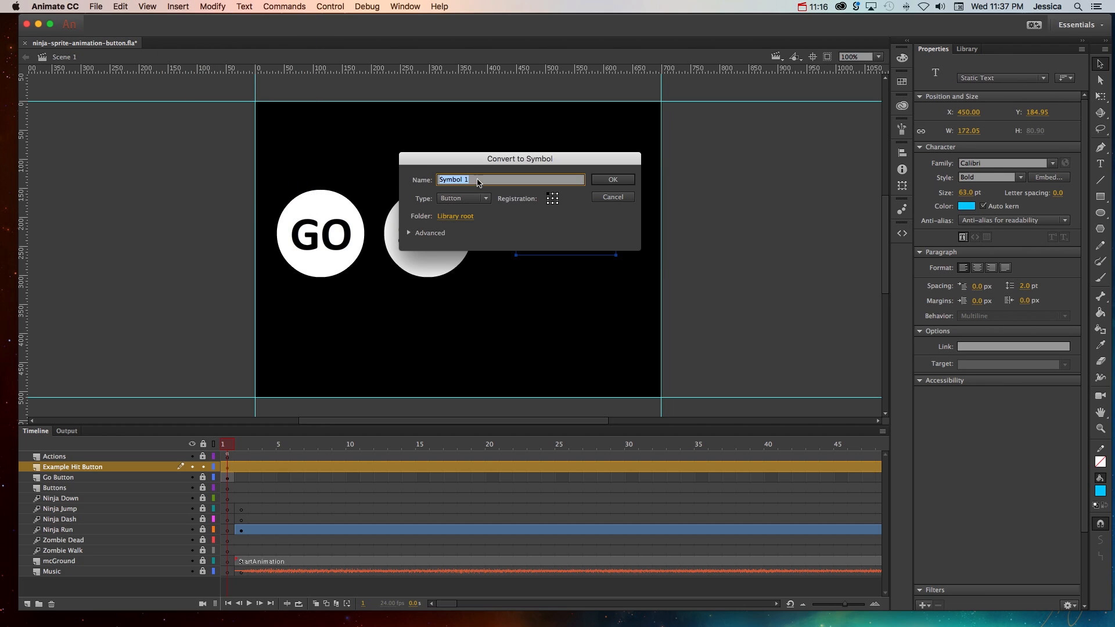
- Name the new button symbol btnPauseButton and confirm its creation
key(Delete)
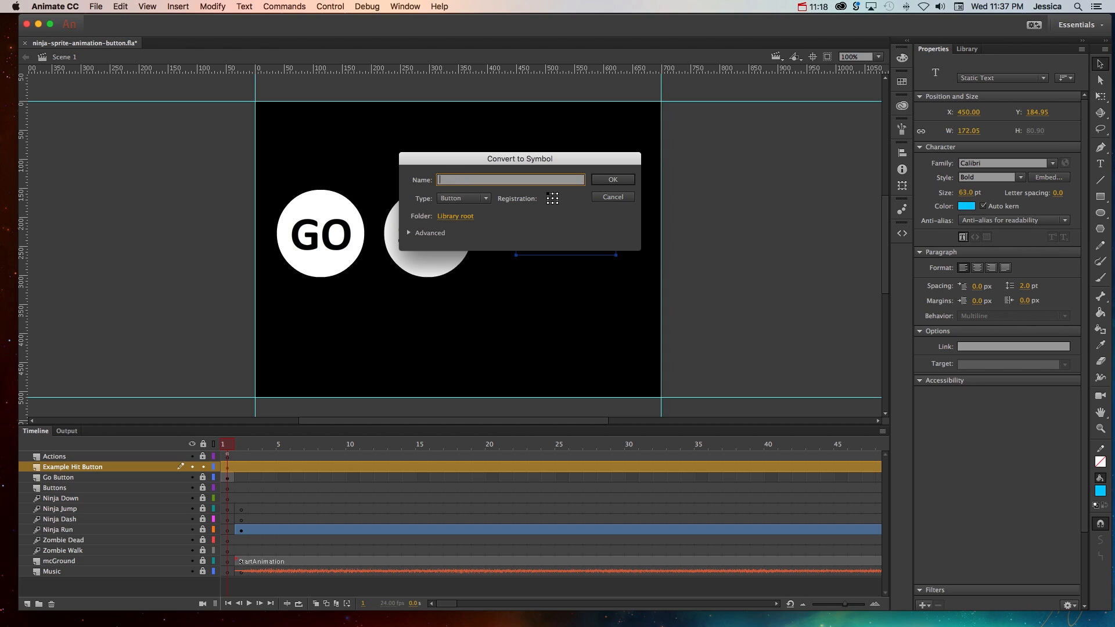
text(btnPauseButton)
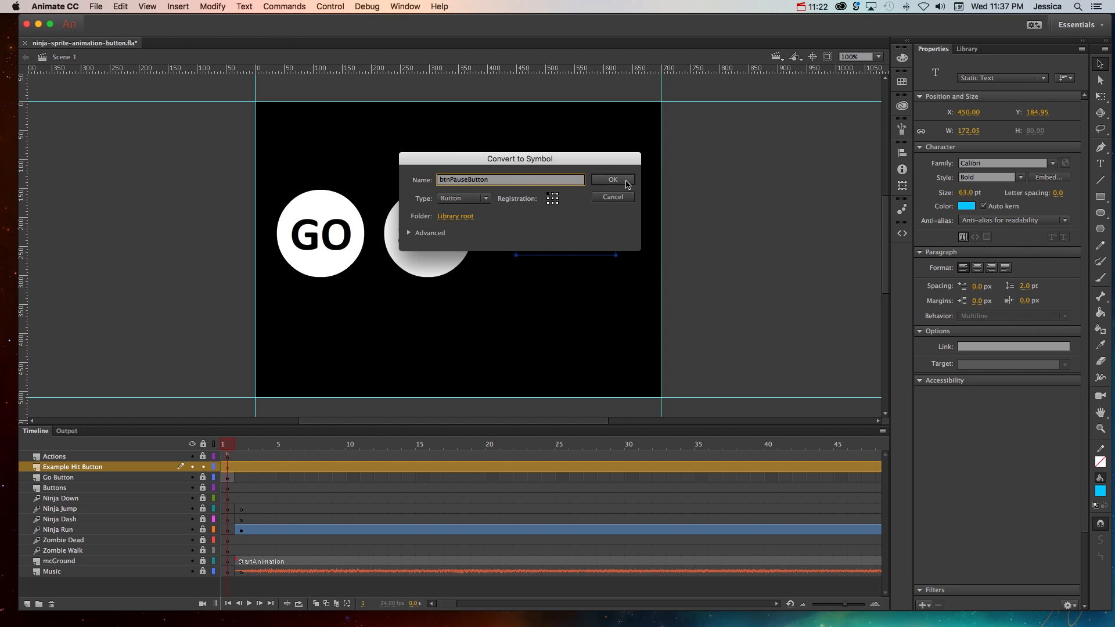
click(611, 179)
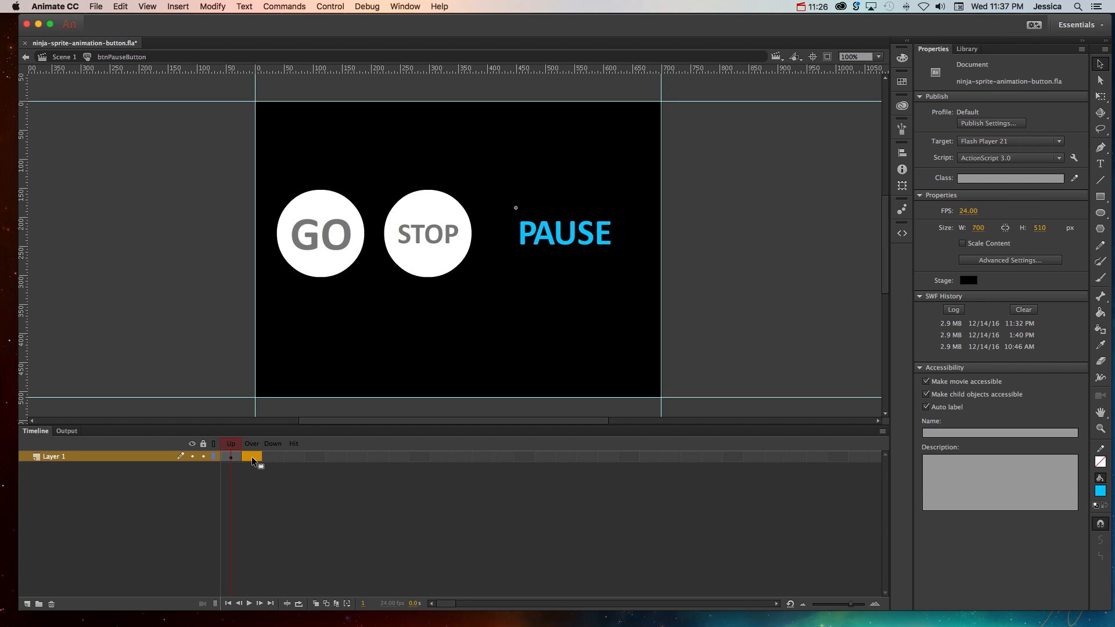
- Add an Over keyframe in btnPauseButton and colour its PAUSE text pink
click(251, 455)
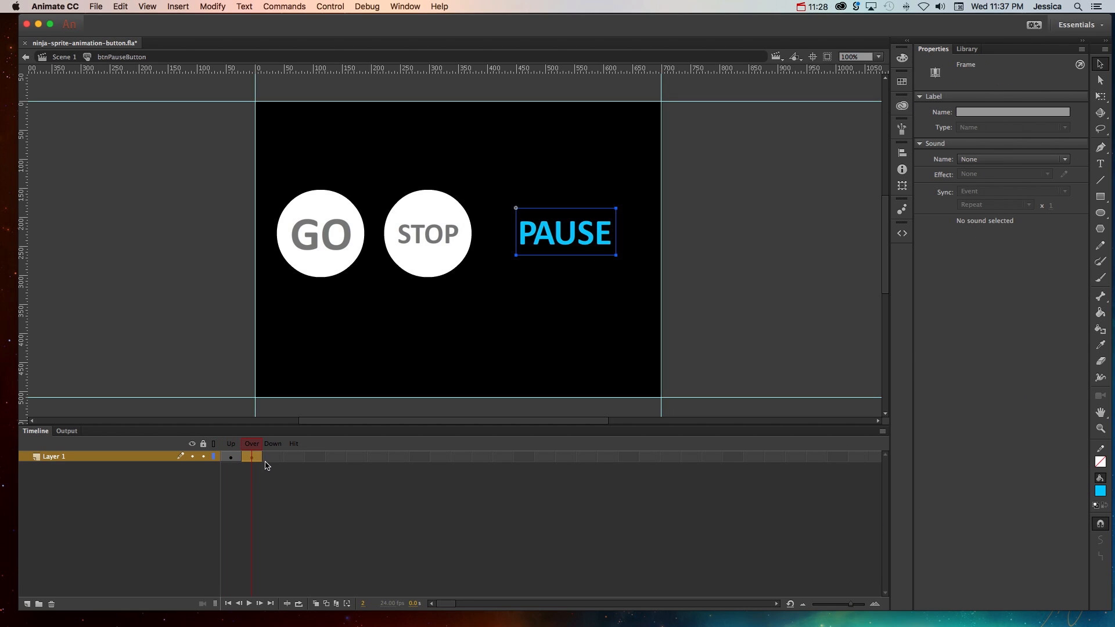
click(564, 232)
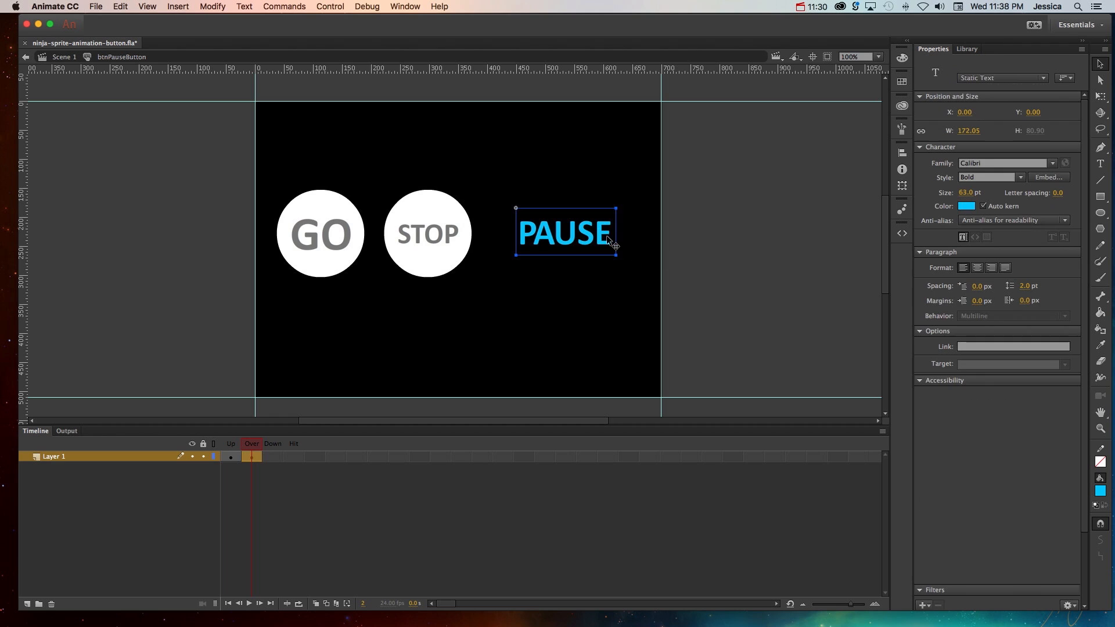
click(964, 207)
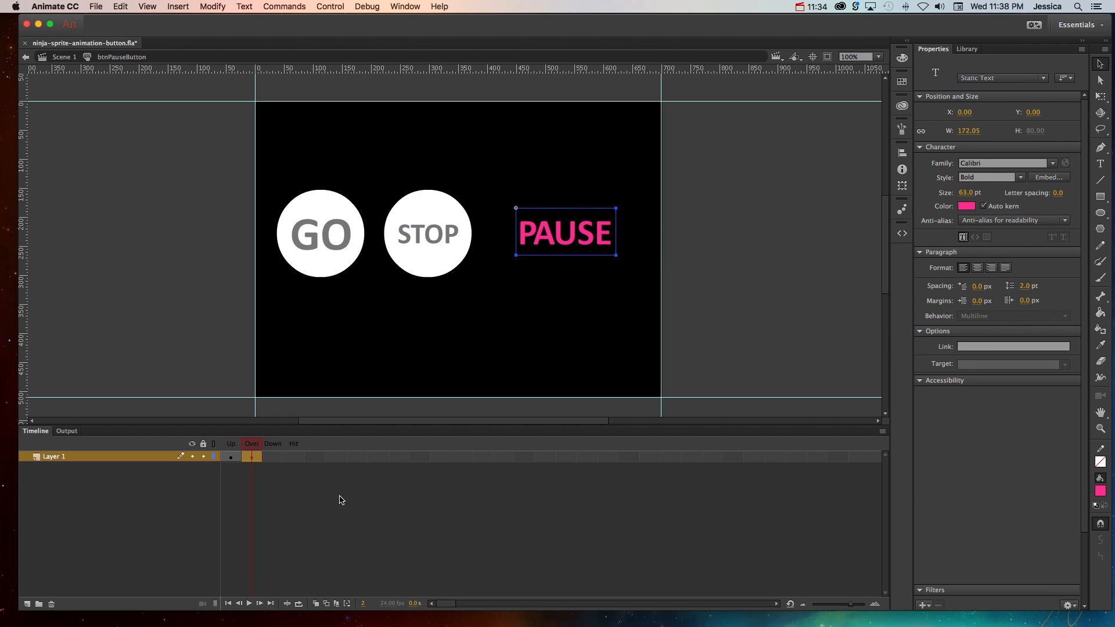
click(273, 455)
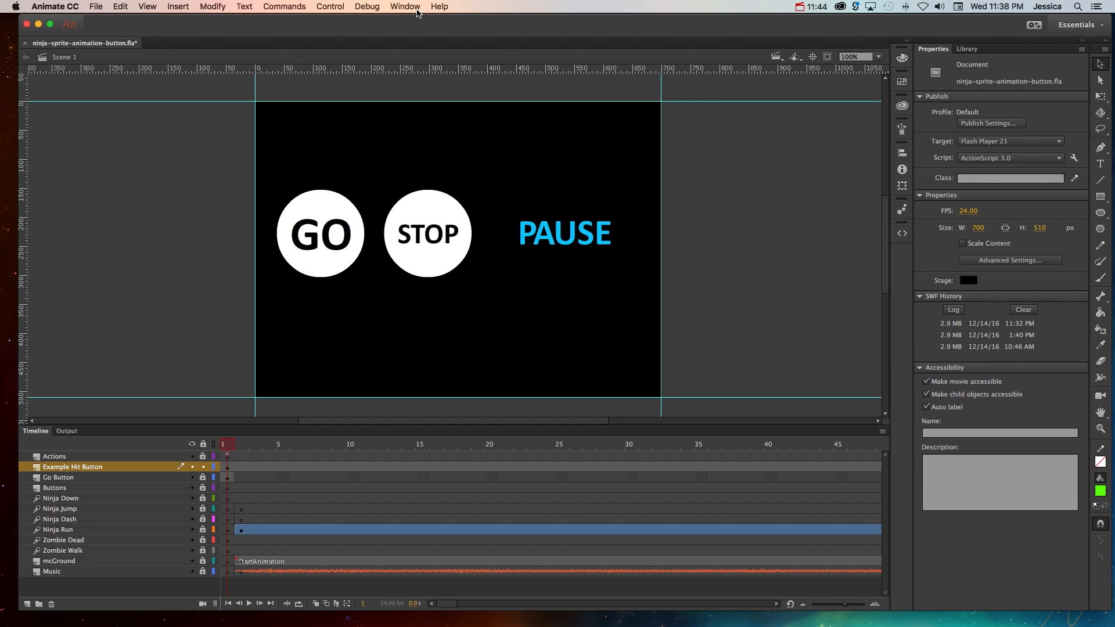
click(329, 7)
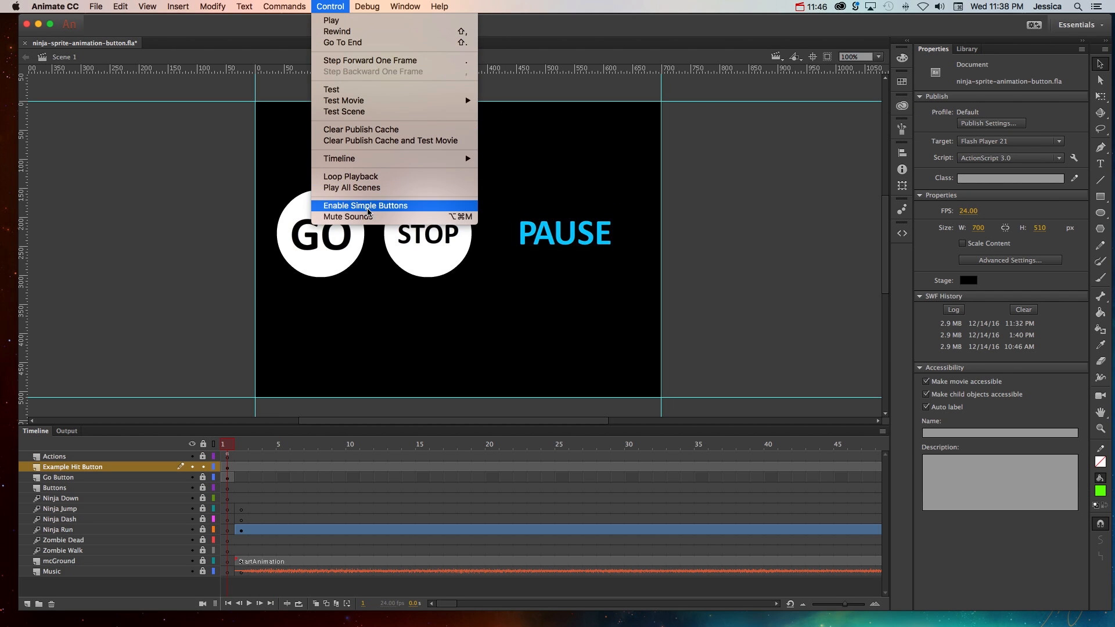
click(365, 206)
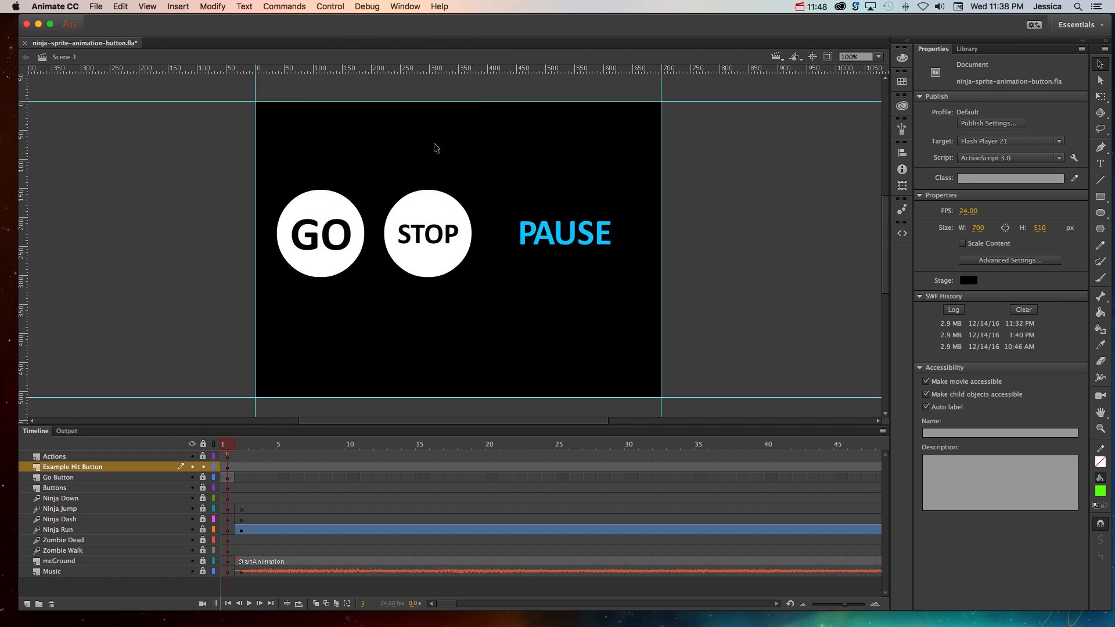
mouse_move(548, 366)
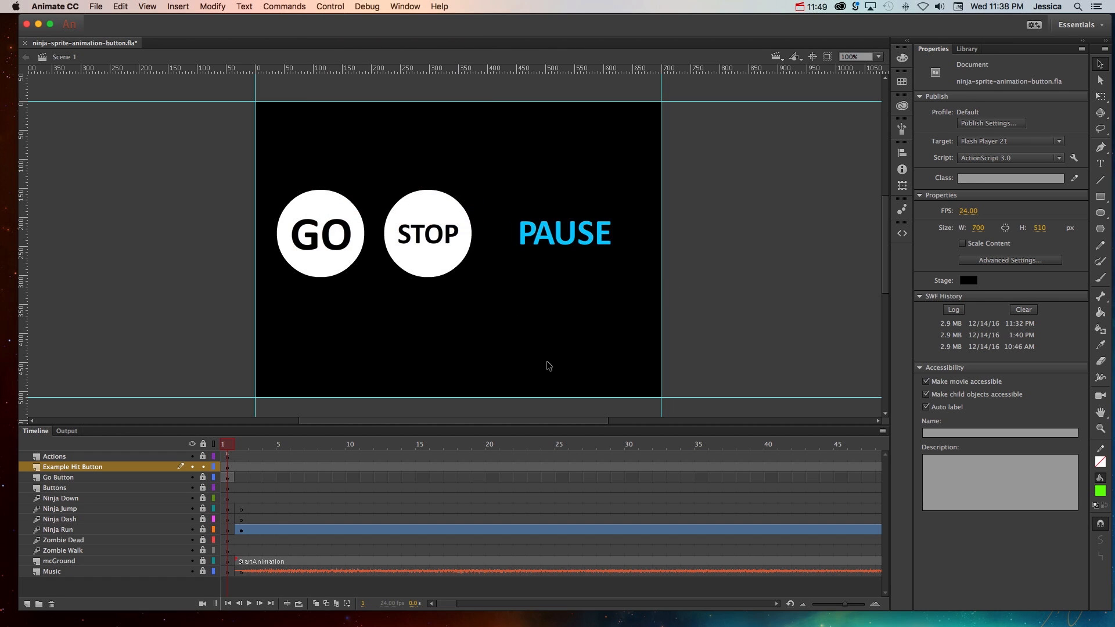
mouse_move(549, 373)
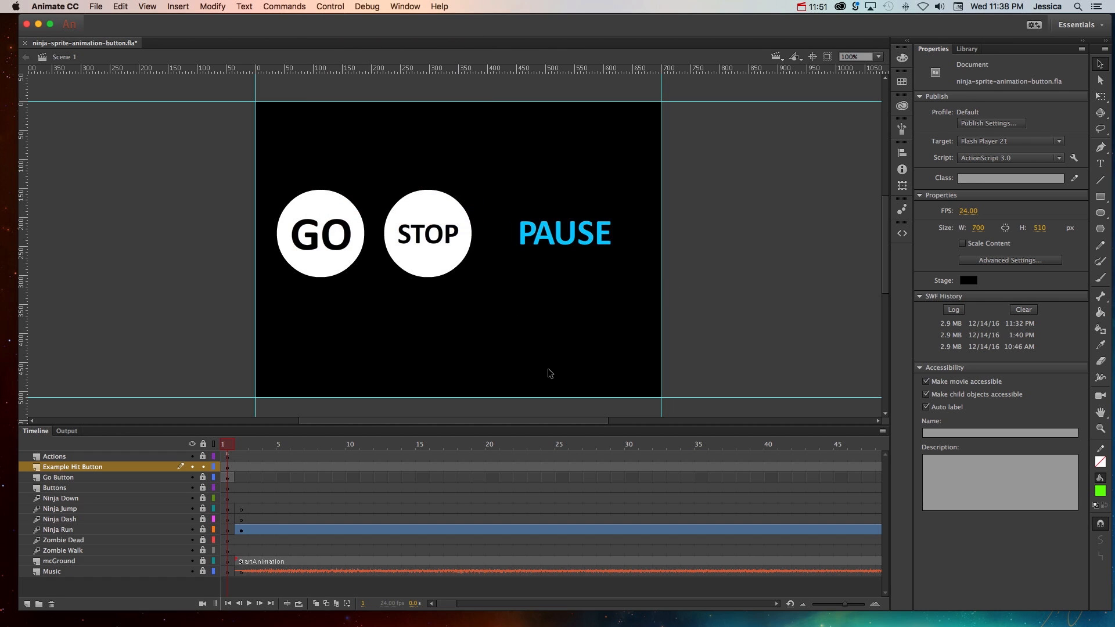
mouse_move(547, 267)
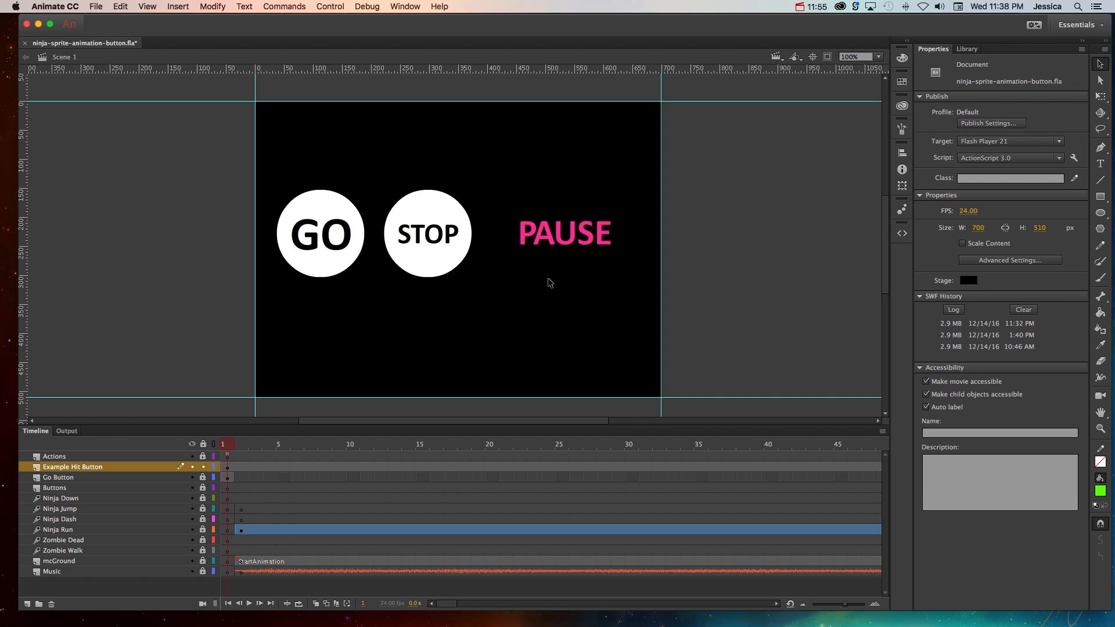
mouse_move(543, 253)
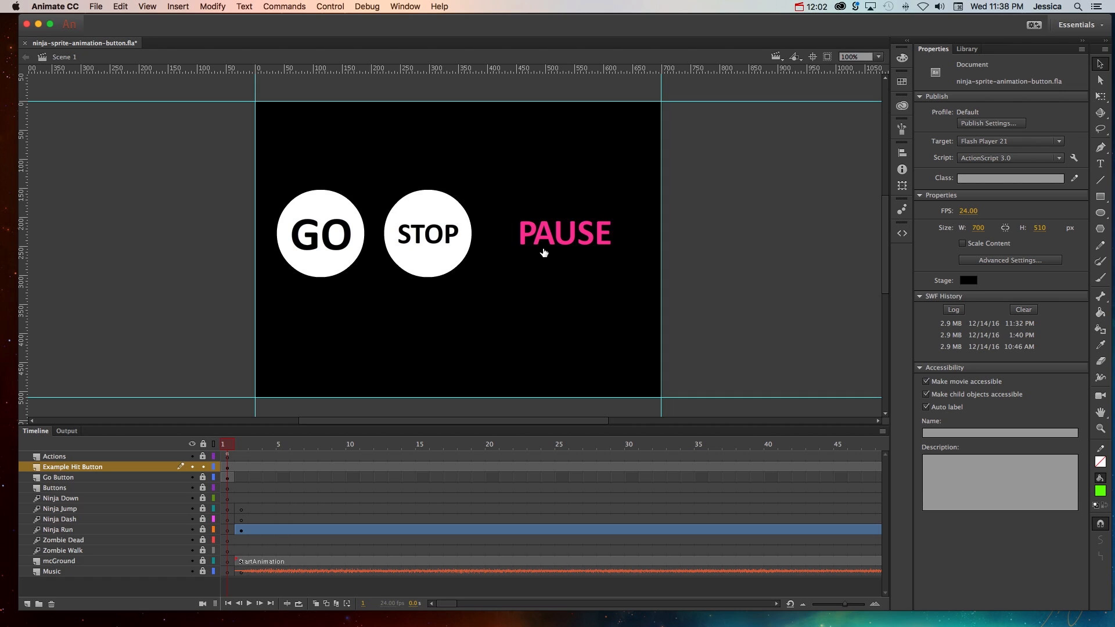
mouse_move(548, 267)
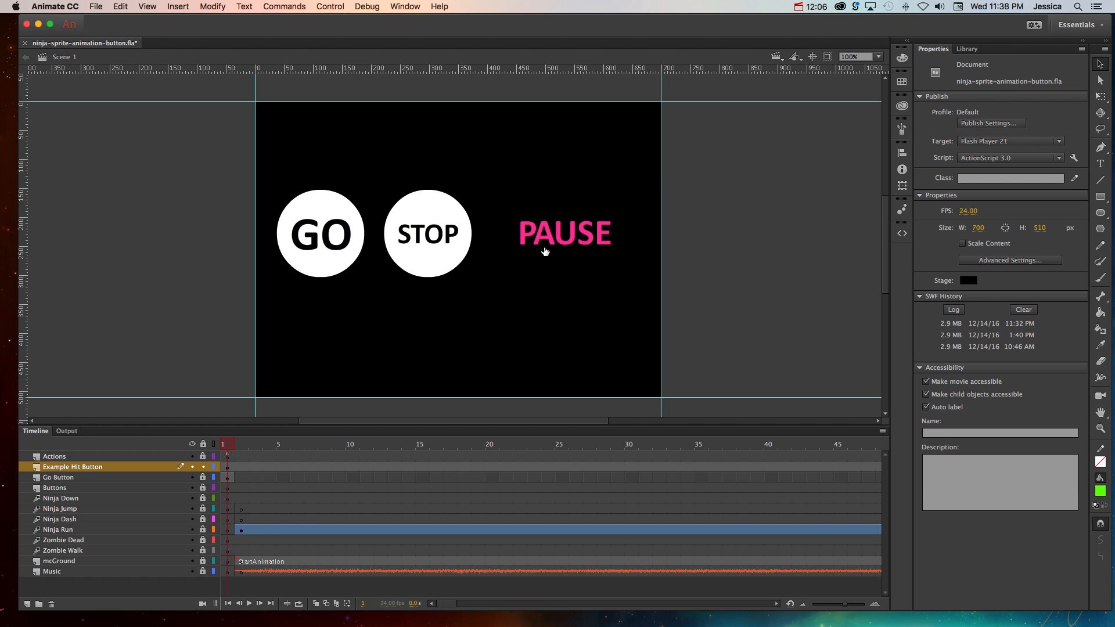
mouse_move(564, 232)
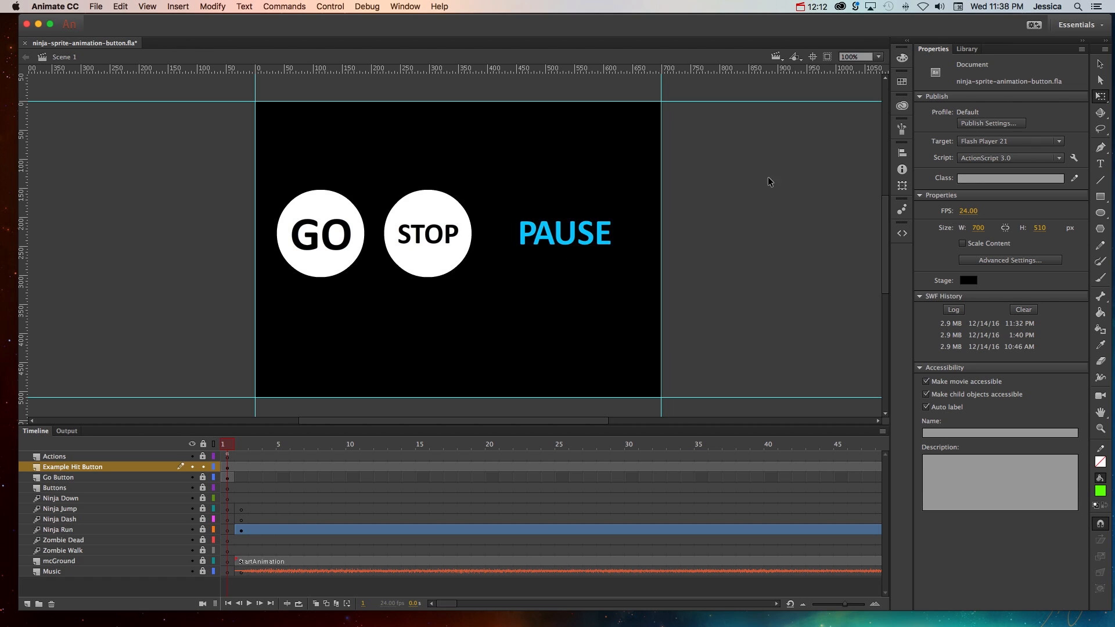
mouse_move(376, 16)
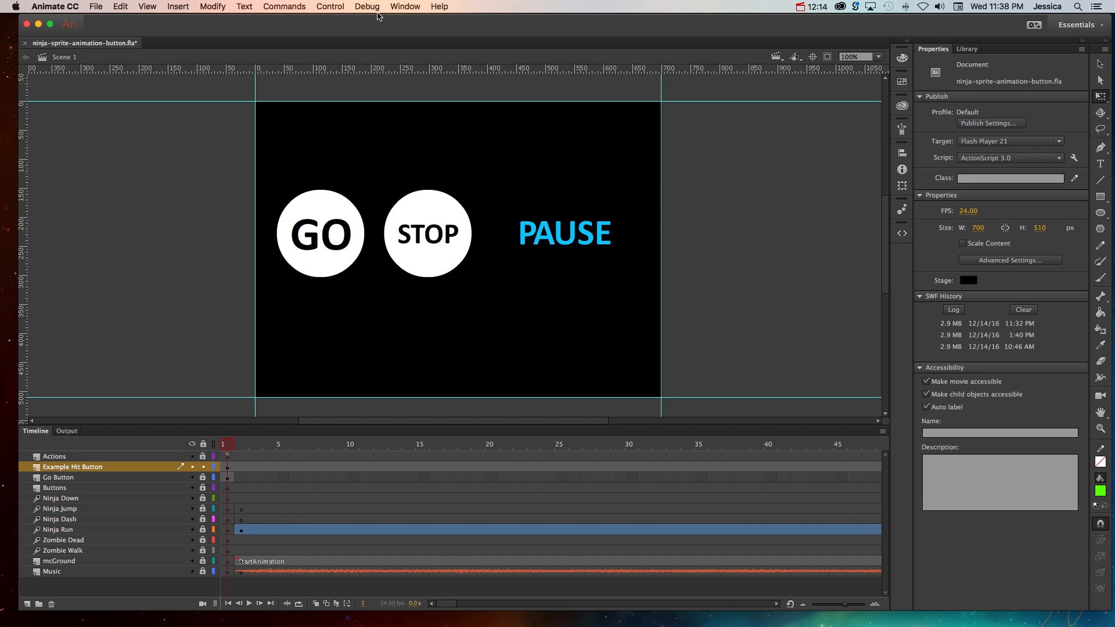
- Uncheck Control > Enable Simple Buttons so the PAUSE button can be selected on stage
click(328, 7)
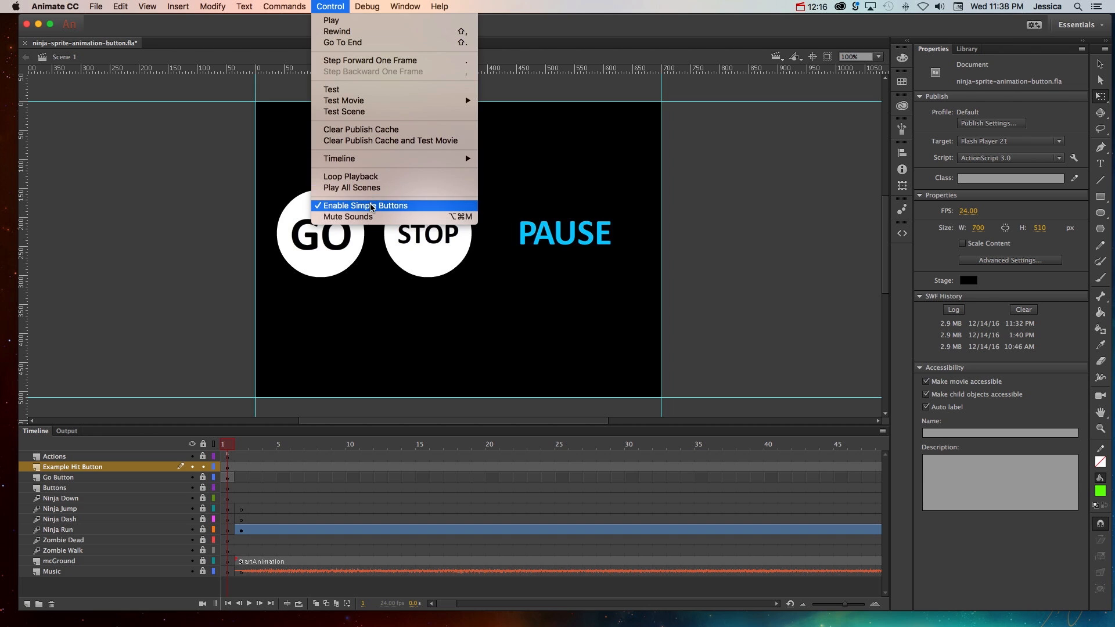
click(364, 206)
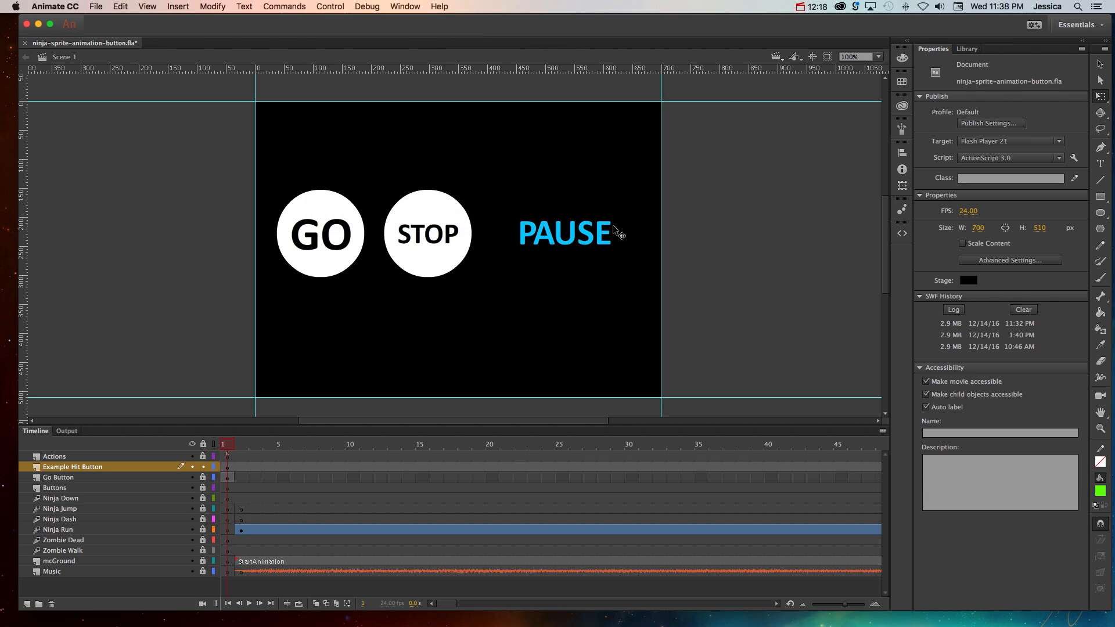
click(564, 232)
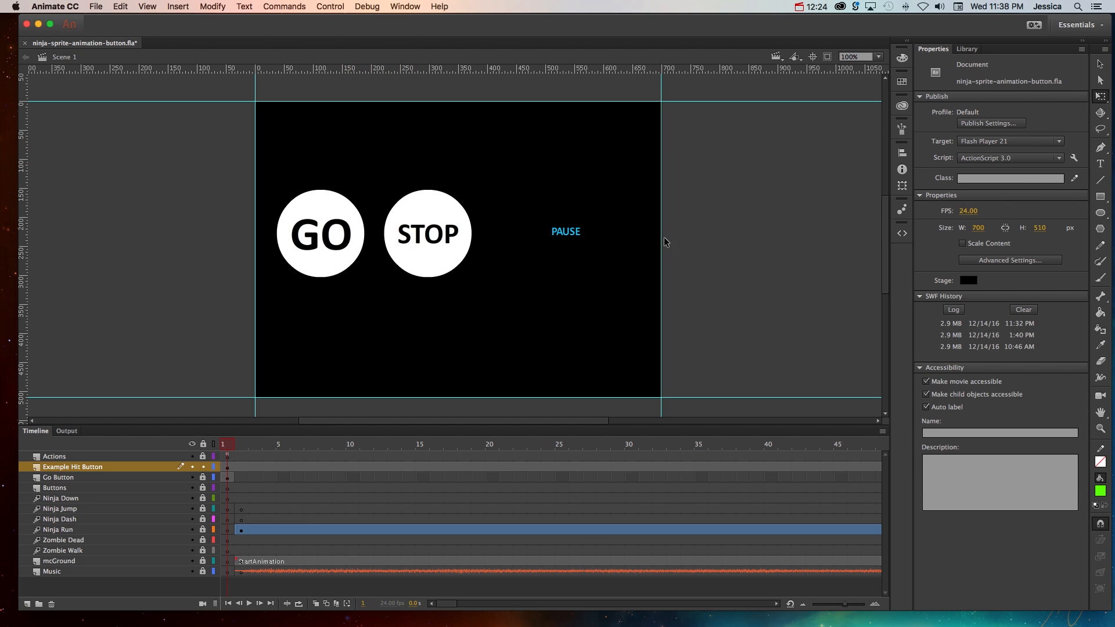
click(328, 7)
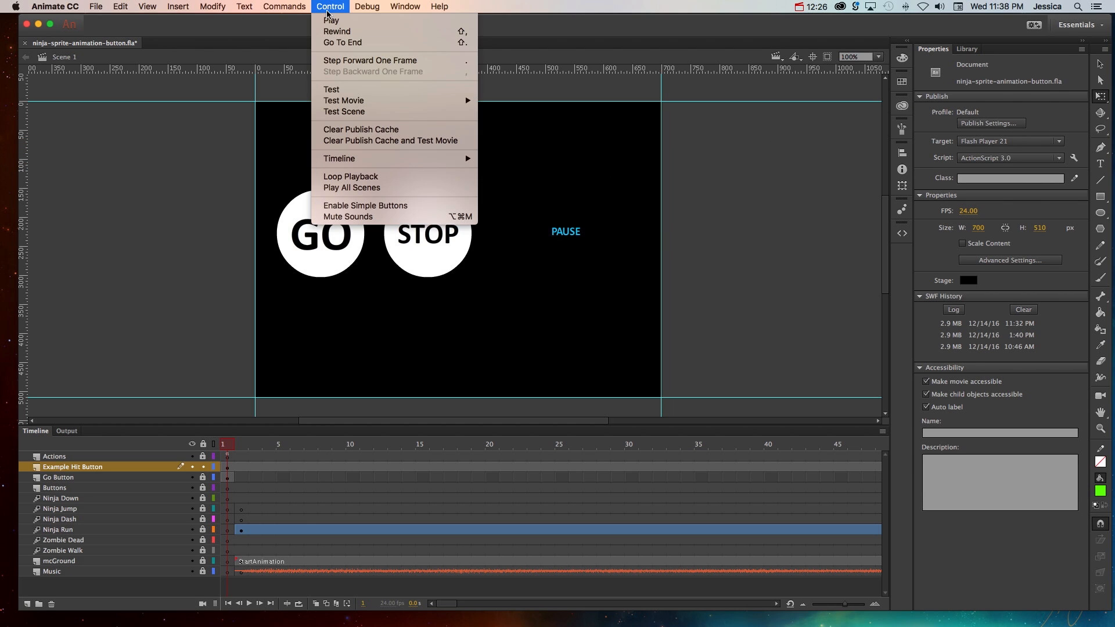
click(575, 249)
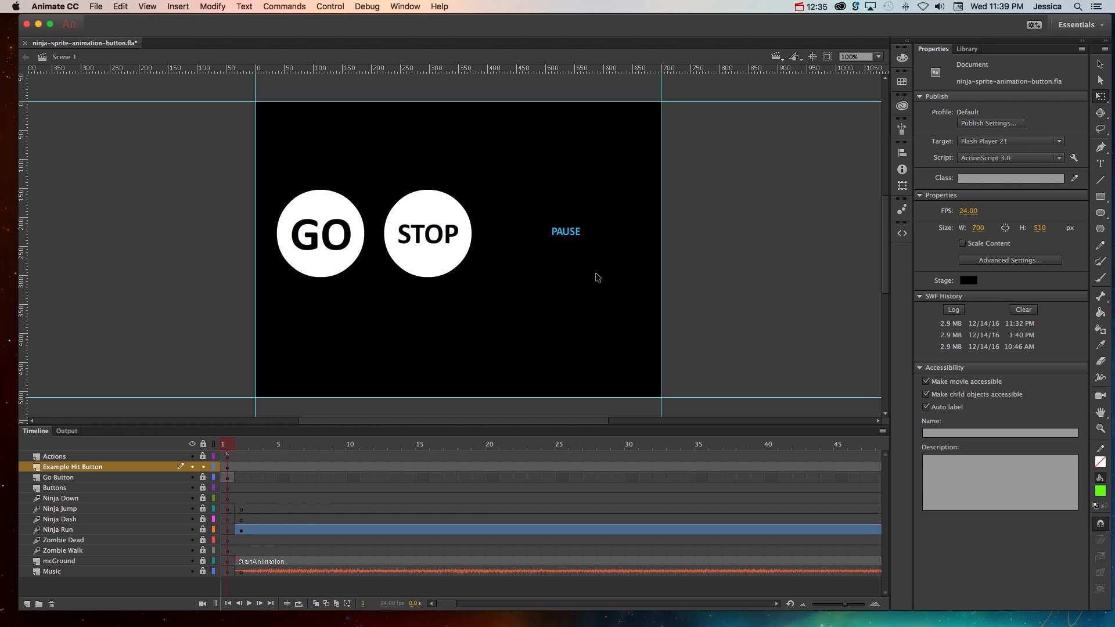
- Select the PAUSE button and enter btnPauseButton for editing
click(329, 7)
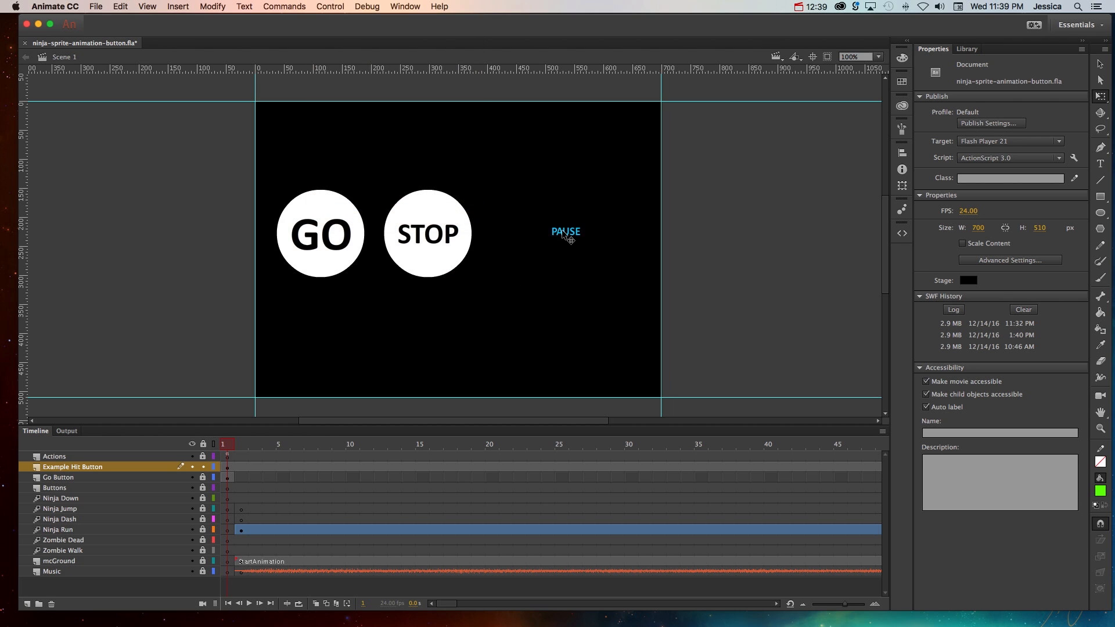
double_click(565, 231)
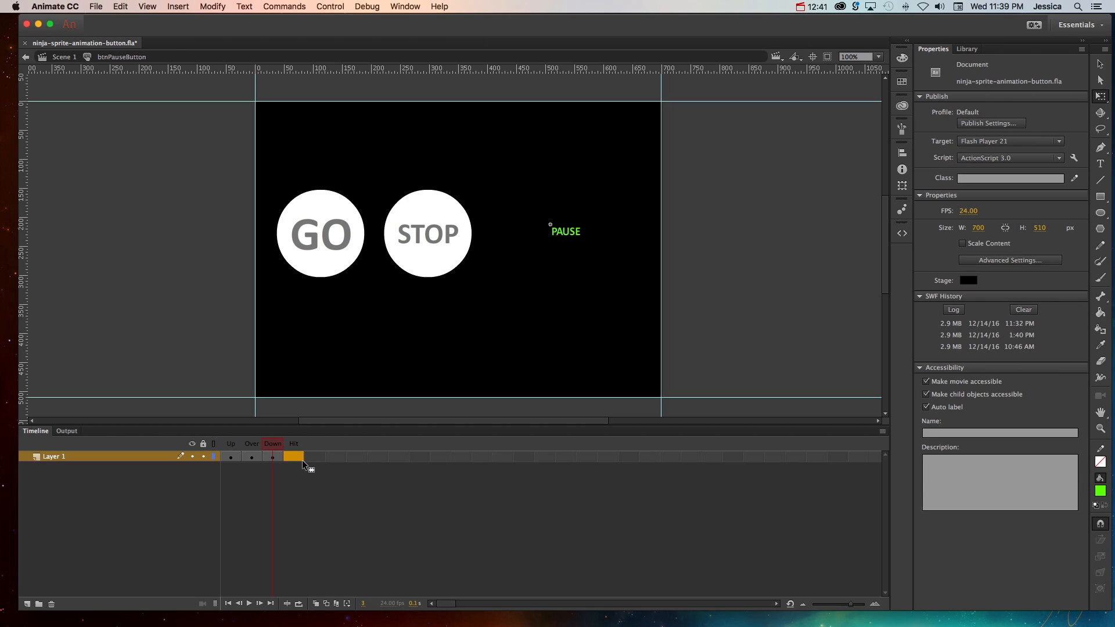
mouse_move(297, 477)
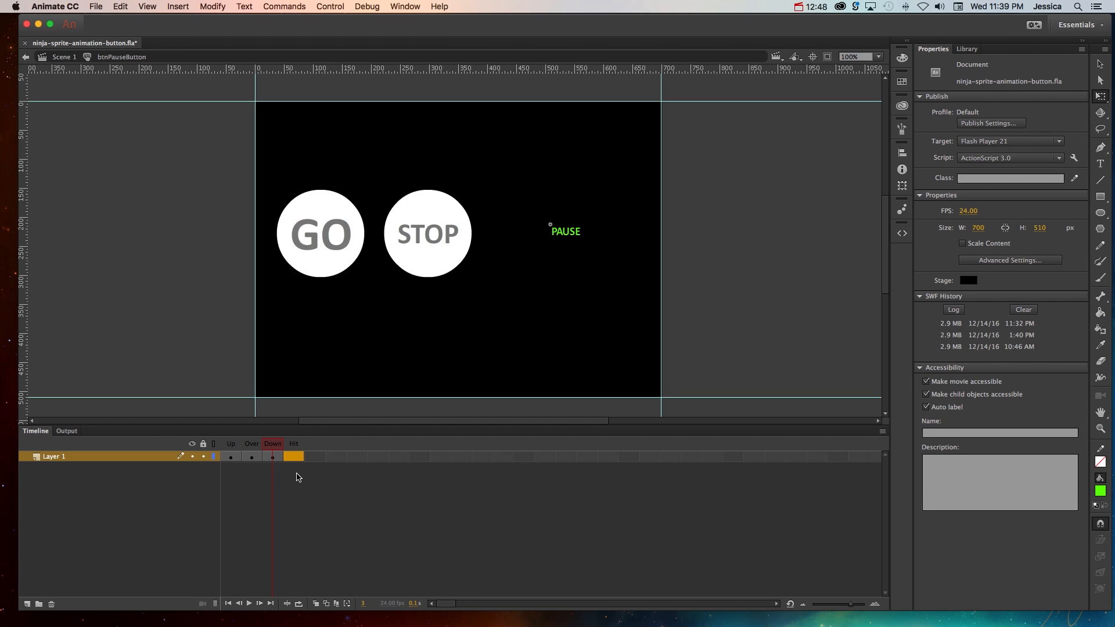
mouse_move(345, 461)
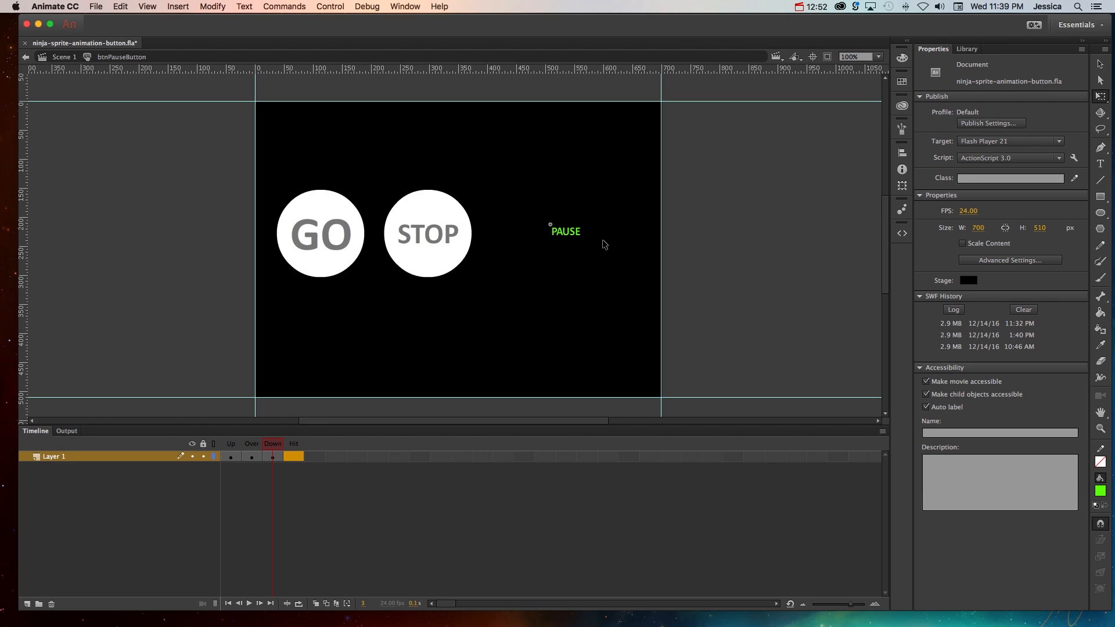
mouse_move(544, 254)
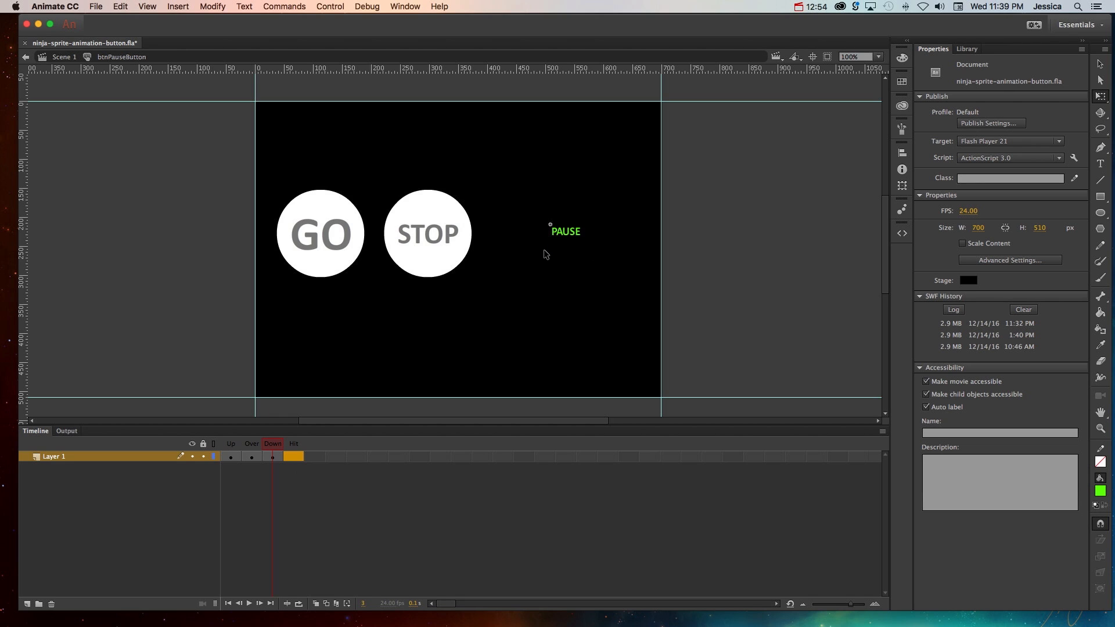
mouse_move(499, 160)
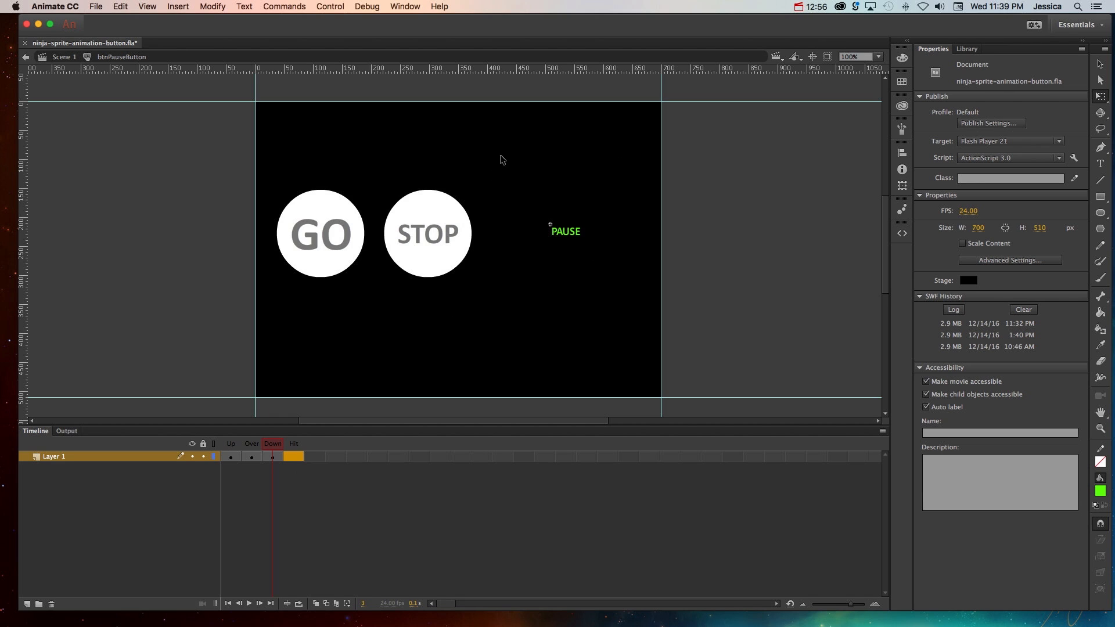
mouse_move(525, 289)
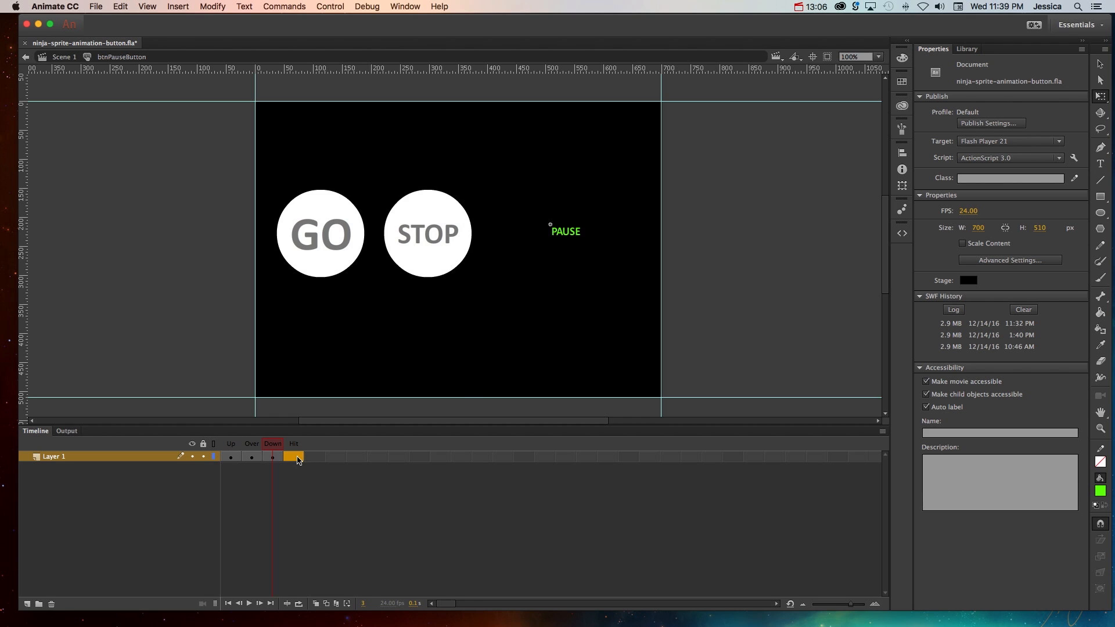
- Add a blank Hit keyframe, draw a rectangle covering the PAUSE text, and return to Scene 1
right_click(295, 457)
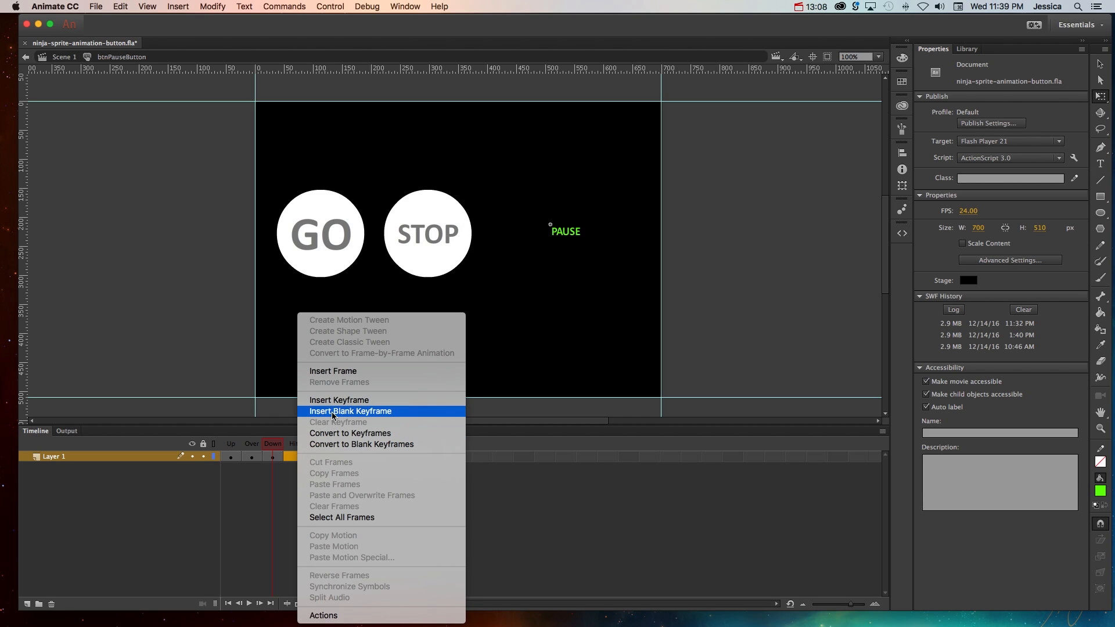
click(350, 411)
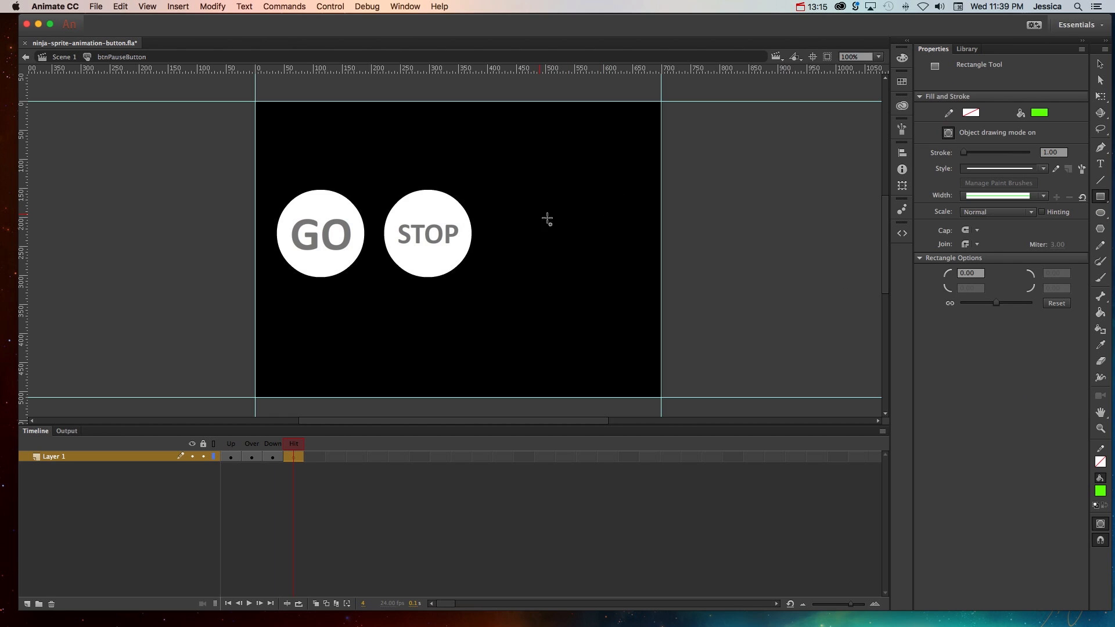
drag(539, 217, 616, 245)
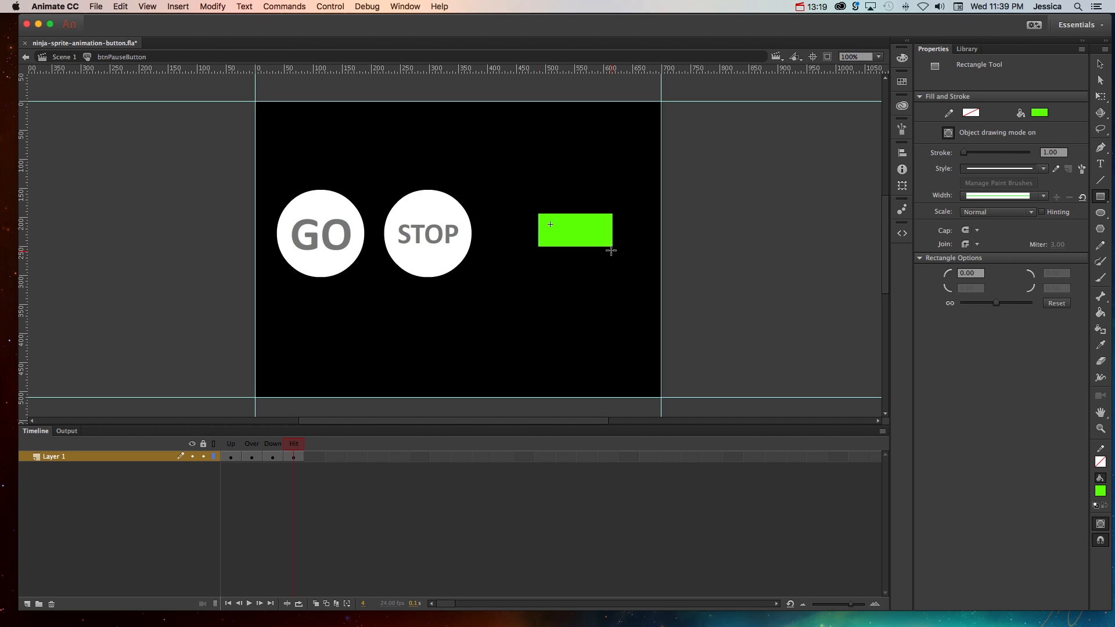
click(64, 57)
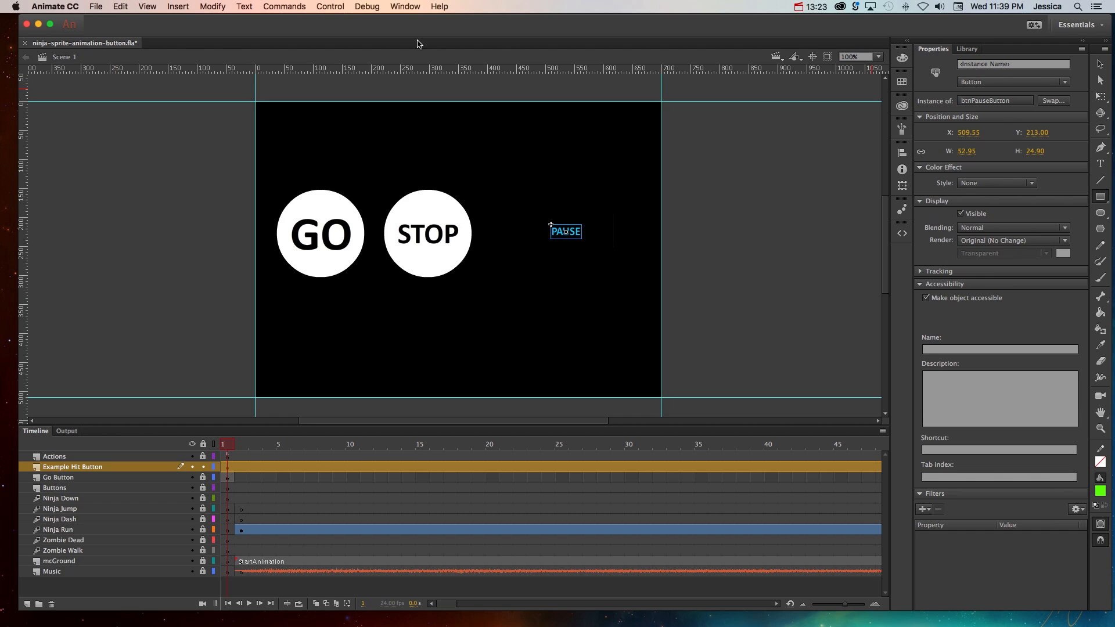
- Re-enable Control > Enable Simple Buttons to preview the PAUSE hover on stage
click(328, 7)
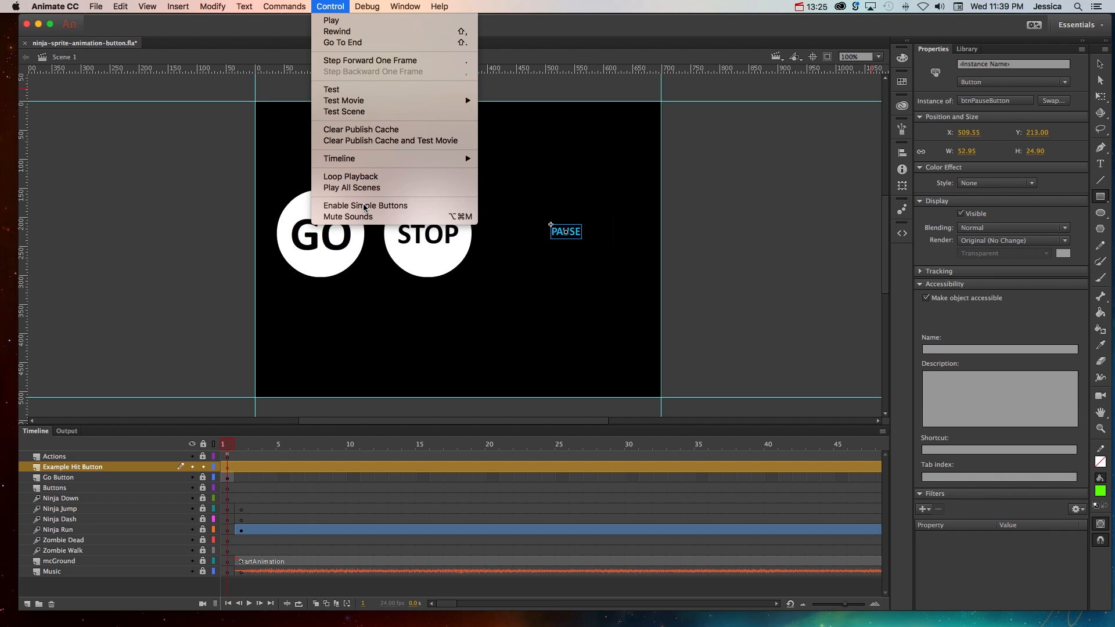
click(329, 7)
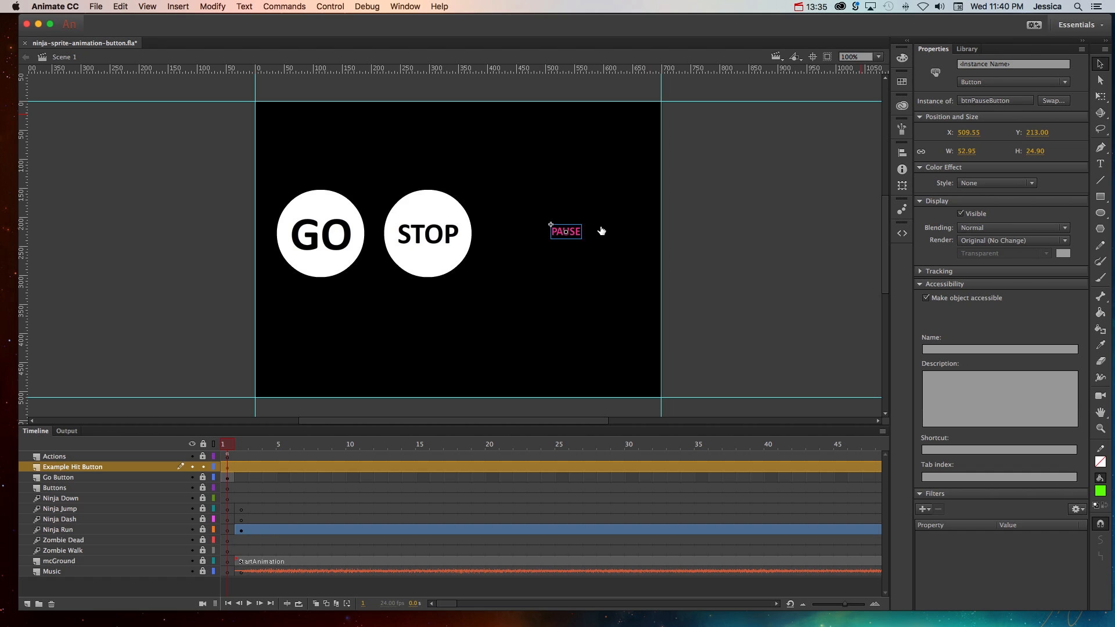
mouse_move(581, 267)
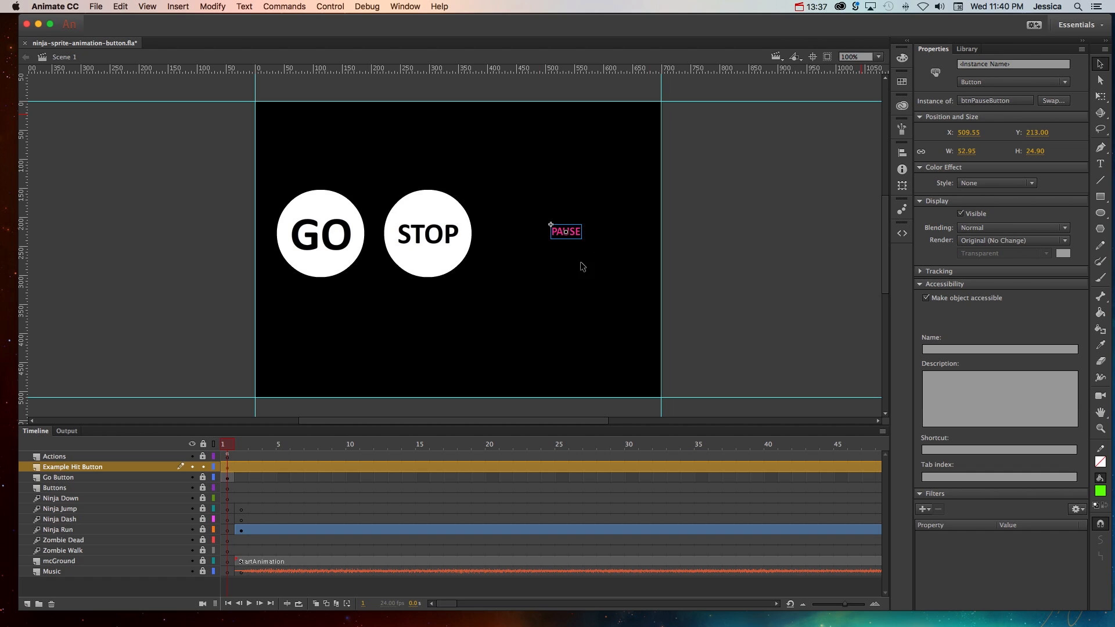